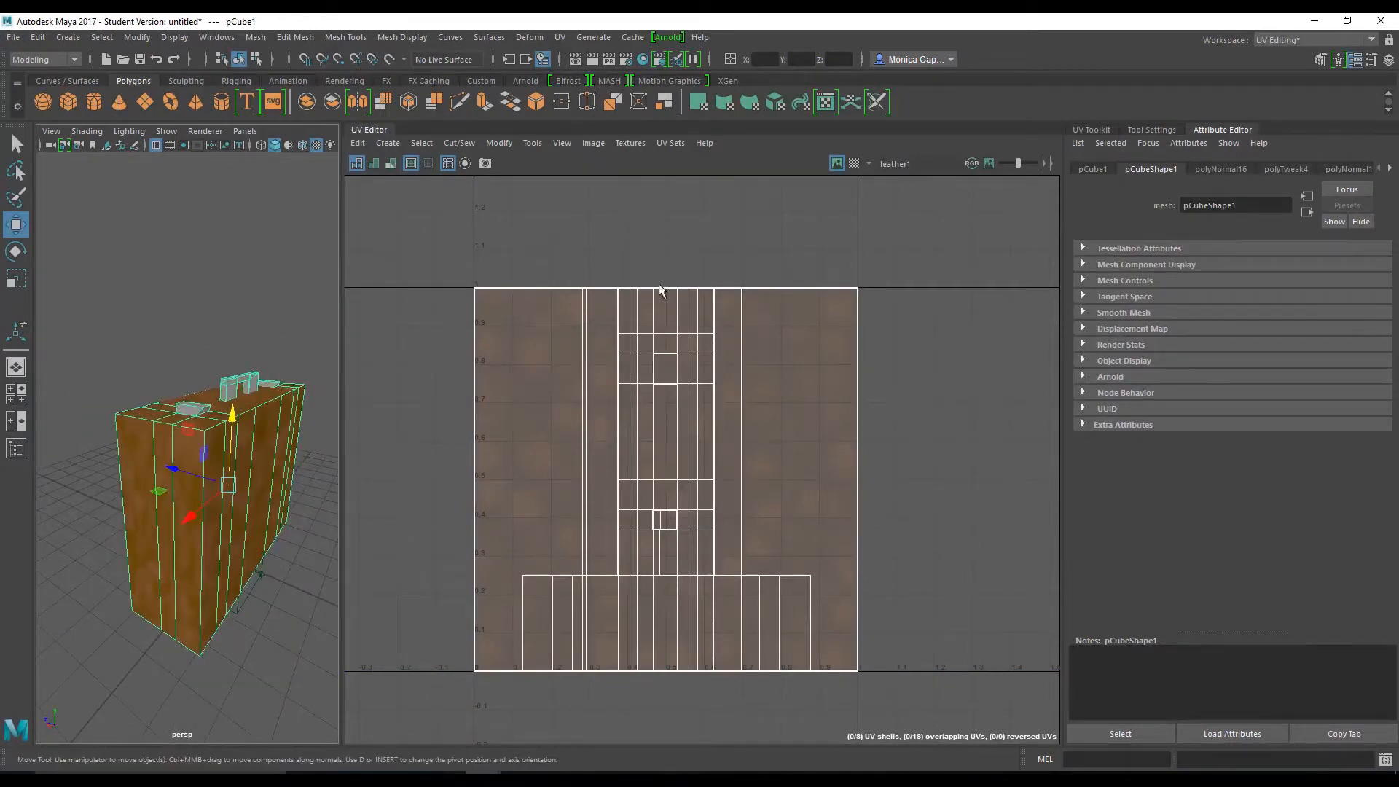
Step: Browse the UV menu without choosing, then select the briefcase's narrow end strip
{"action": "left_click", "coordinate": [558, 37]}
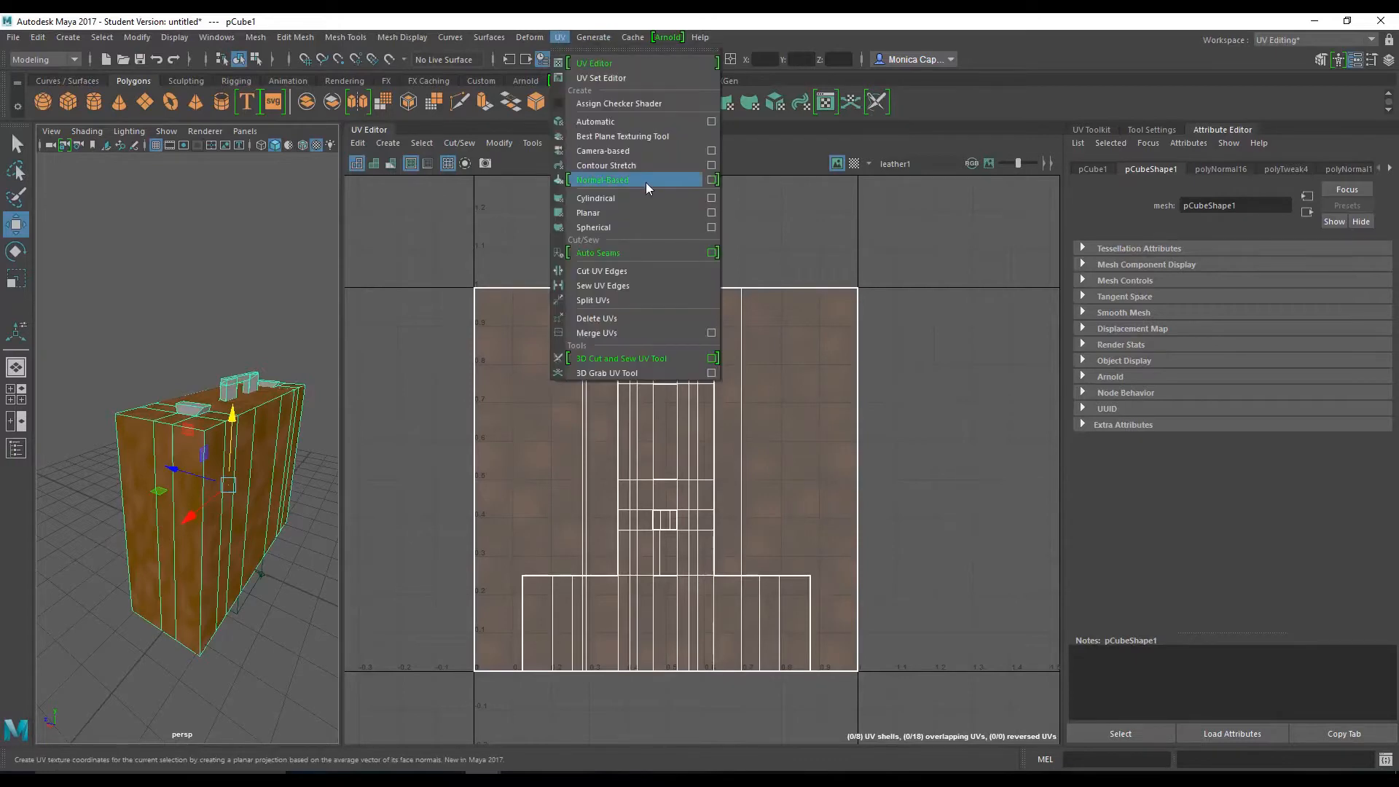
{"action": "left_click", "coordinate": [595, 122]}
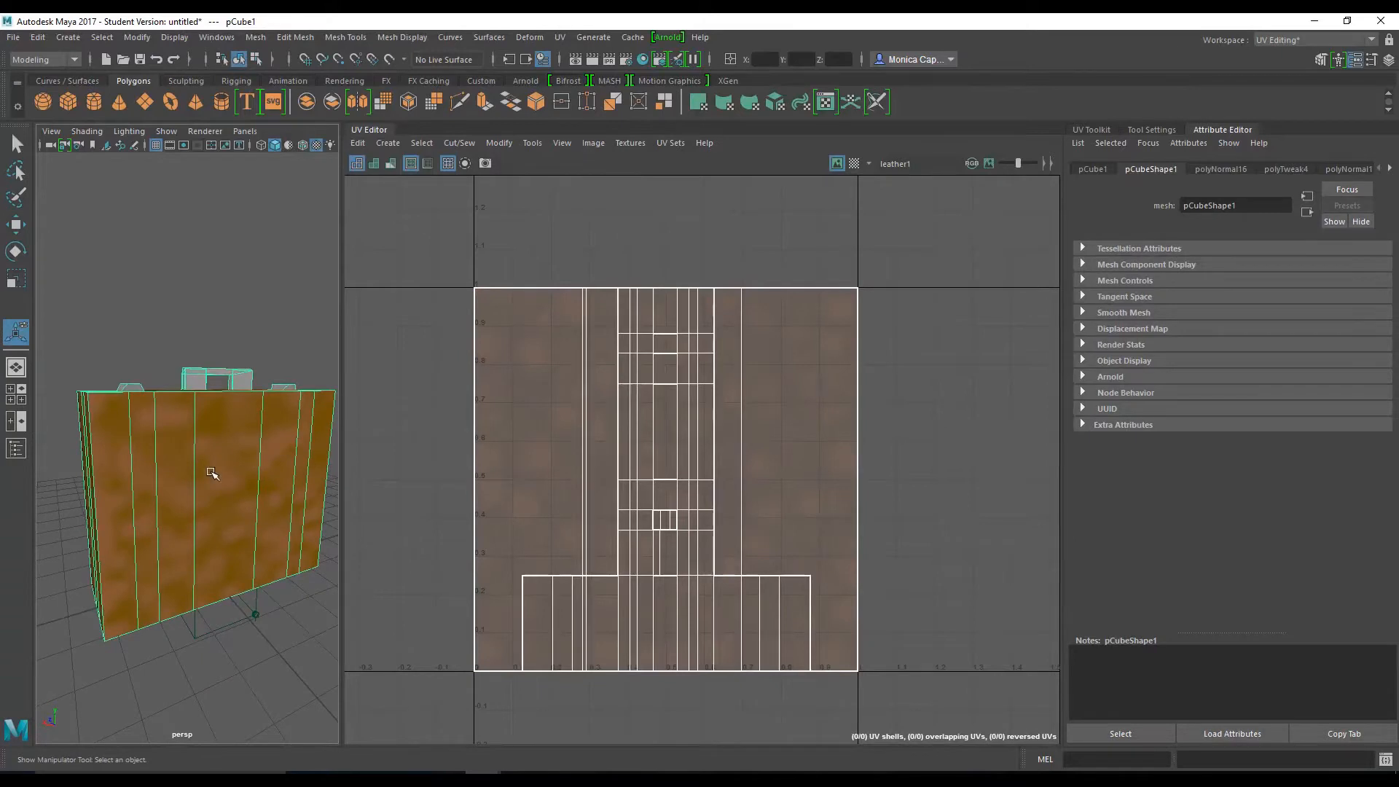
{"action": "left_click", "coordinate": [178, 473]}
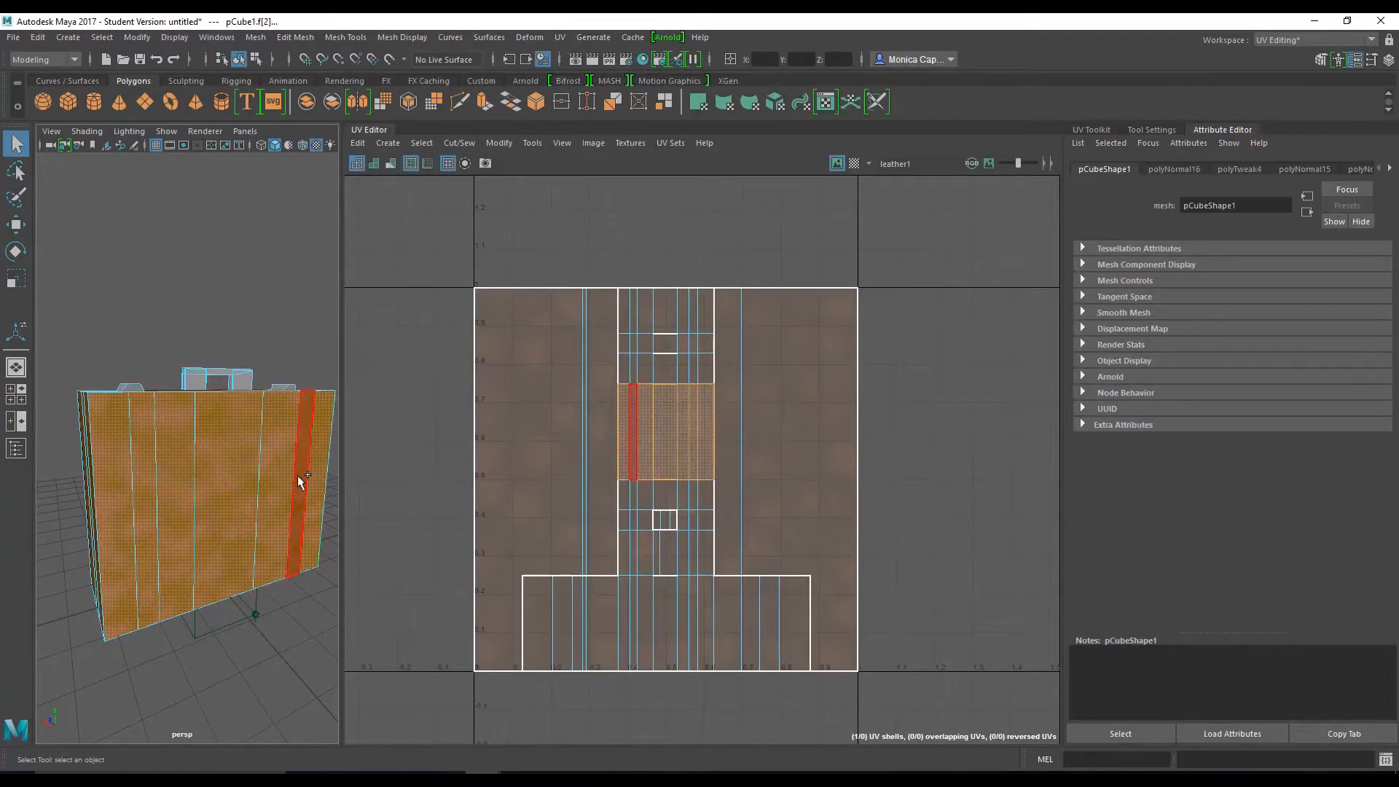
Step: Planar-project the selected faces along Z, keeping width/height ratio, then the side faces along X
{"action": "left_click", "coordinate": [558, 37]}
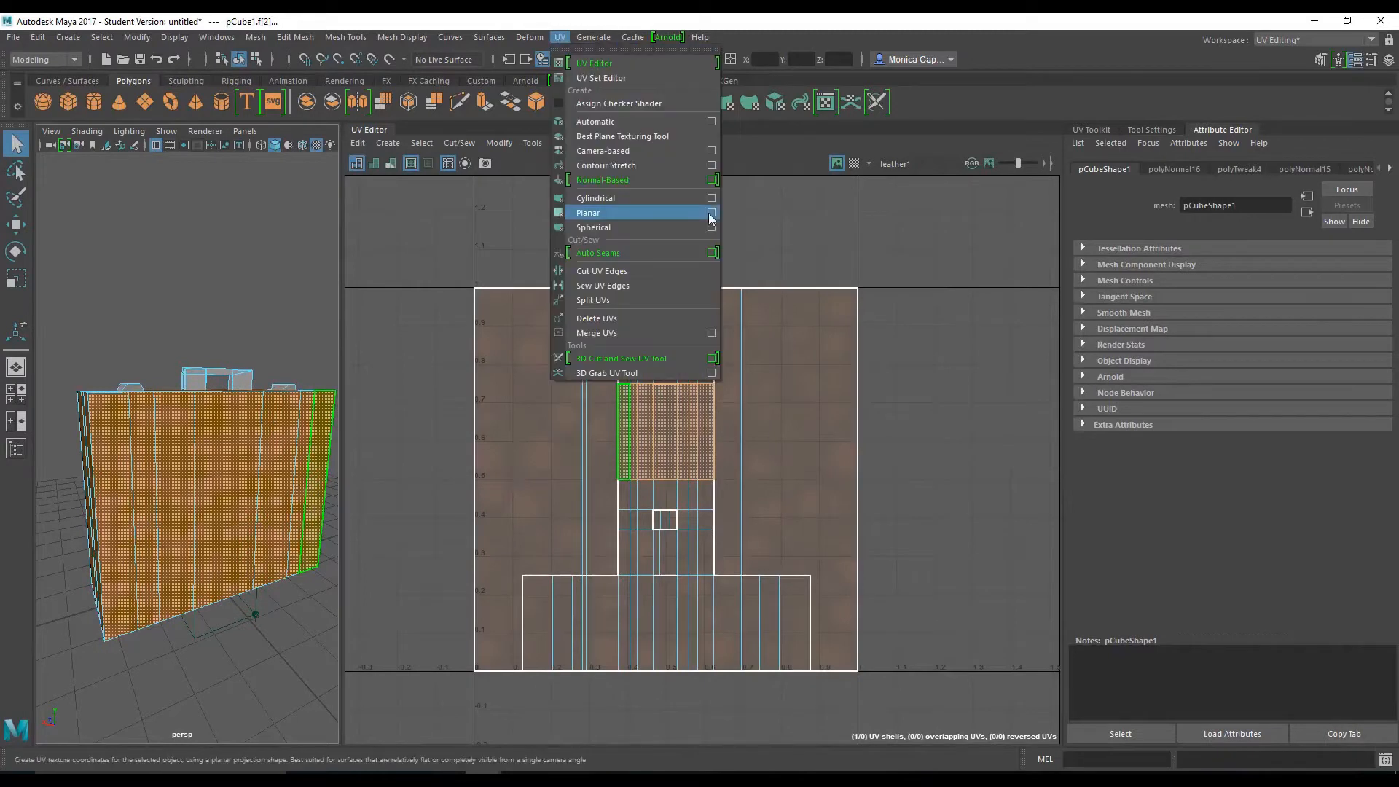
{"action": "left_click", "coordinate": [712, 212]}
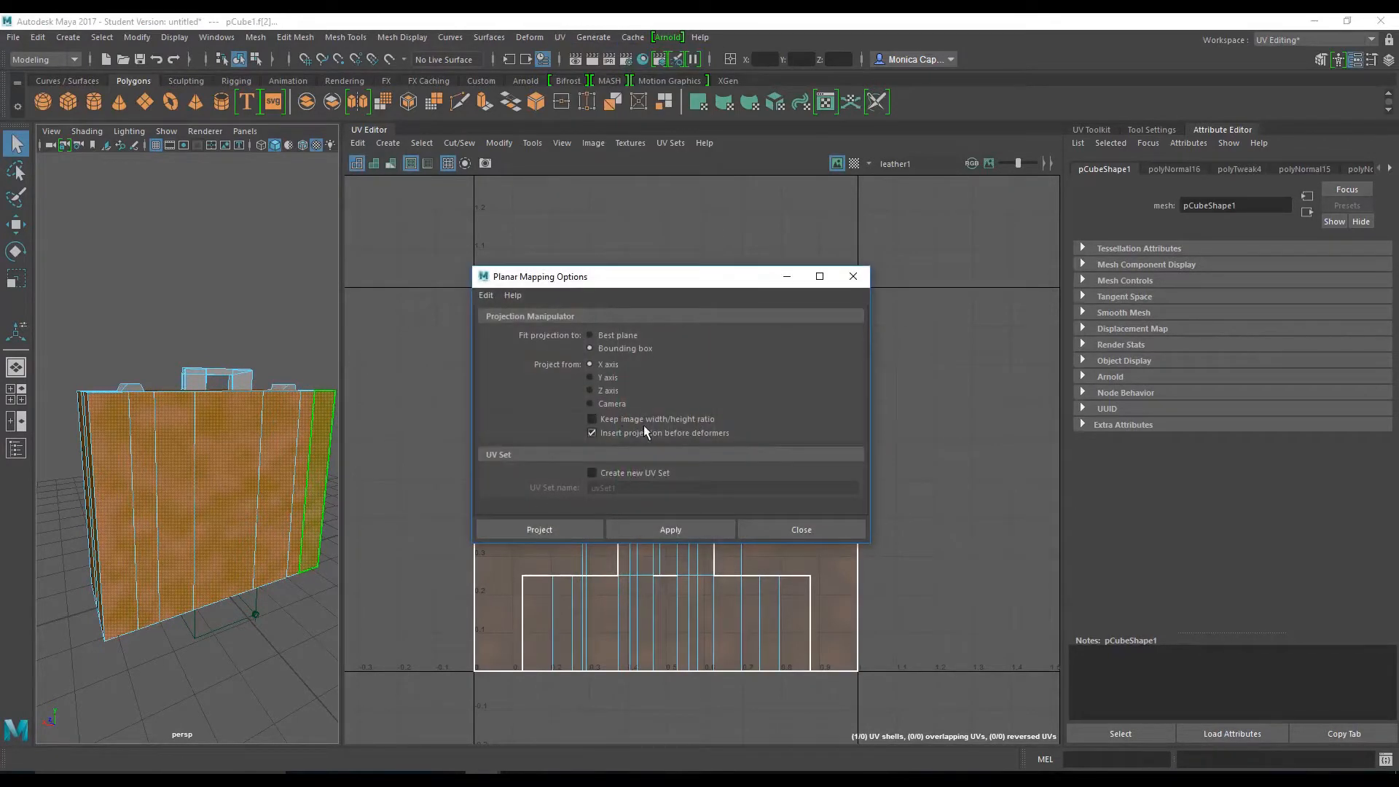
{"action": "left_click", "coordinate": [592, 418]}
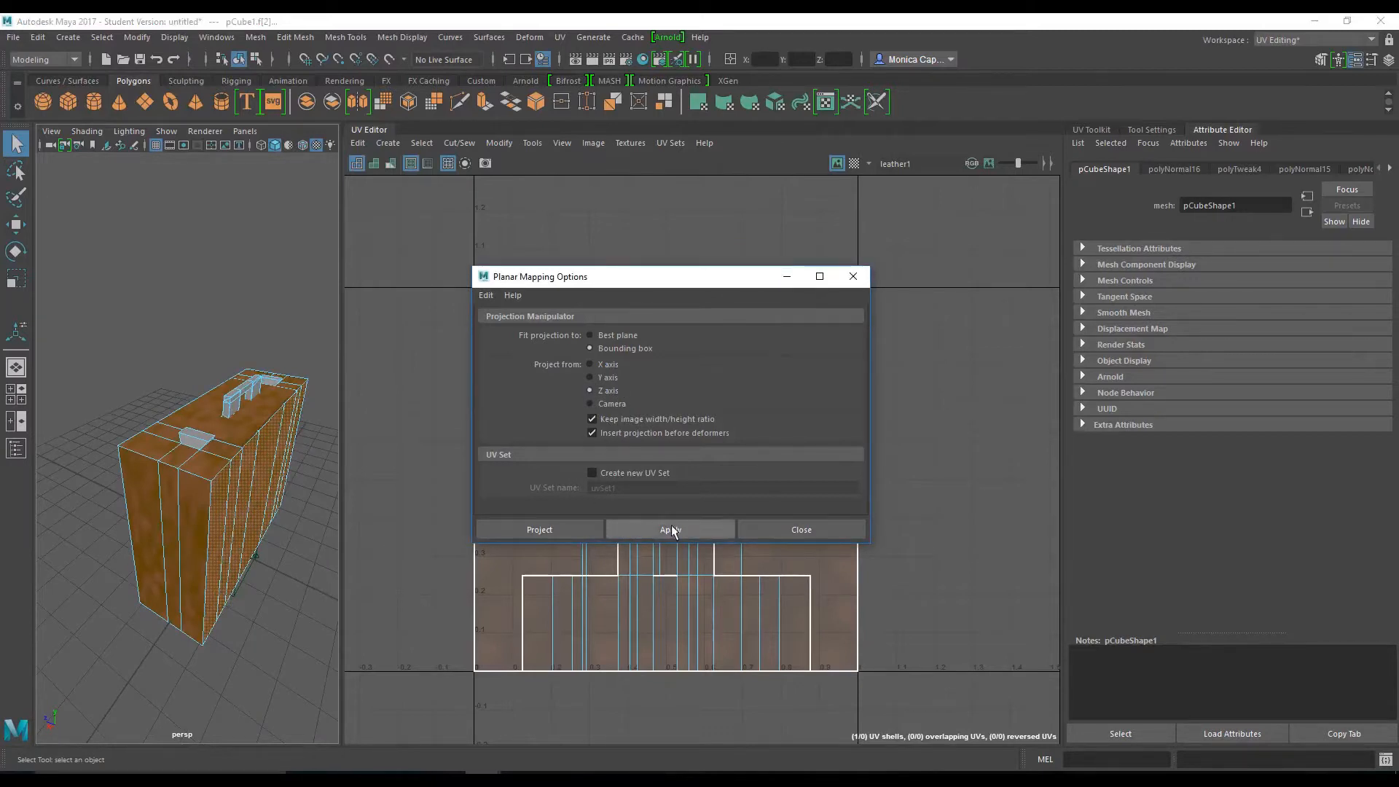
{"action": "left_click", "coordinate": [669, 529]}
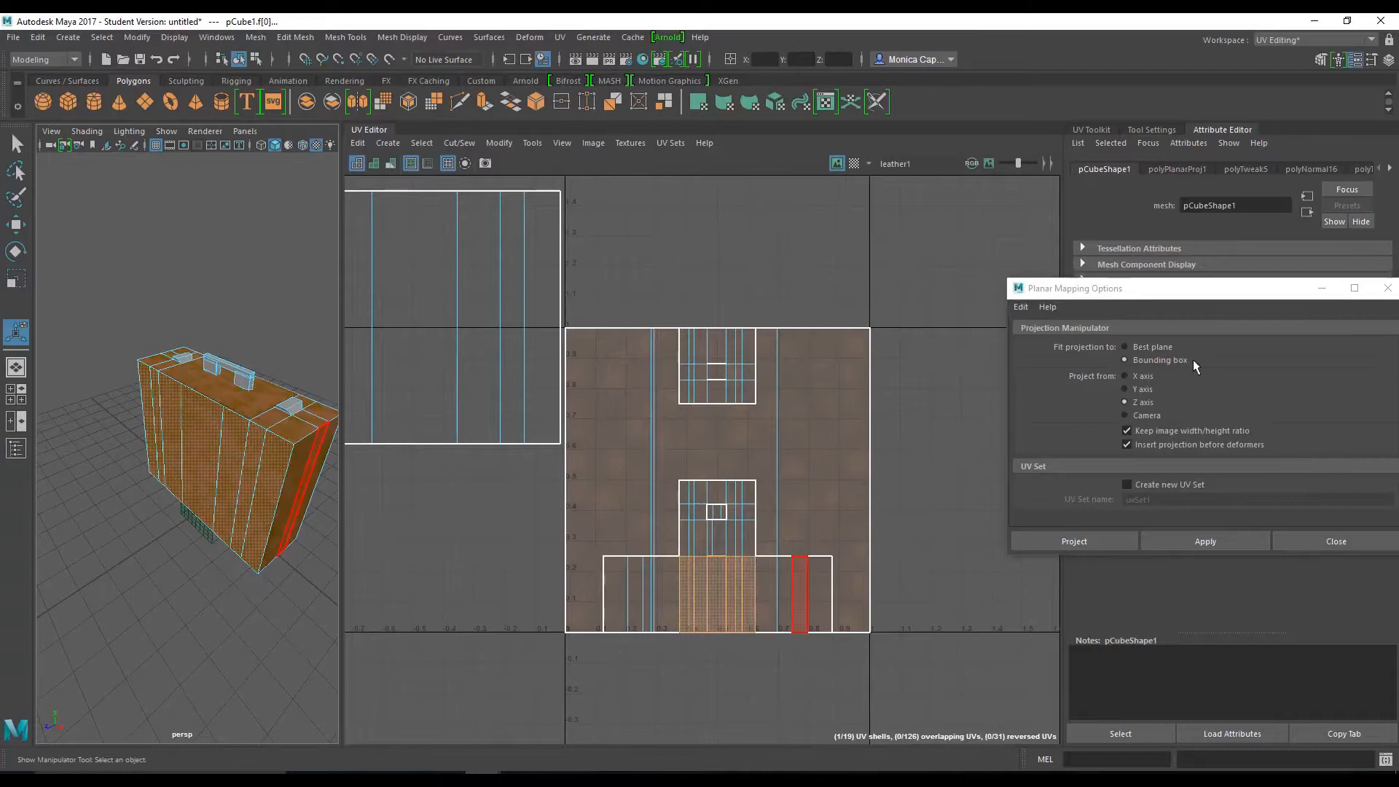
{"action": "left_click", "coordinate": [1074, 541]}
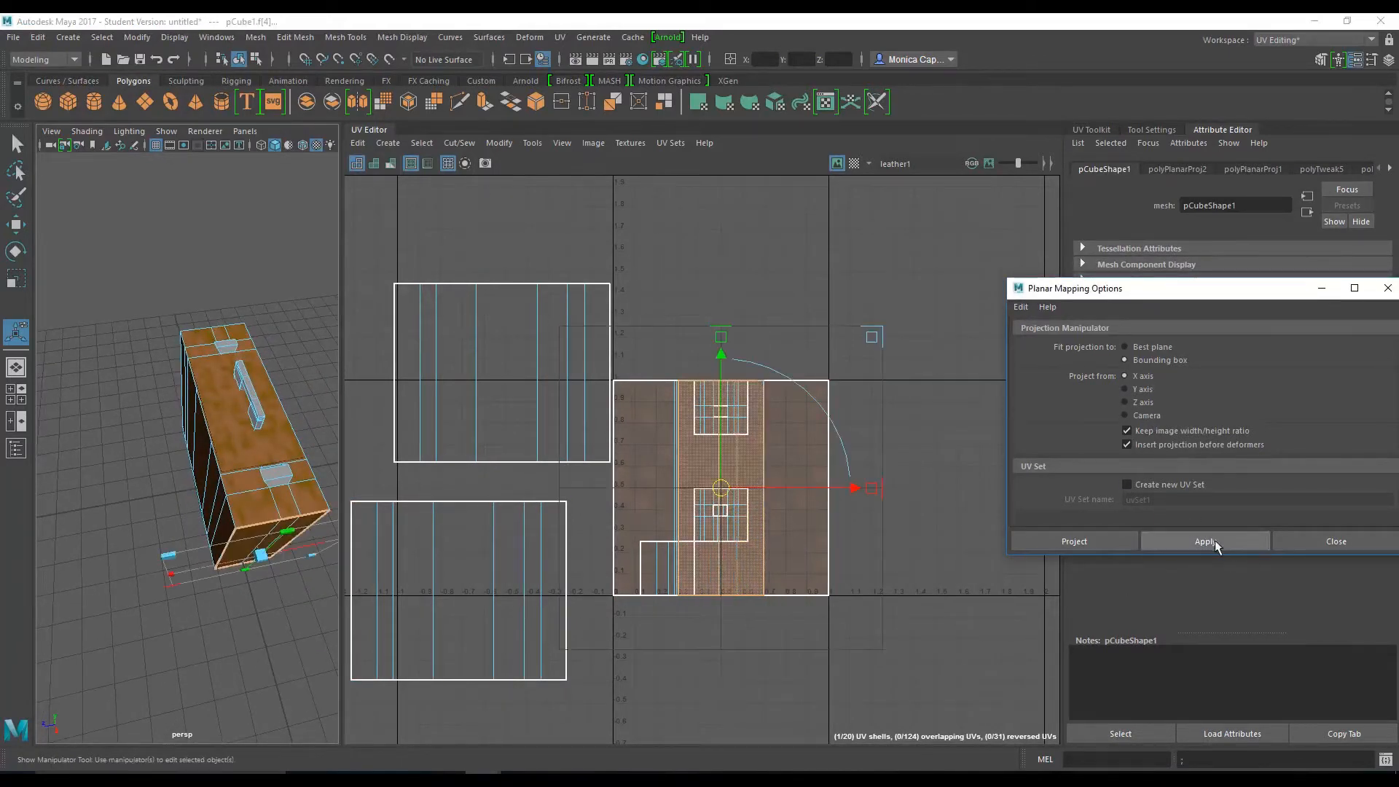
{"action": "left_click", "coordinate": [1205, 540]}
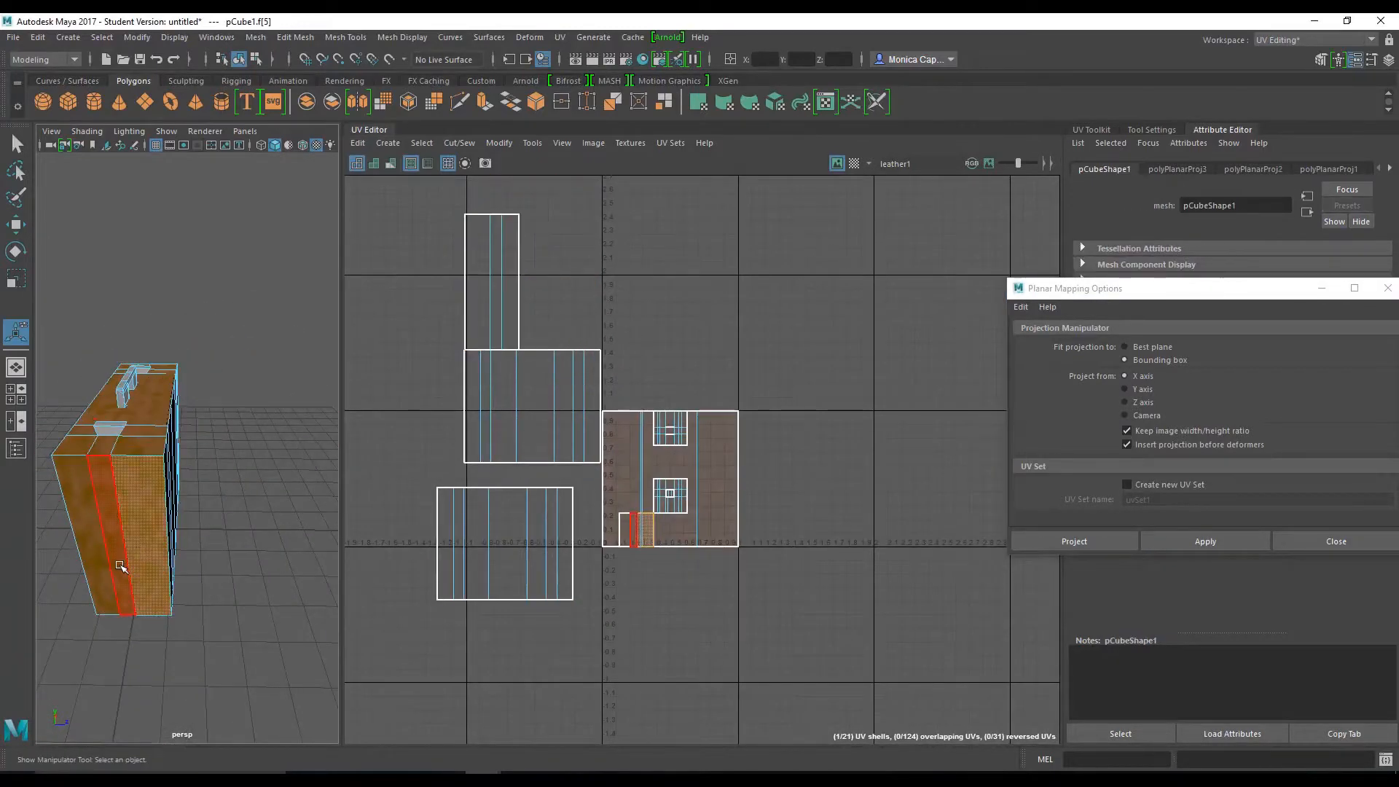
Step: Select and project another end face, orbiting around the briefcase and handle to check
{"action": "left_click", "coordinate": [1074, 540]}
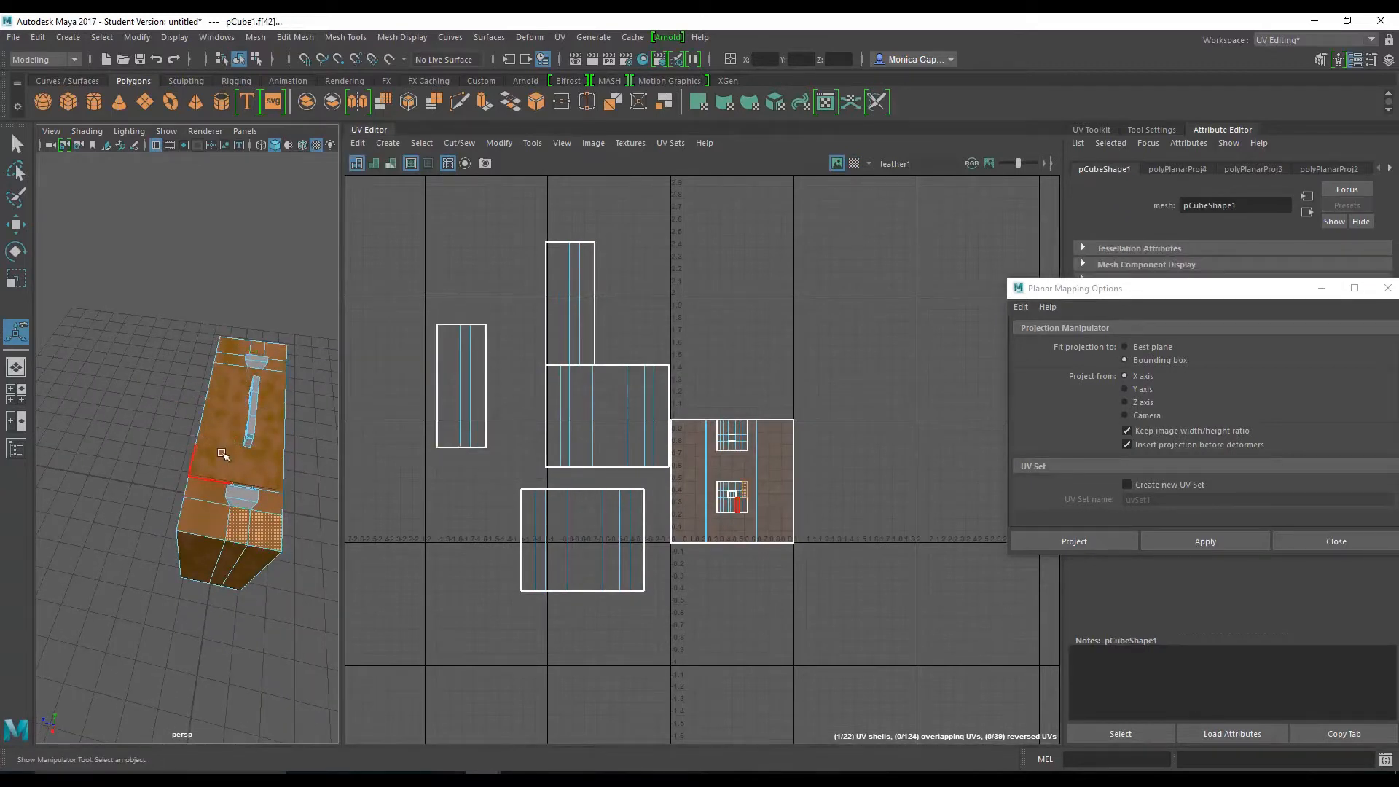
{"action": "left_click_drag", "start_coordinate": [241, 455], "coordinate": [243, 455]}
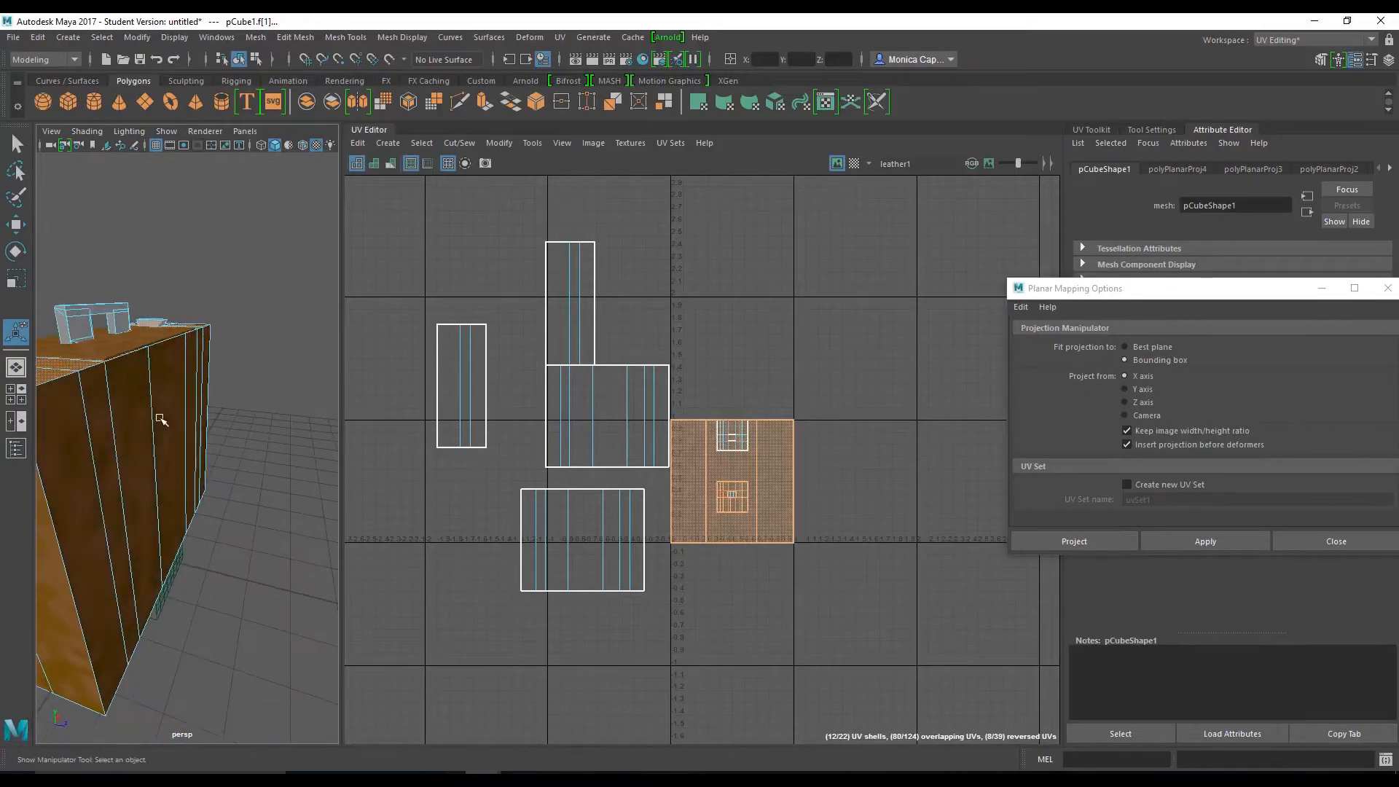
{"action": "left_click_drag", "start_coordinate": [160, 419], "coordinate": [129, 472]}
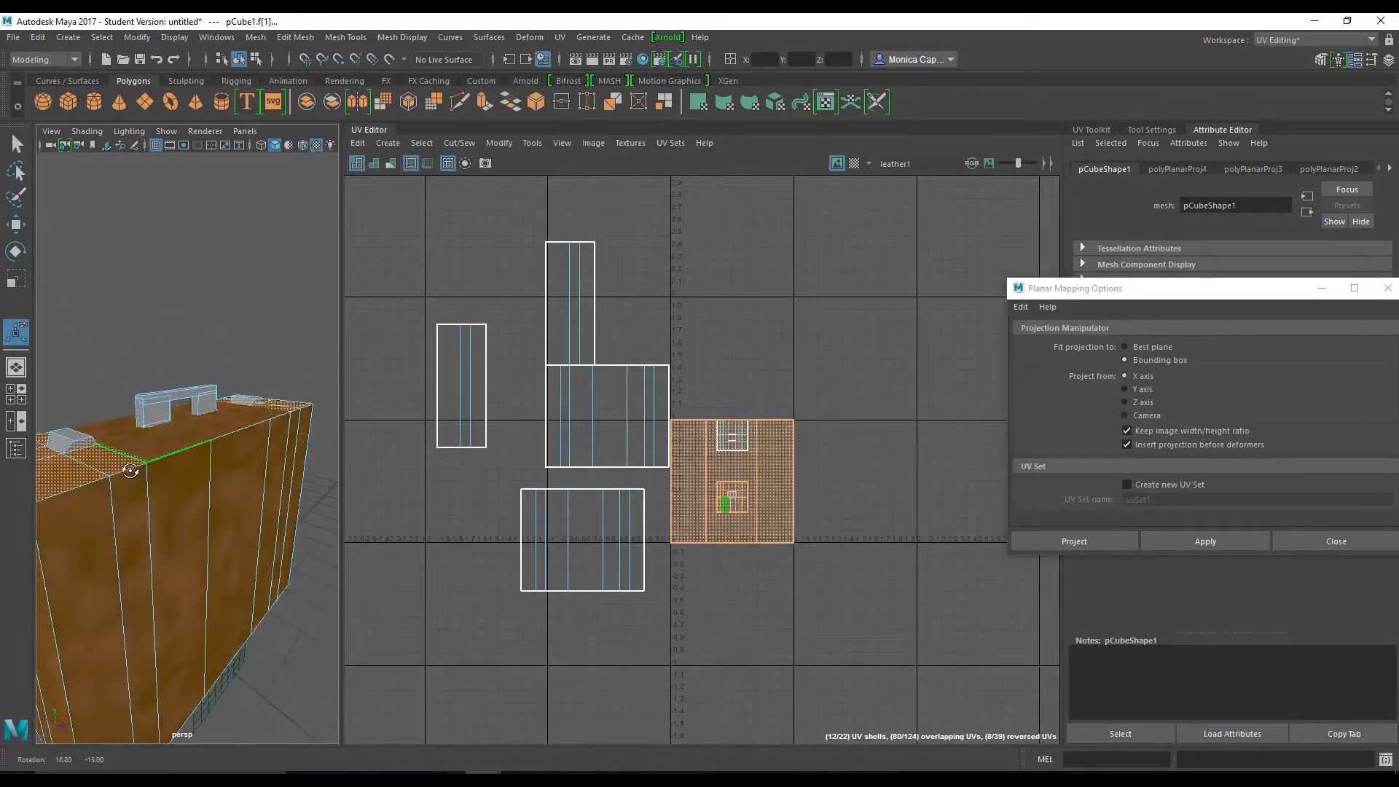
{"action": "left_click_drag", "start_coordinate": [130, 471], "coordinate": [251, 390]}
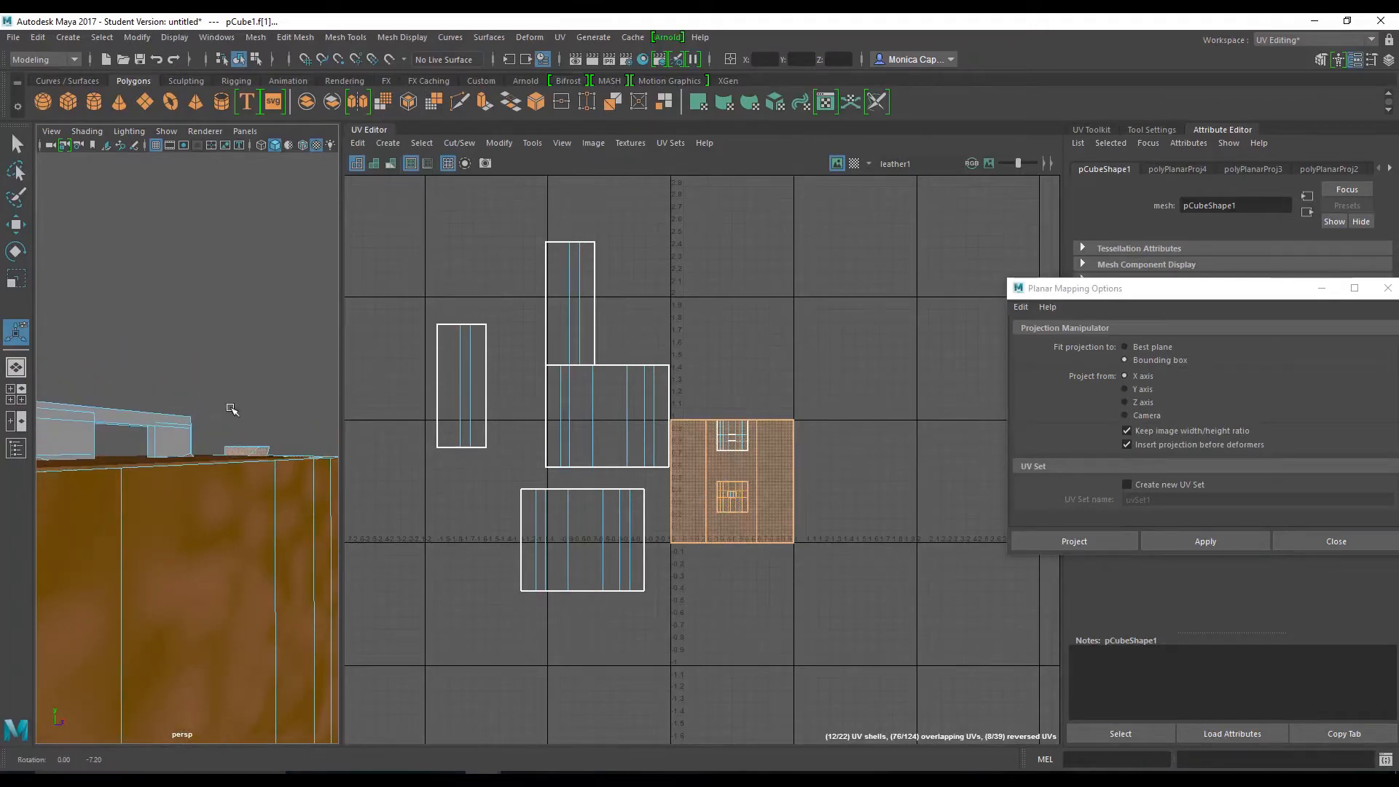
{"action": "left_click_drag", "start_coordinate": [231, 410], "coordinate": [309, 432]}
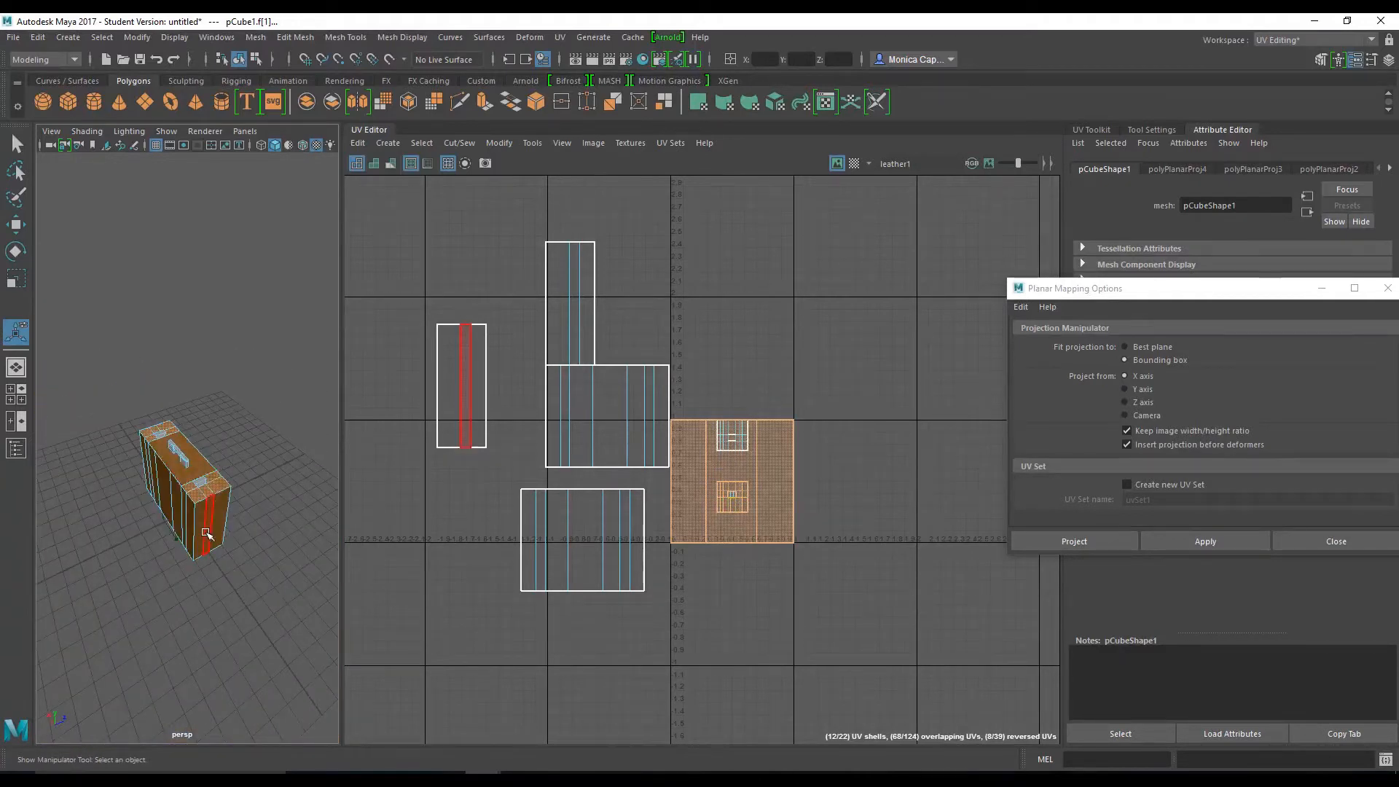
Step: Check the top in wireframe, apply a Y-axis planar projection, and zoom onto the handle
{"action": "key", "text": "4"}
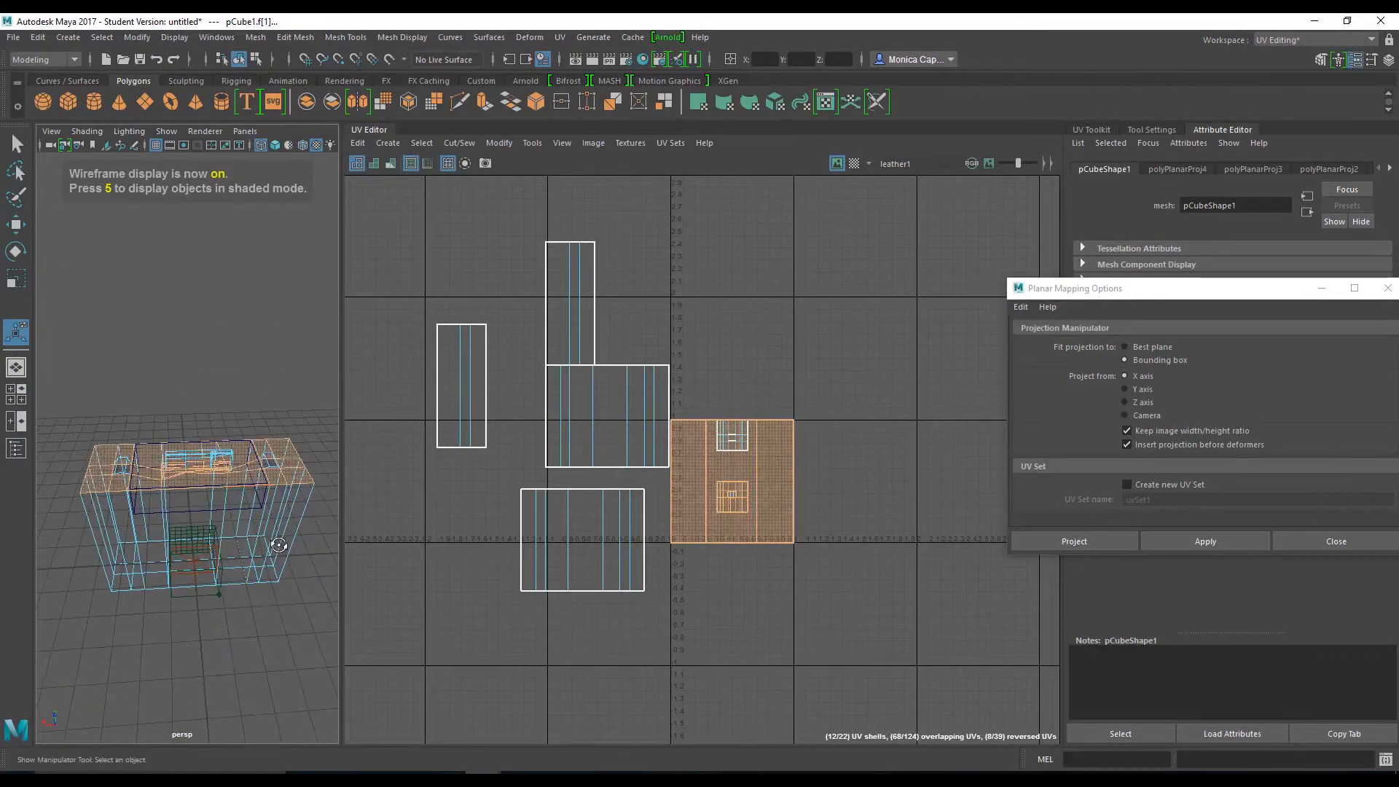
{"action": "key", "text": "5"}
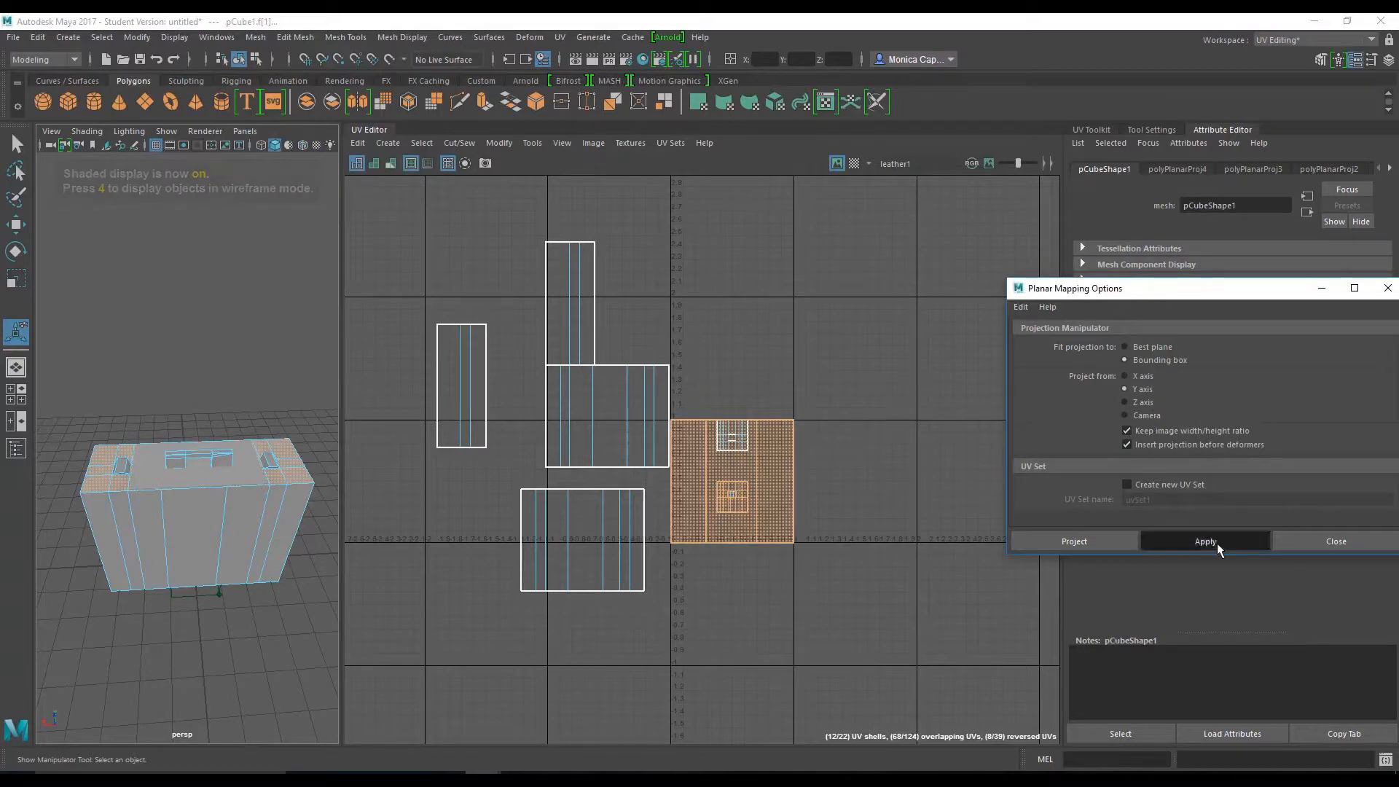
{"action": "left_click", "coordinate": [1204, 540]}
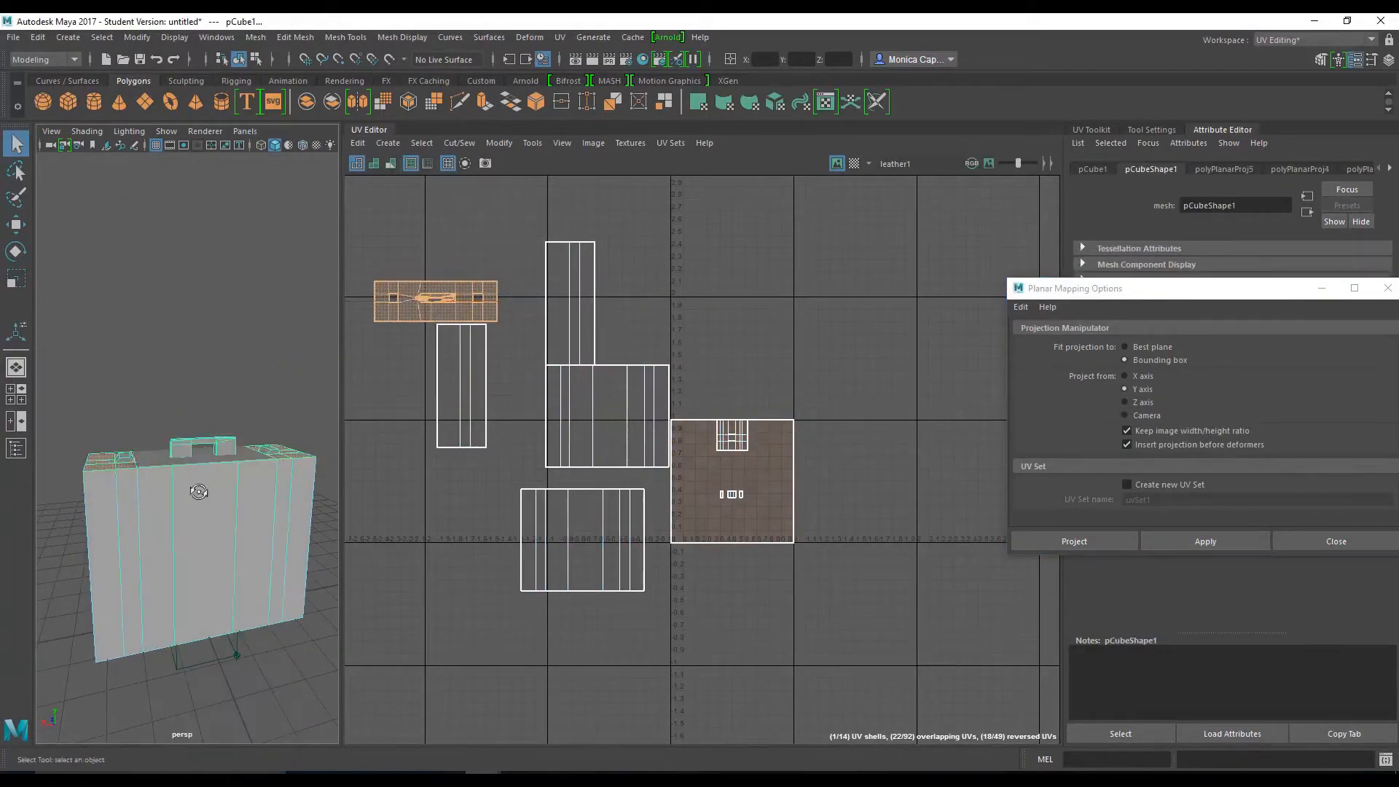
{"action": "left_click_drag", "start_coordinate": [198, 492], "coordinate": [71, 475]}
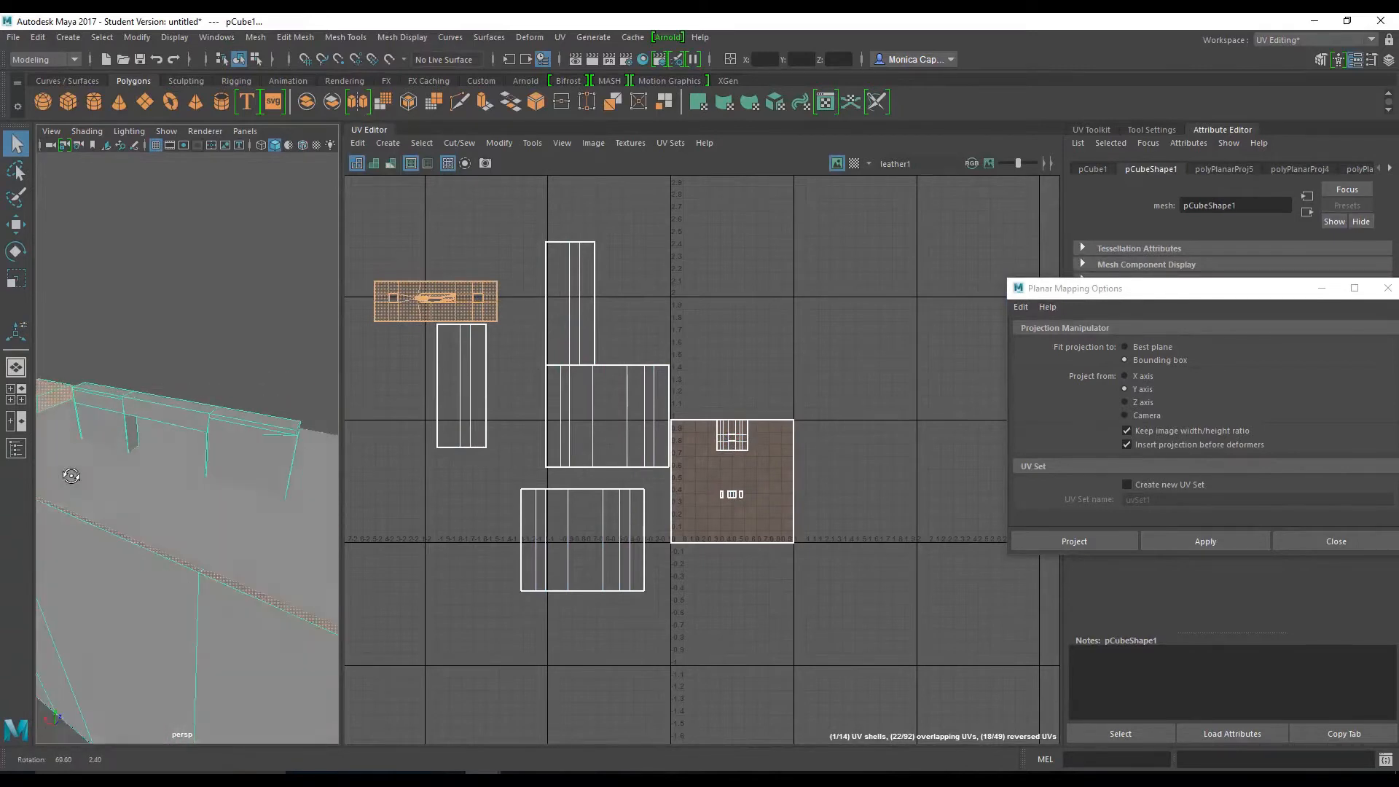
Step: Switch the handle to vertex mode using the right-click marking menu
{"action": "right_click", "coordinate": [179, 437]}
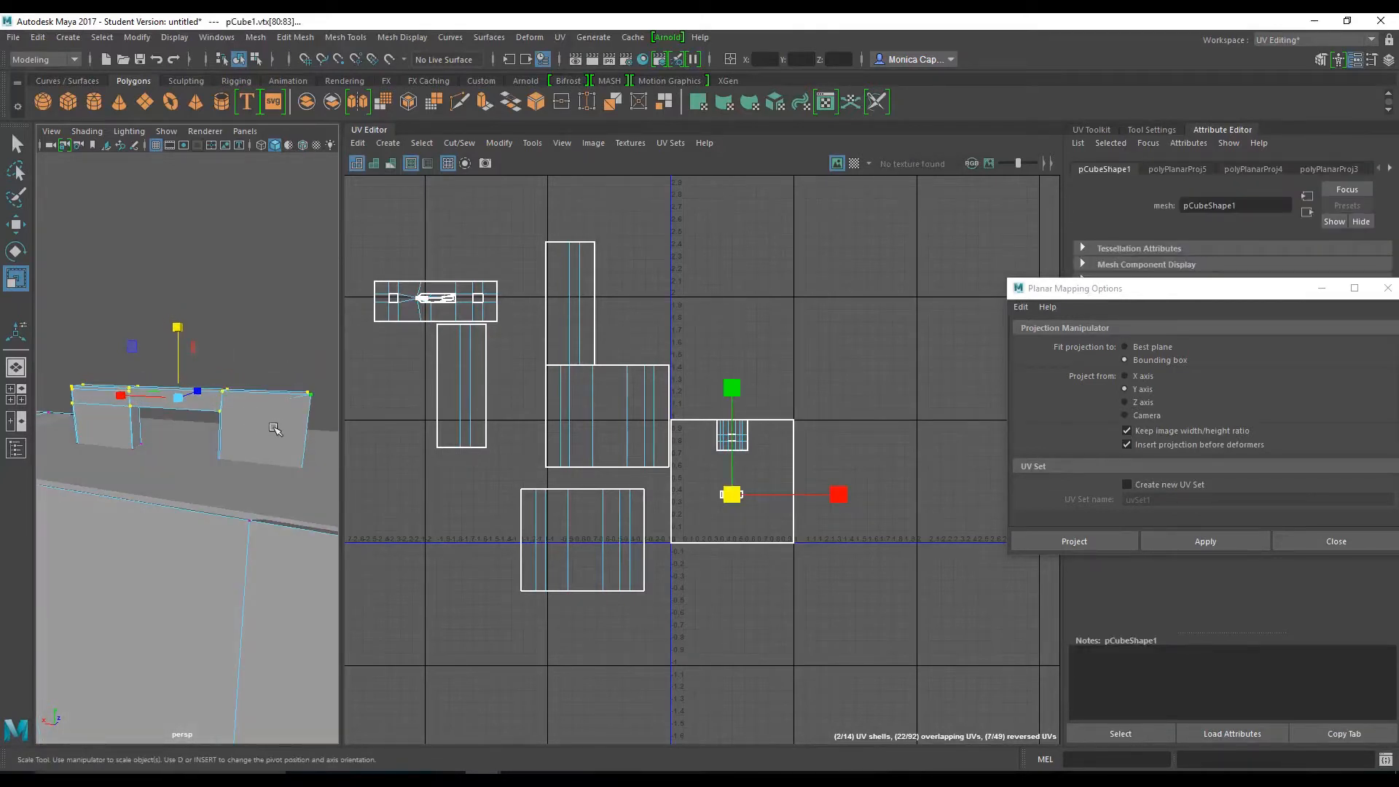
{"action": "right_click", "coordinate": [275, 428]}
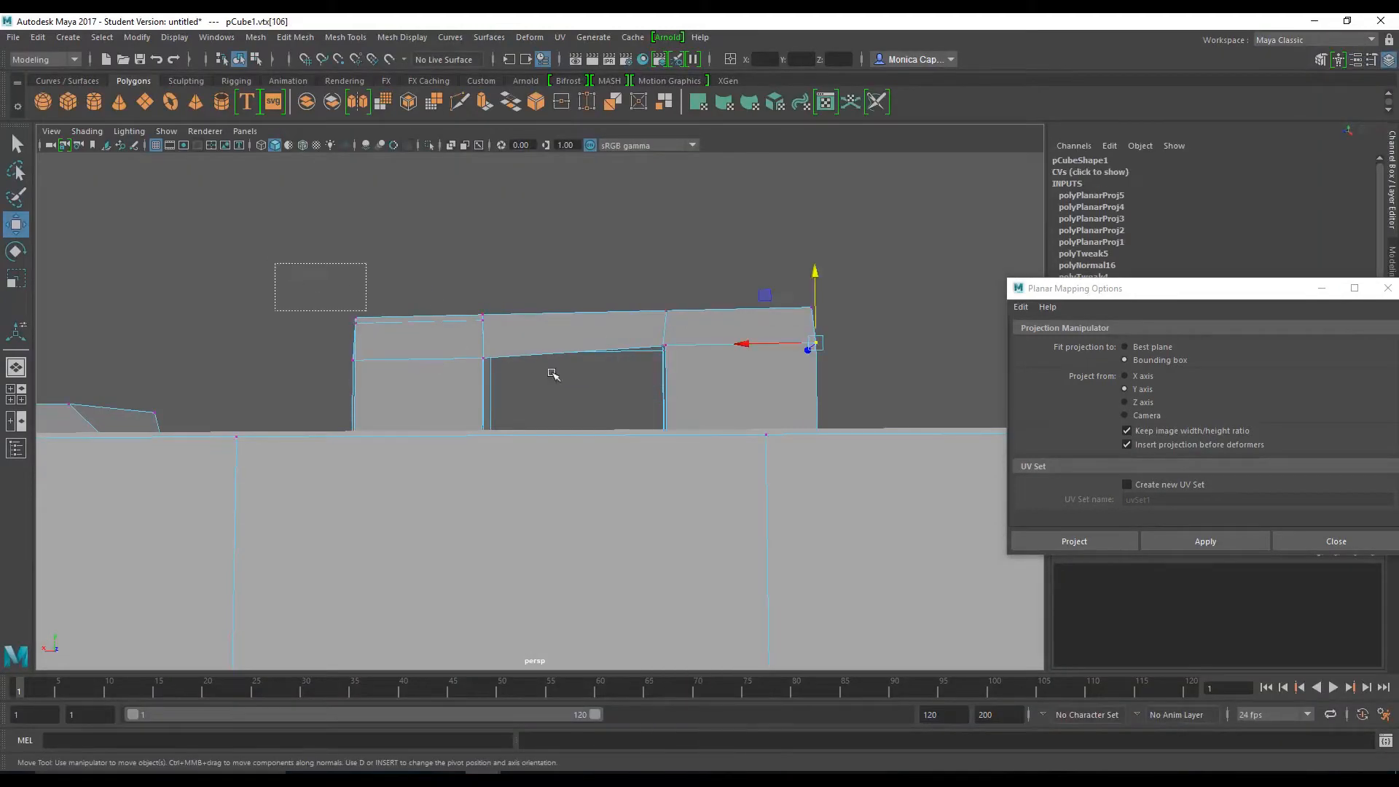
Step: Merge the handle vertices with a 0.02 threshold, then select the handle's top-left vertices
{"action": "left_click", "coordinate": [294, 36]}
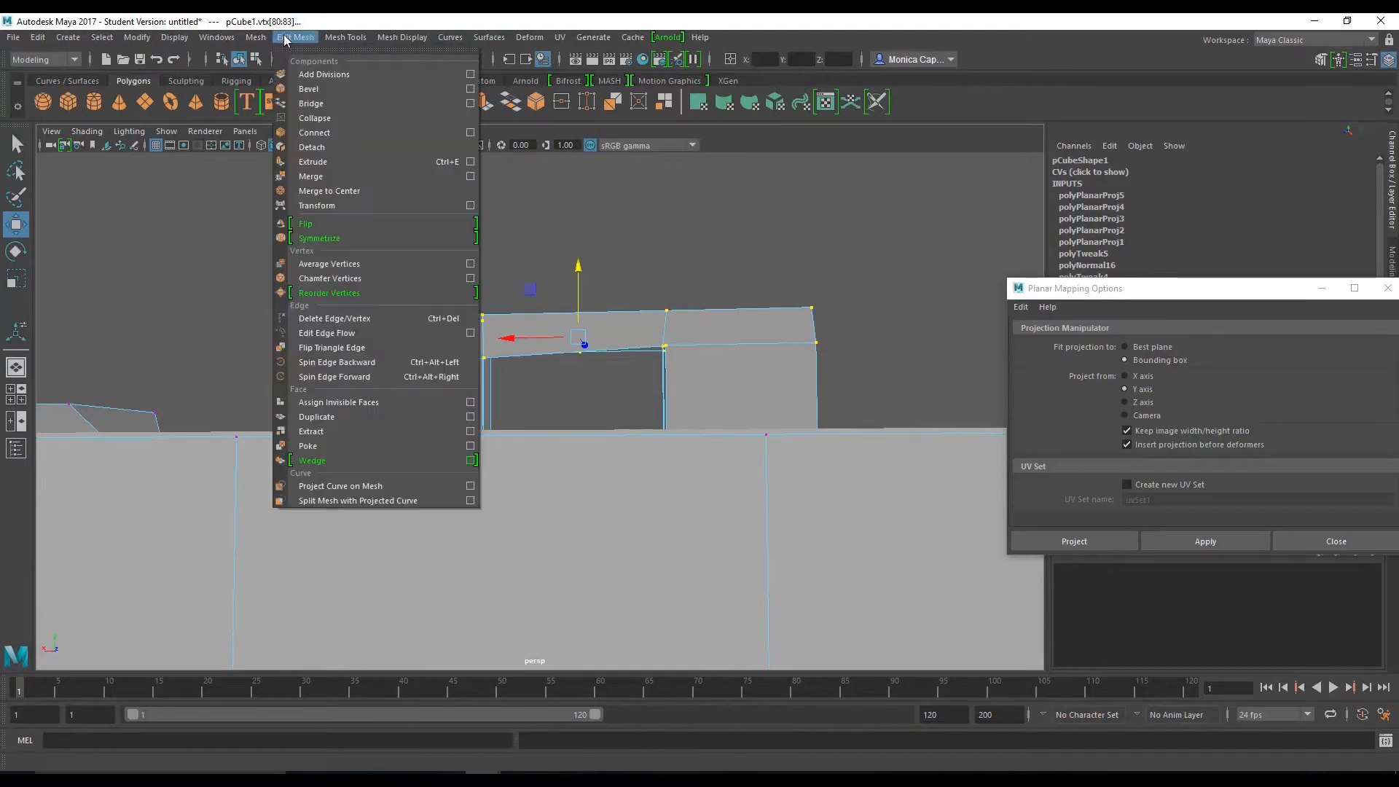
{"action": "left_click", "coordinate": [311, 175]}
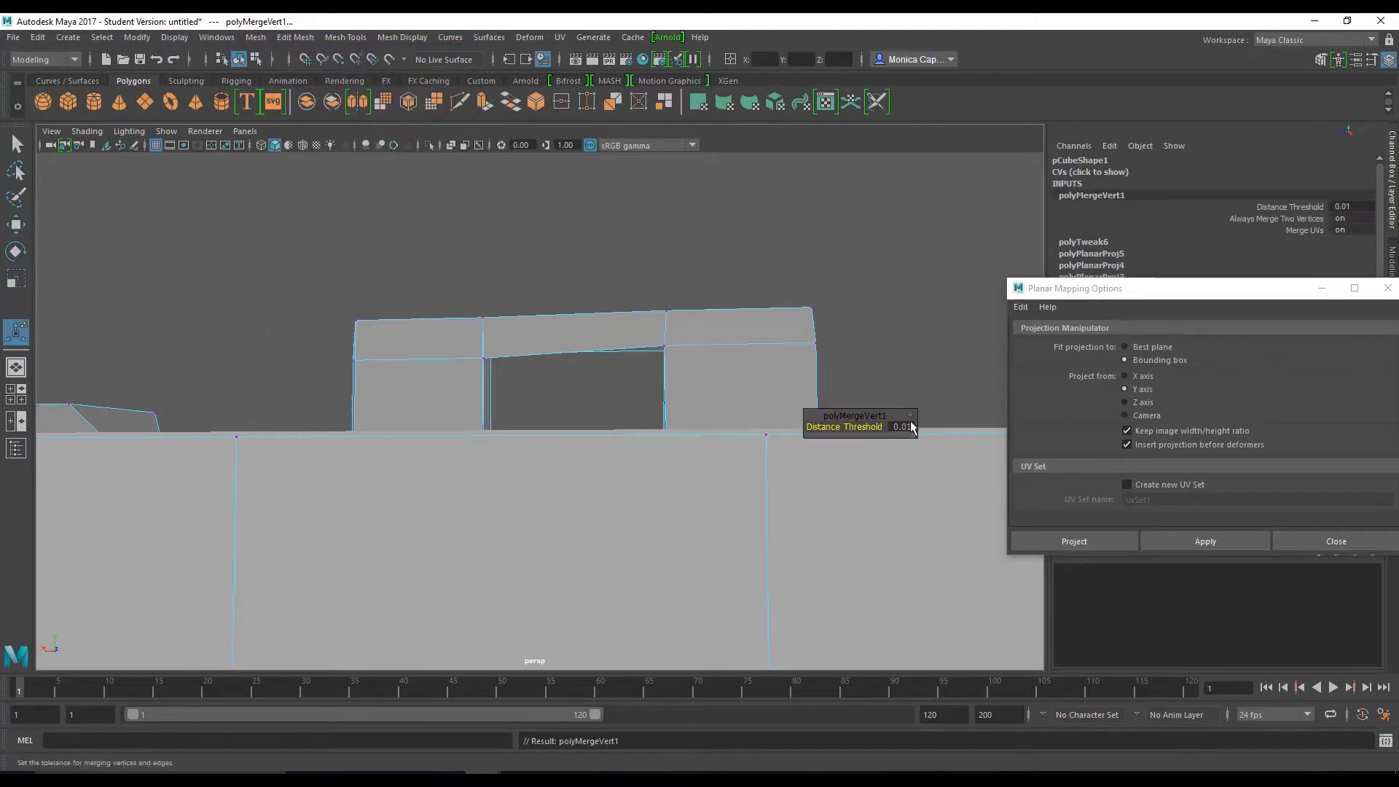
{"action": "left_click", "coordinate": [901, 426]}
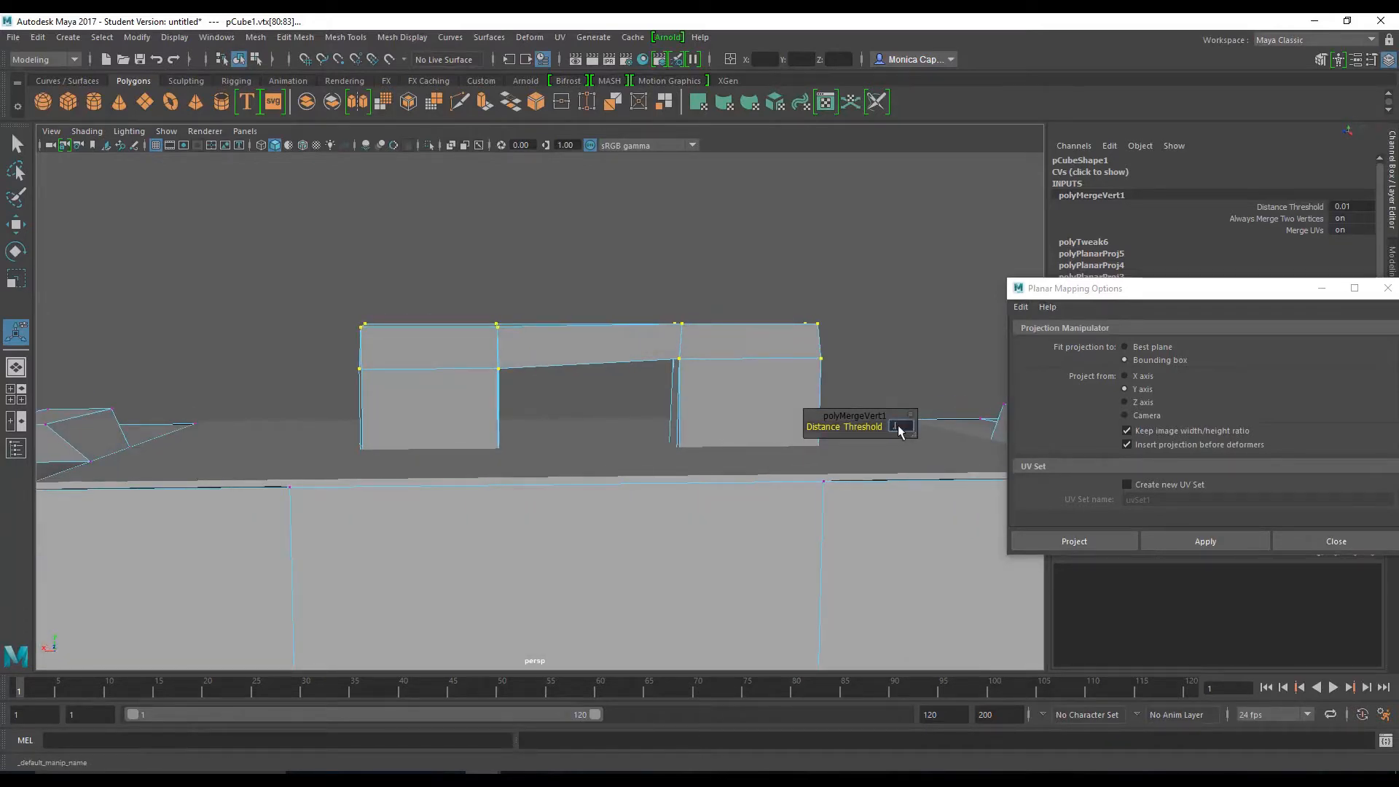
{"action": "type", "text": "0.02"}
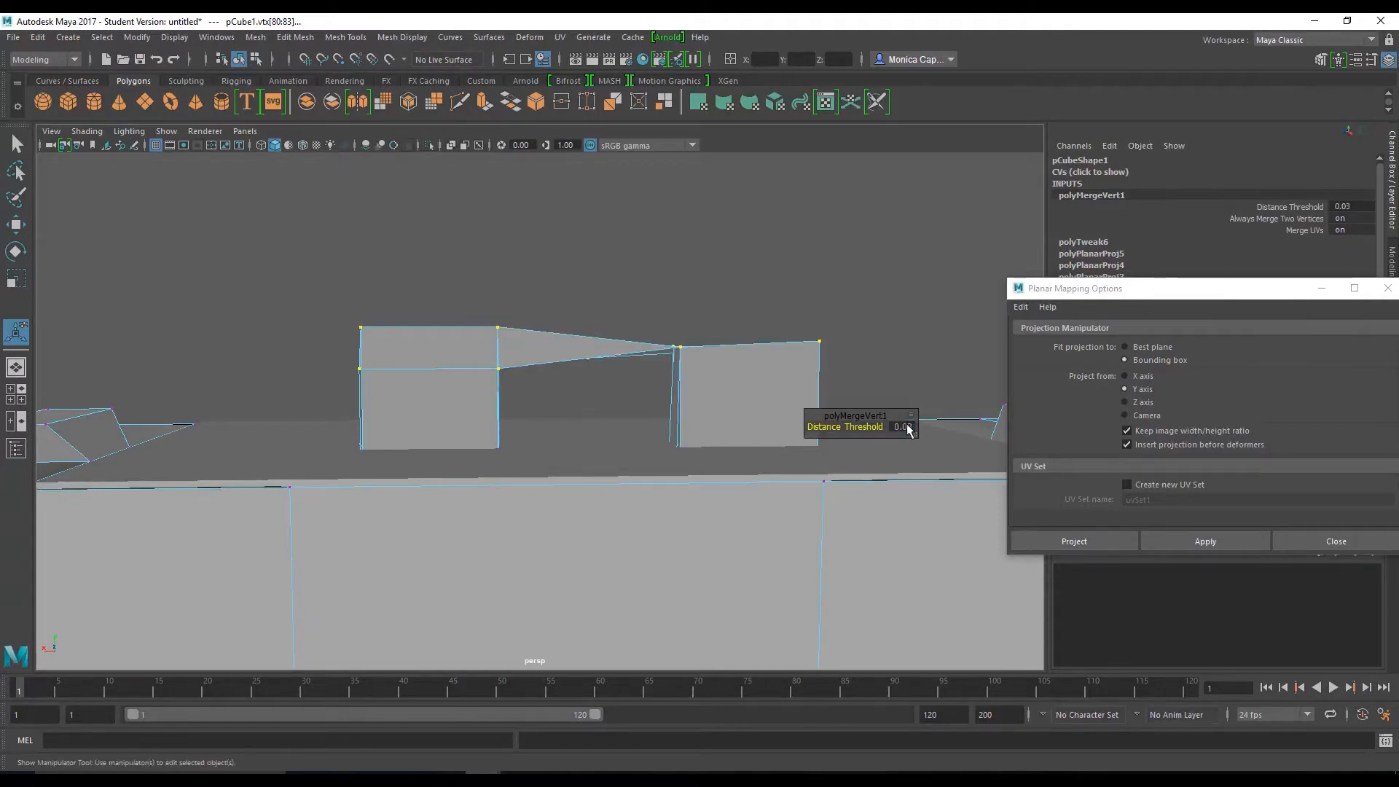
{"action": "left_click_drag", "start_coordinate": [902, 426], "coordinate": [874, 441]}
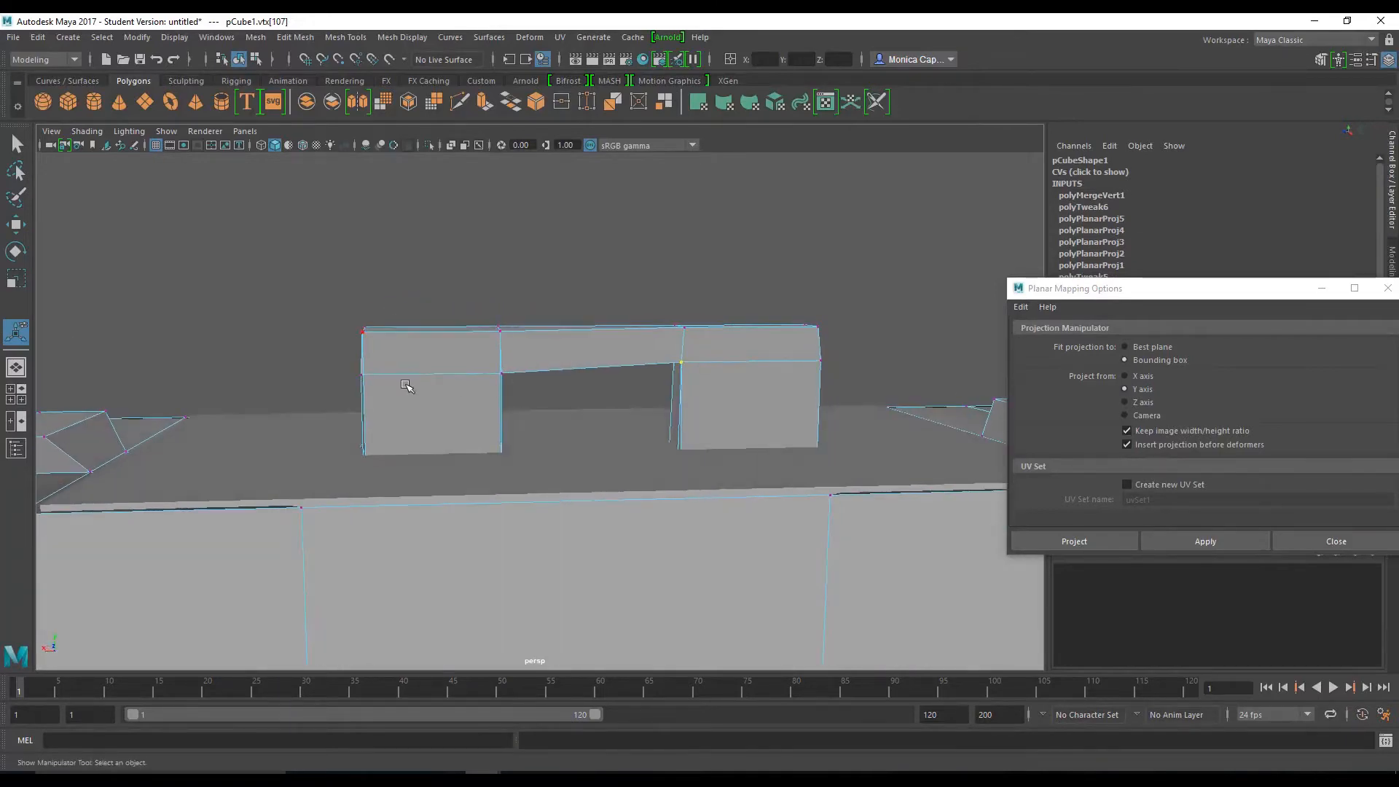
{"action": "left_click_drag", "start_coordinate": [406, 386], "coordinate": [615, 400]}
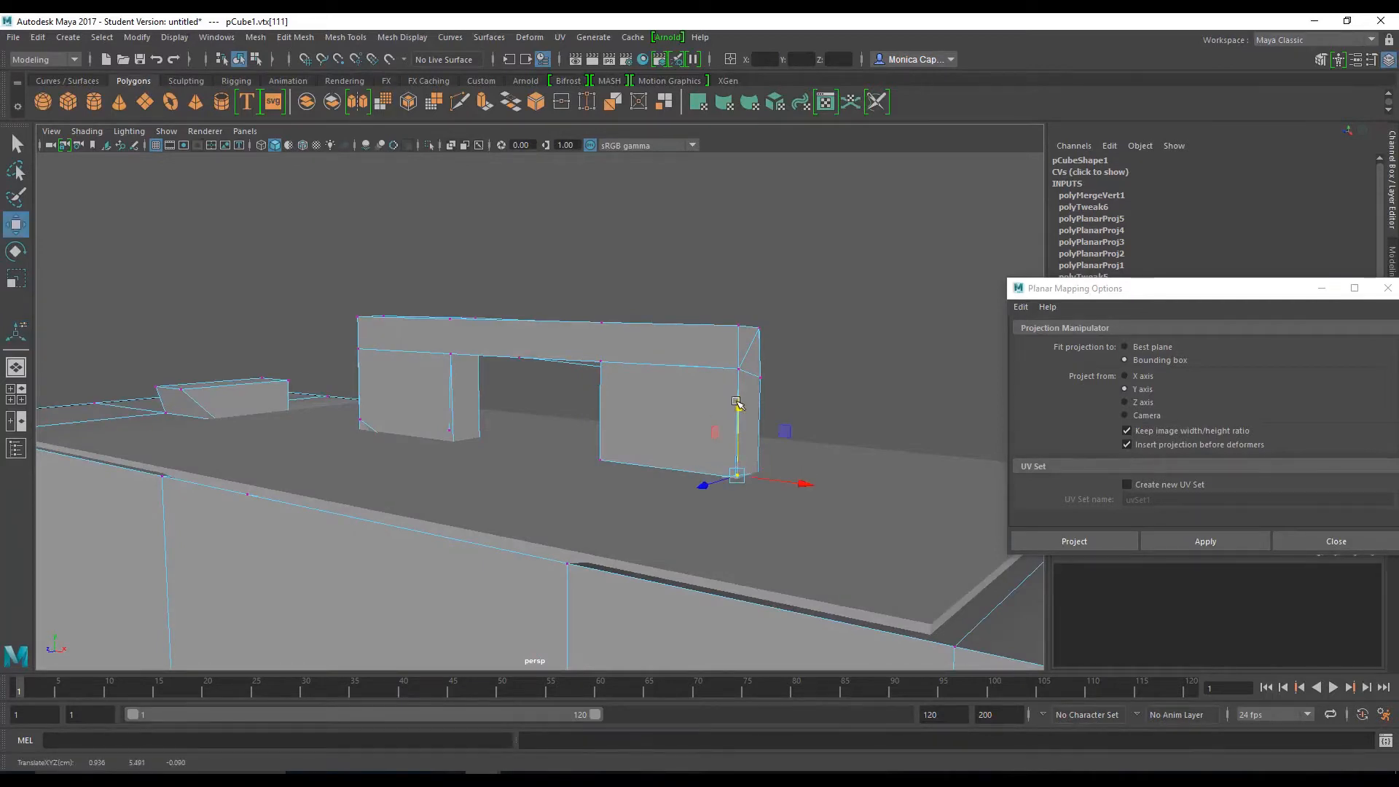
Step: Switch to edge mode, pick a handle crossbar edge, and orbit to inspect the handle
{"action": "right_click", "coordinate": [315, 405]}
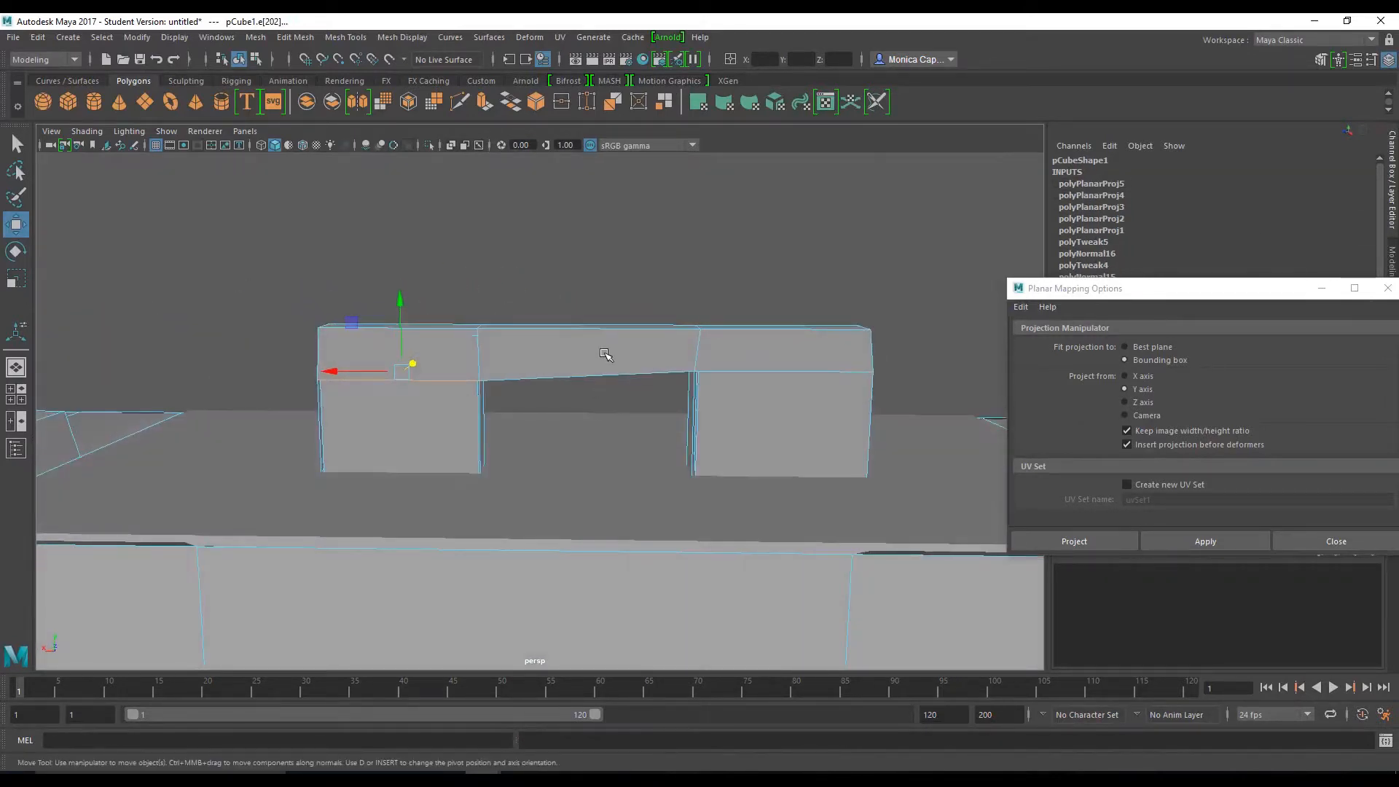
{"action": "mouse_move", "coordinate": [479, 378]}
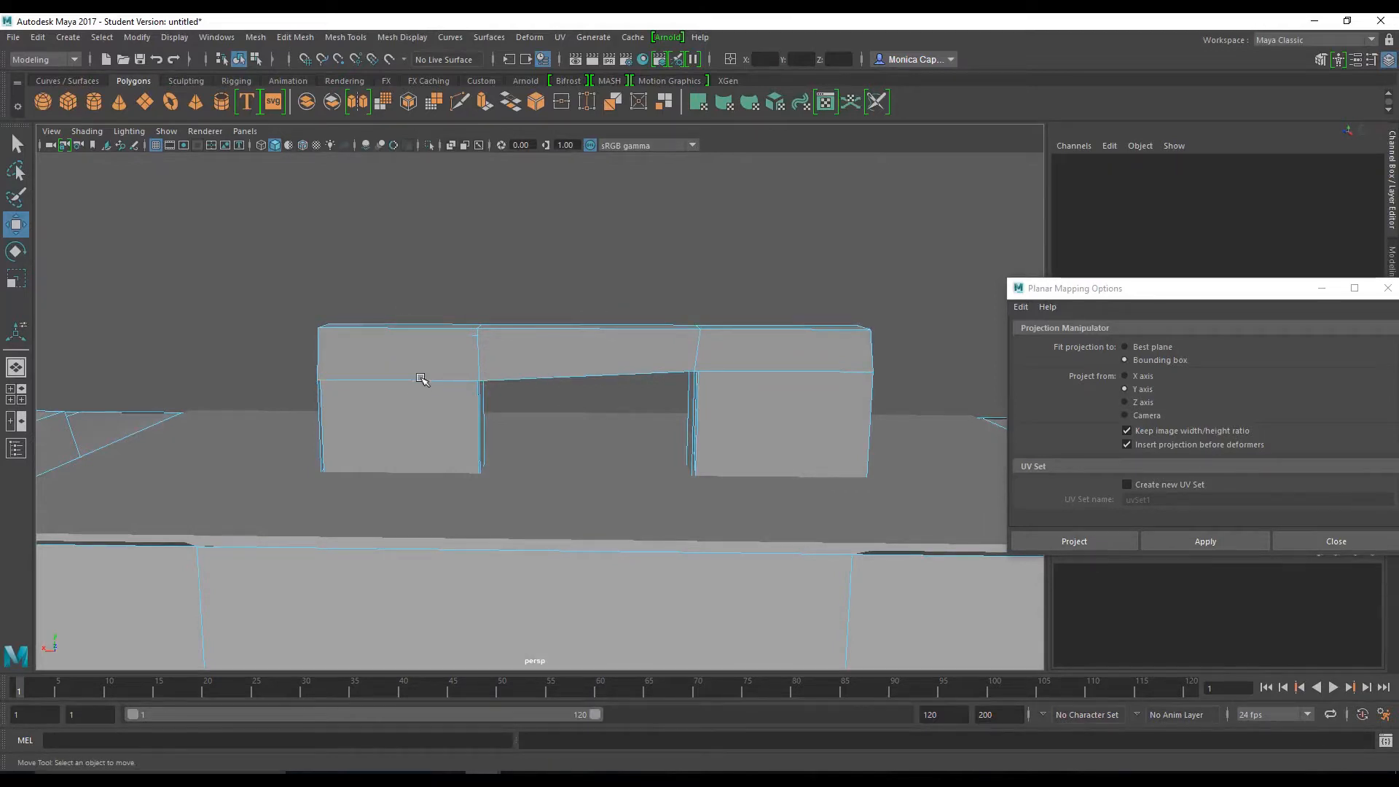
{"action": "left_click", "coordinate": [421, 379]}
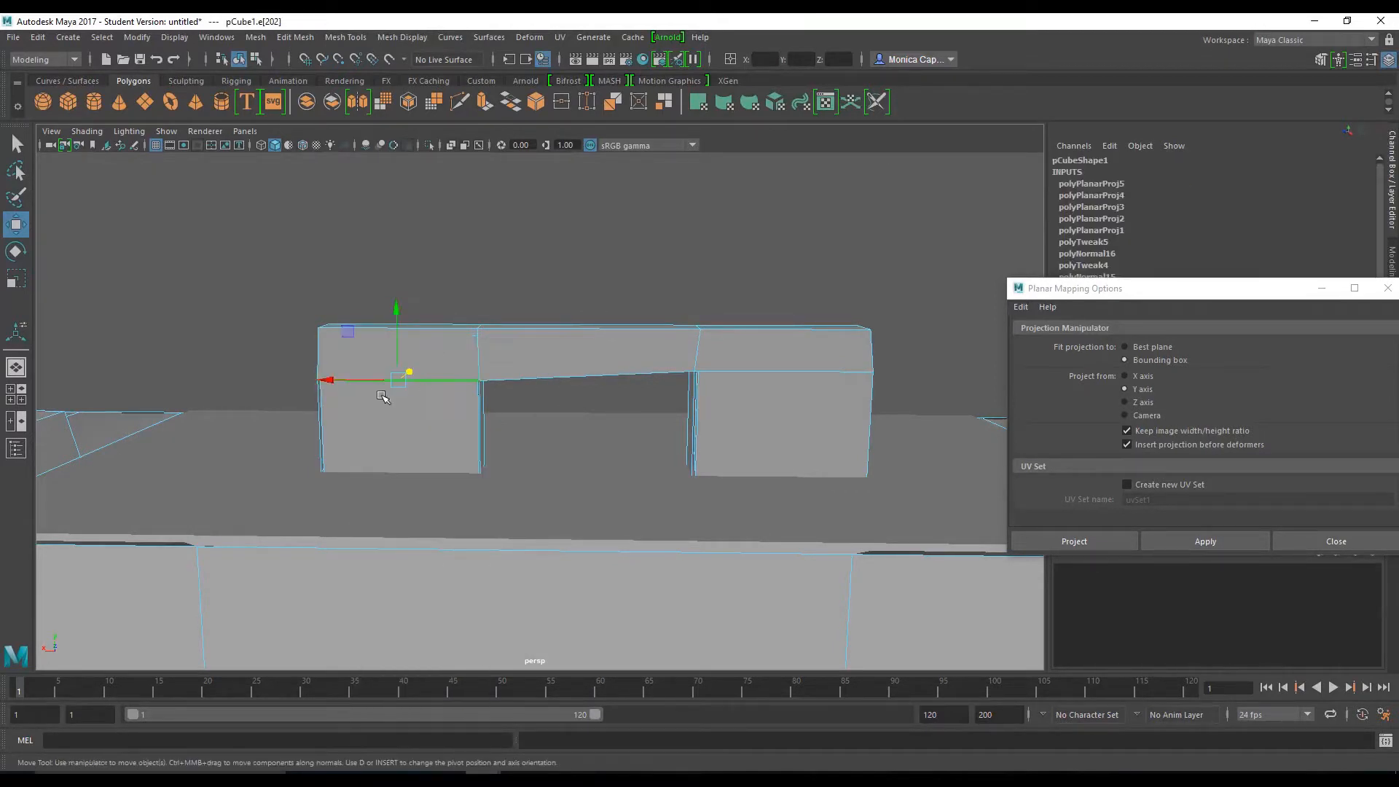
{"action": "left_click_drag", "start_coordinate": [384, 397], "coordinate": [573, 453]}
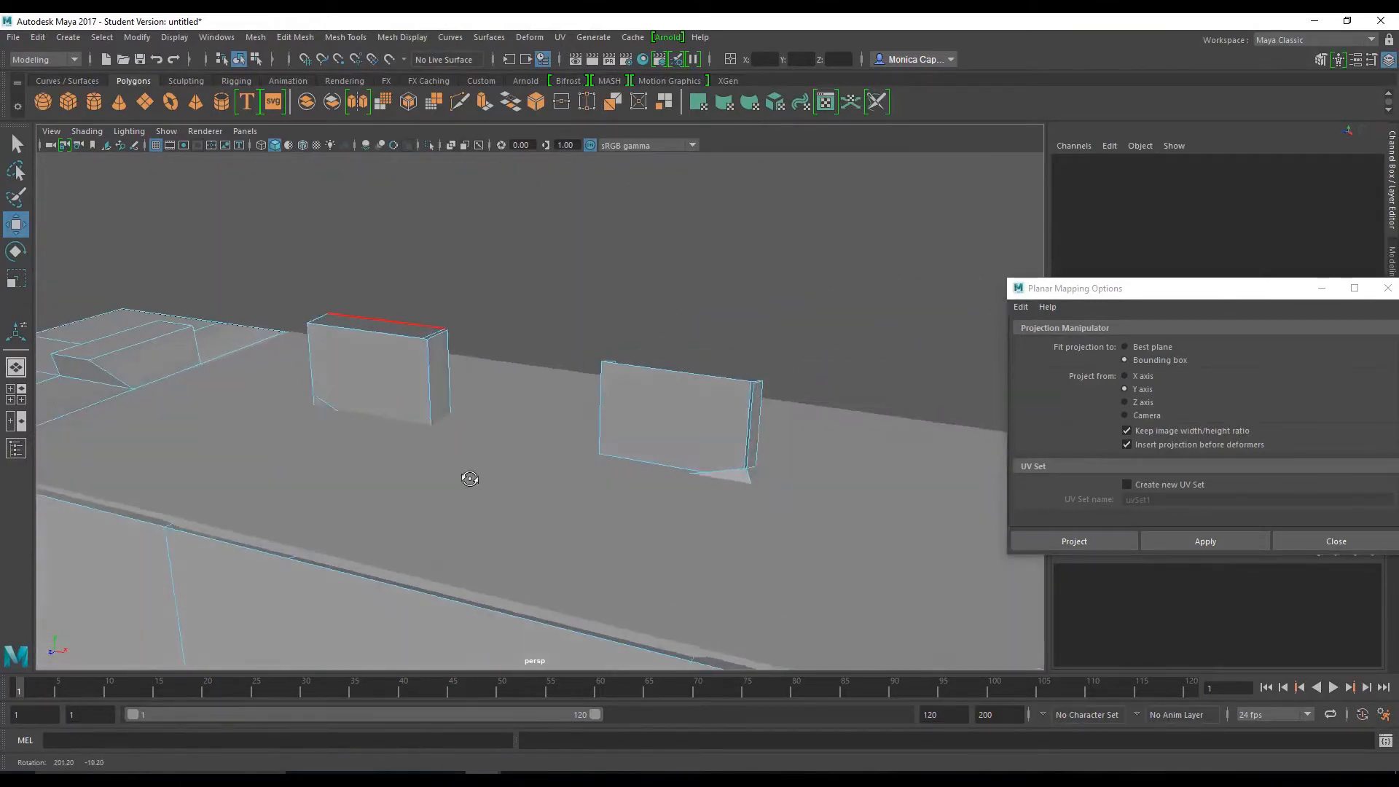
Step: Select the briefcase body pCube1, orbit to its front, and isolate it in the view
{"action": "left_click_drag", "start_coordinate": [470, 478], "coordinate": [557, 478]}
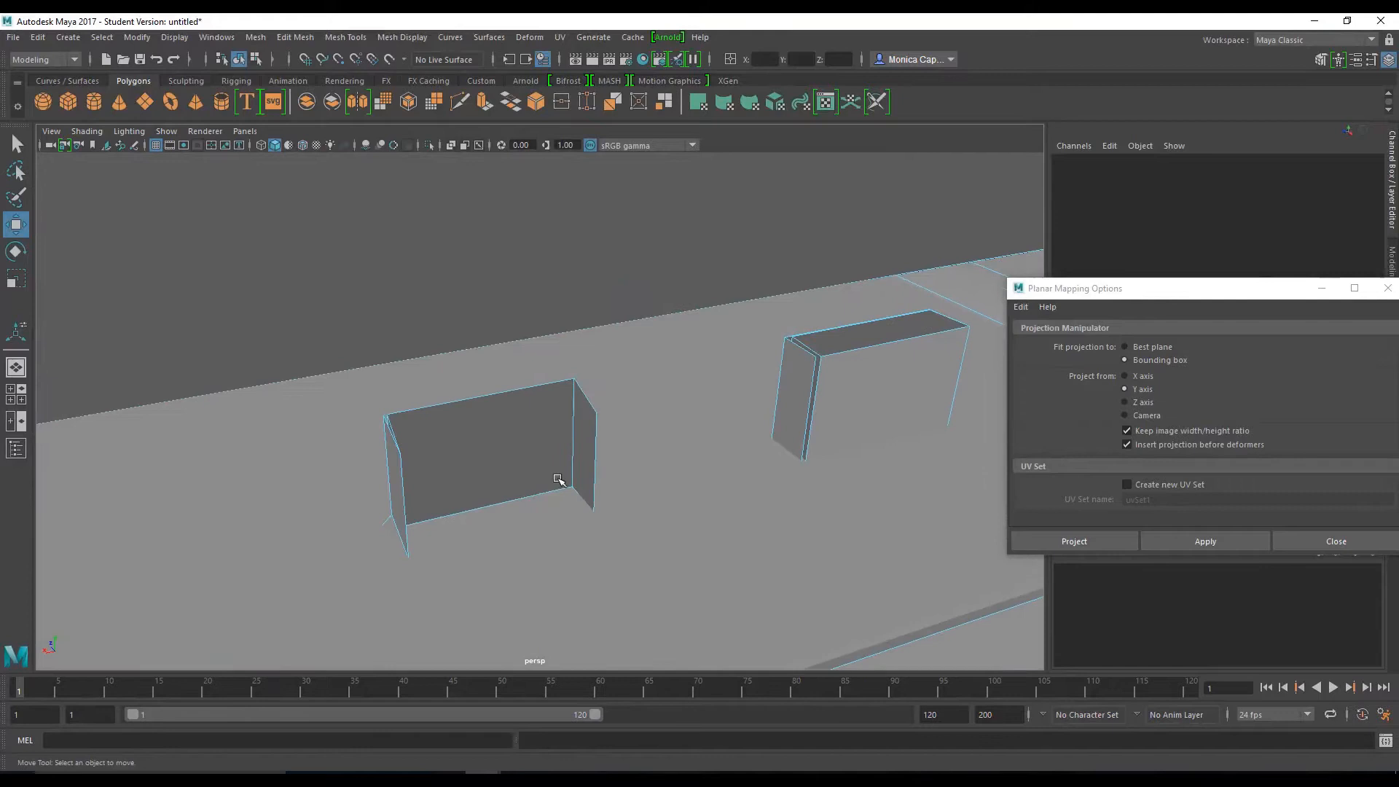
{"action": "left_click", "coordinate": [482, 446]}
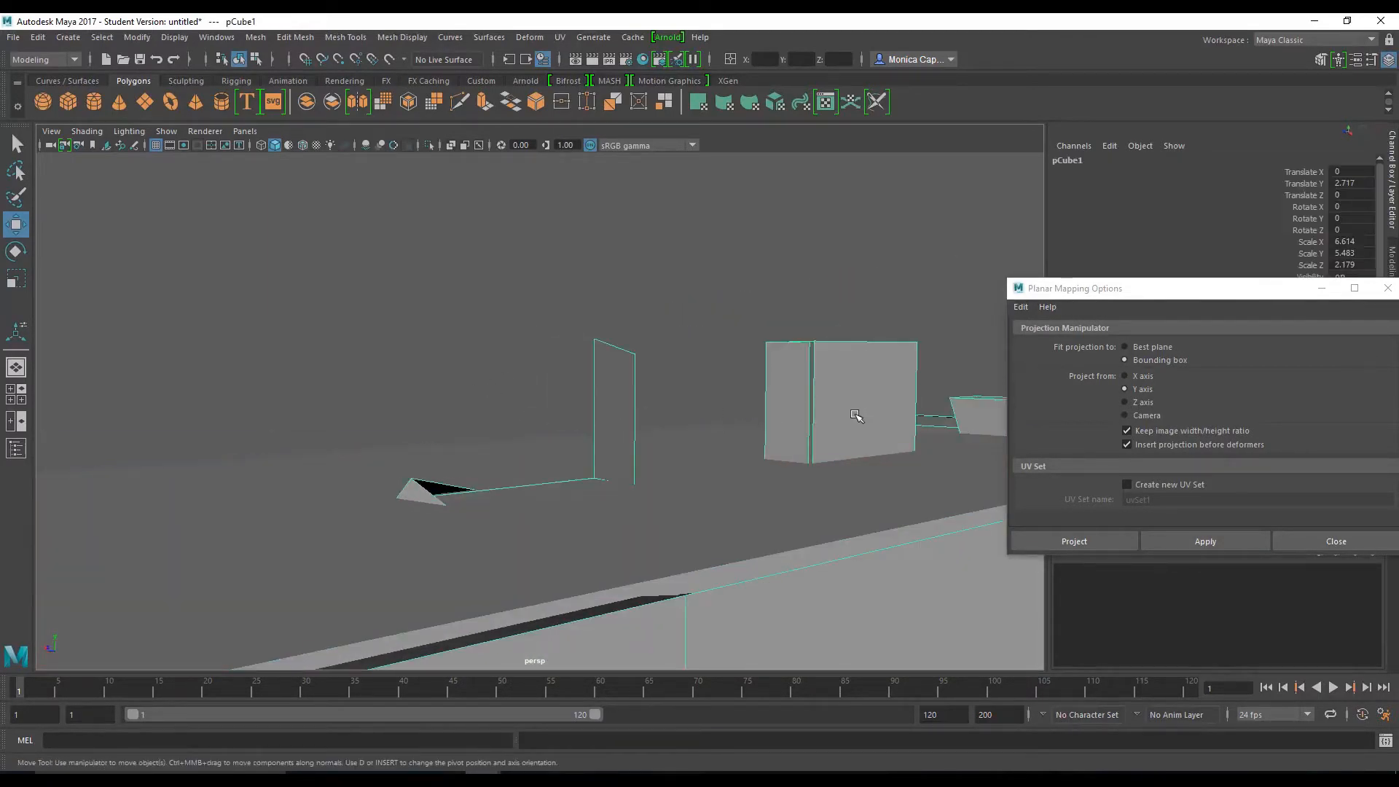
{"action": "left_click", "coordinate": [611, 410]}
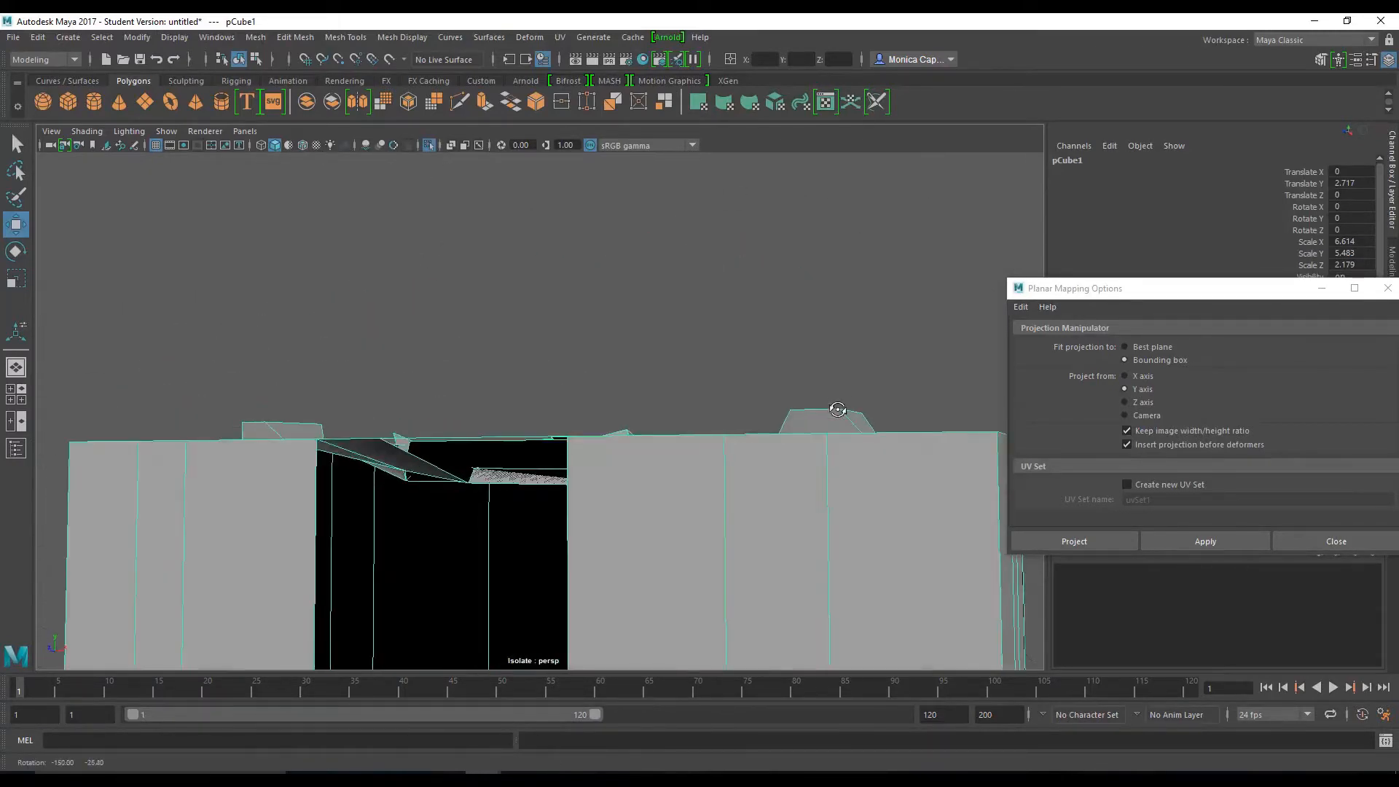
{"action": "left_click_drag", "start_coordinate": [837, 408], "coordinate": [672, 421]}
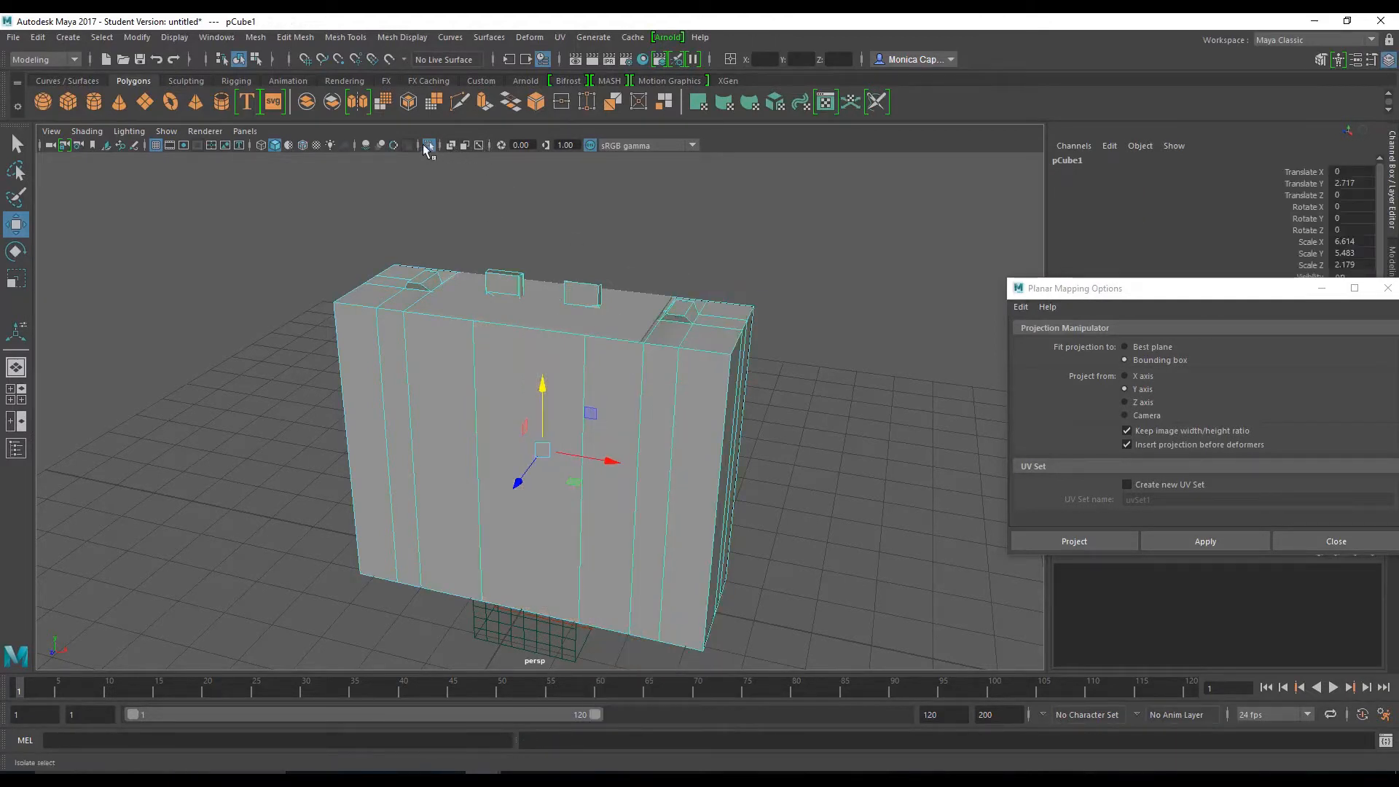
{"action": "left_click", "coordinate": [427, 144]}
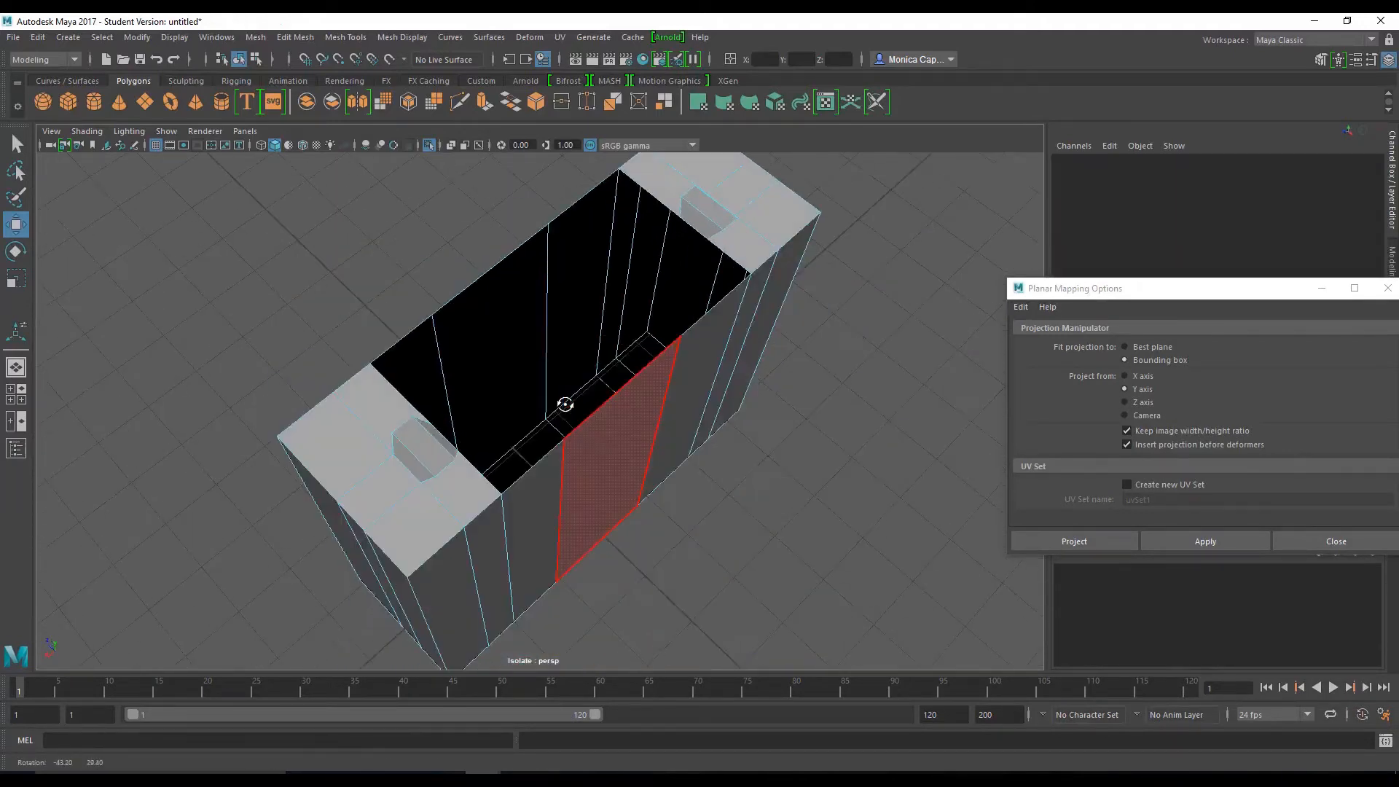
Step: Switch the body to component mode, pick an edge along the gap, and open the Edit Mesh menu
{"action": "right_click", "coordinate": [564, 404]}
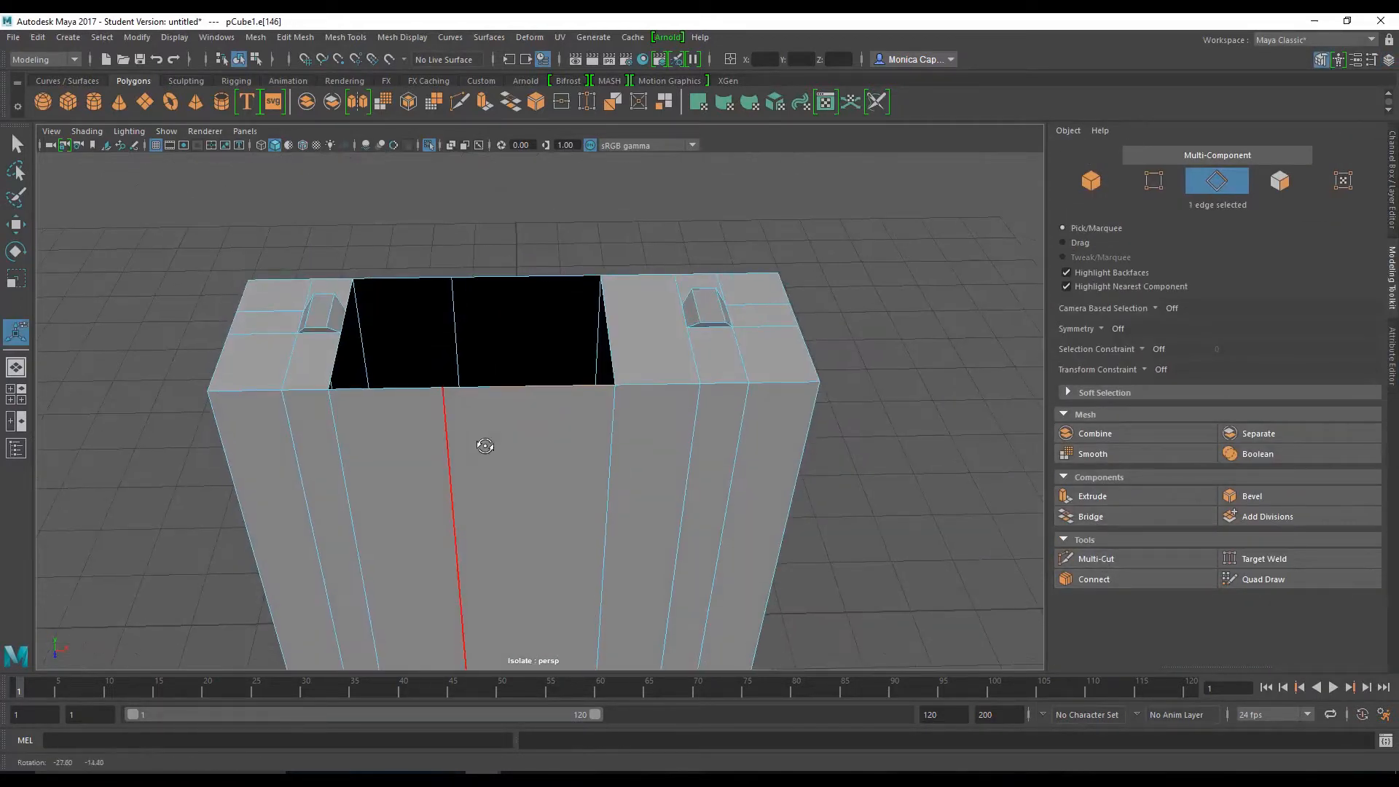
{"action": "left_click", "coordinate": [1153, 180]}
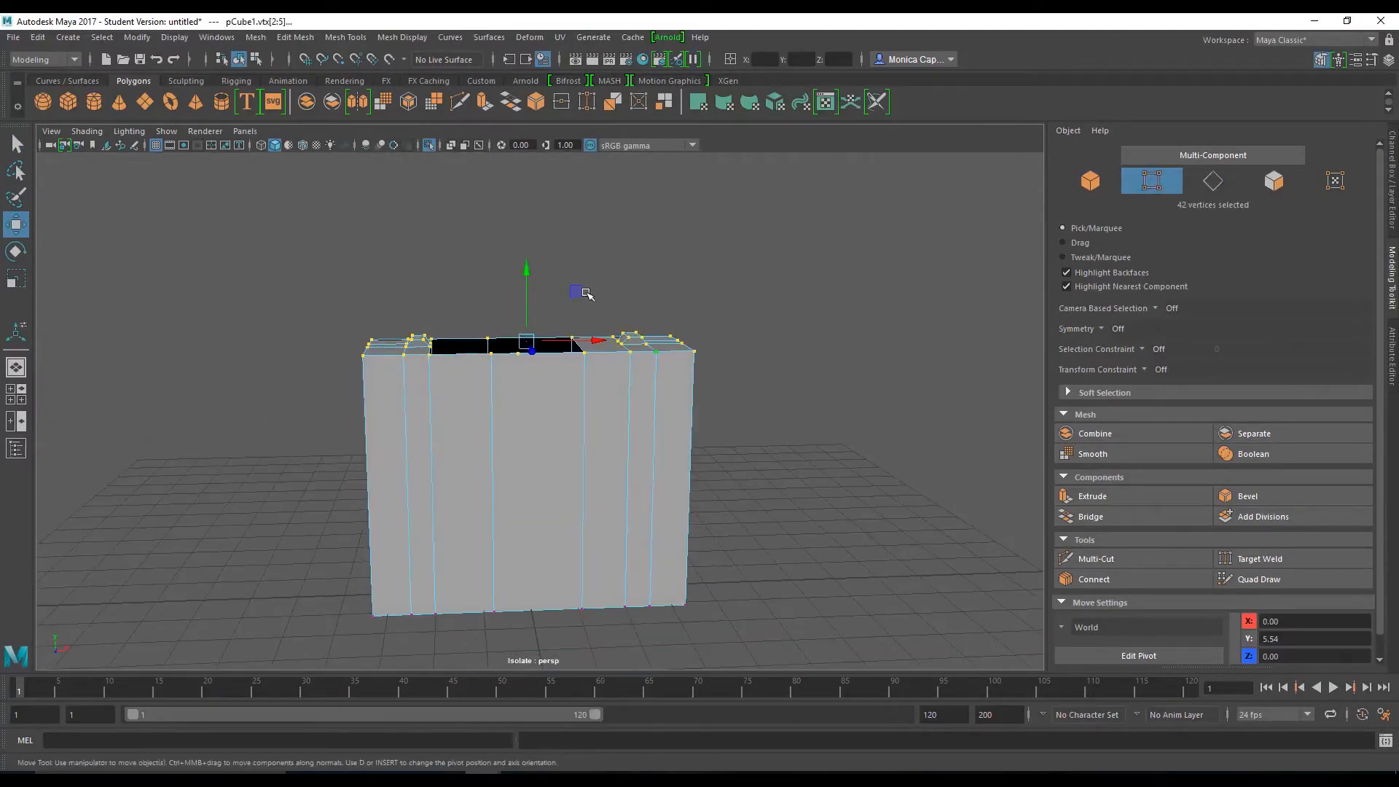
{"action": "left_click", "coordinate": [294, 37]}
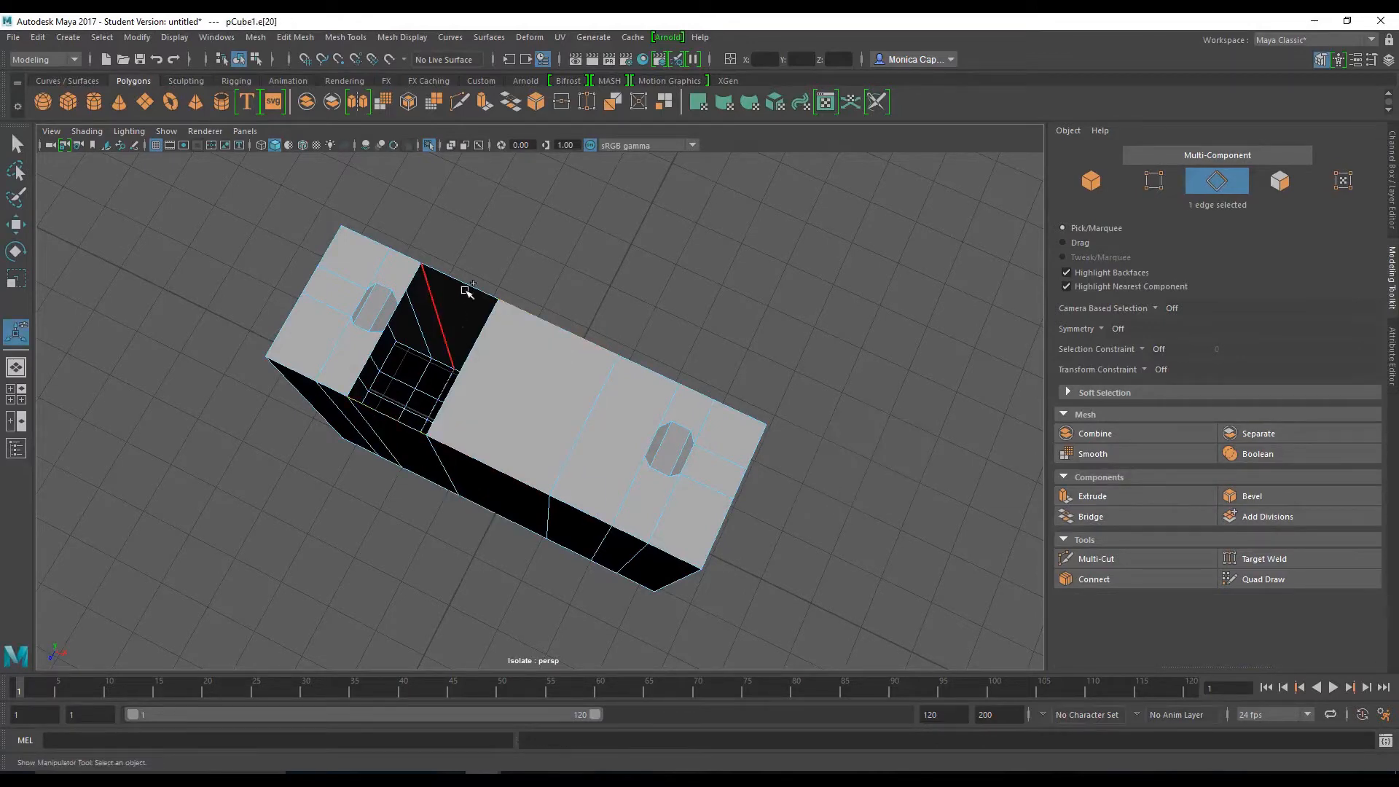
Step: Bridge the two gap border edges with added divisions, then select the top front vertices
{"action": "left_click", "coordinate": [1090, 516]}
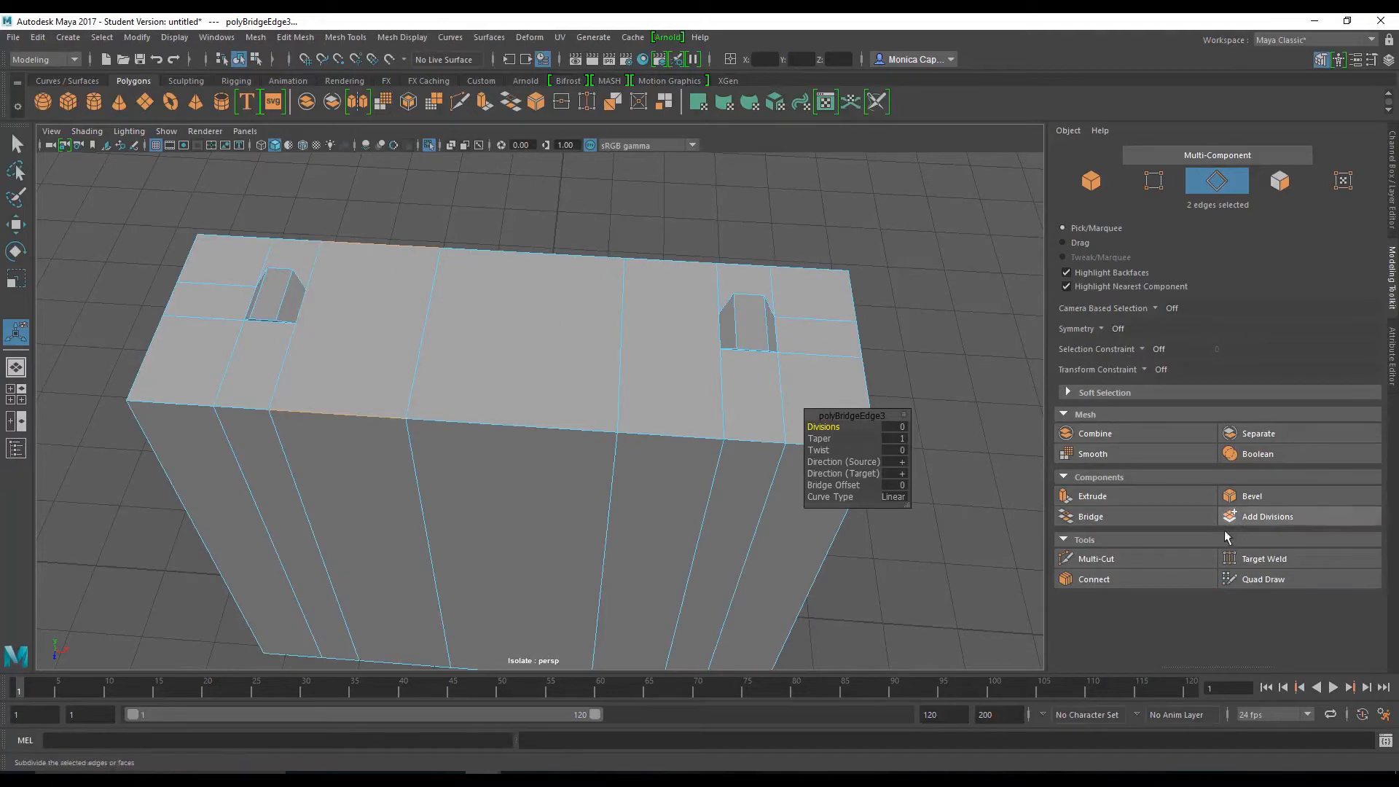
{"action": "left_click", "coordinate": [1096, 557]}
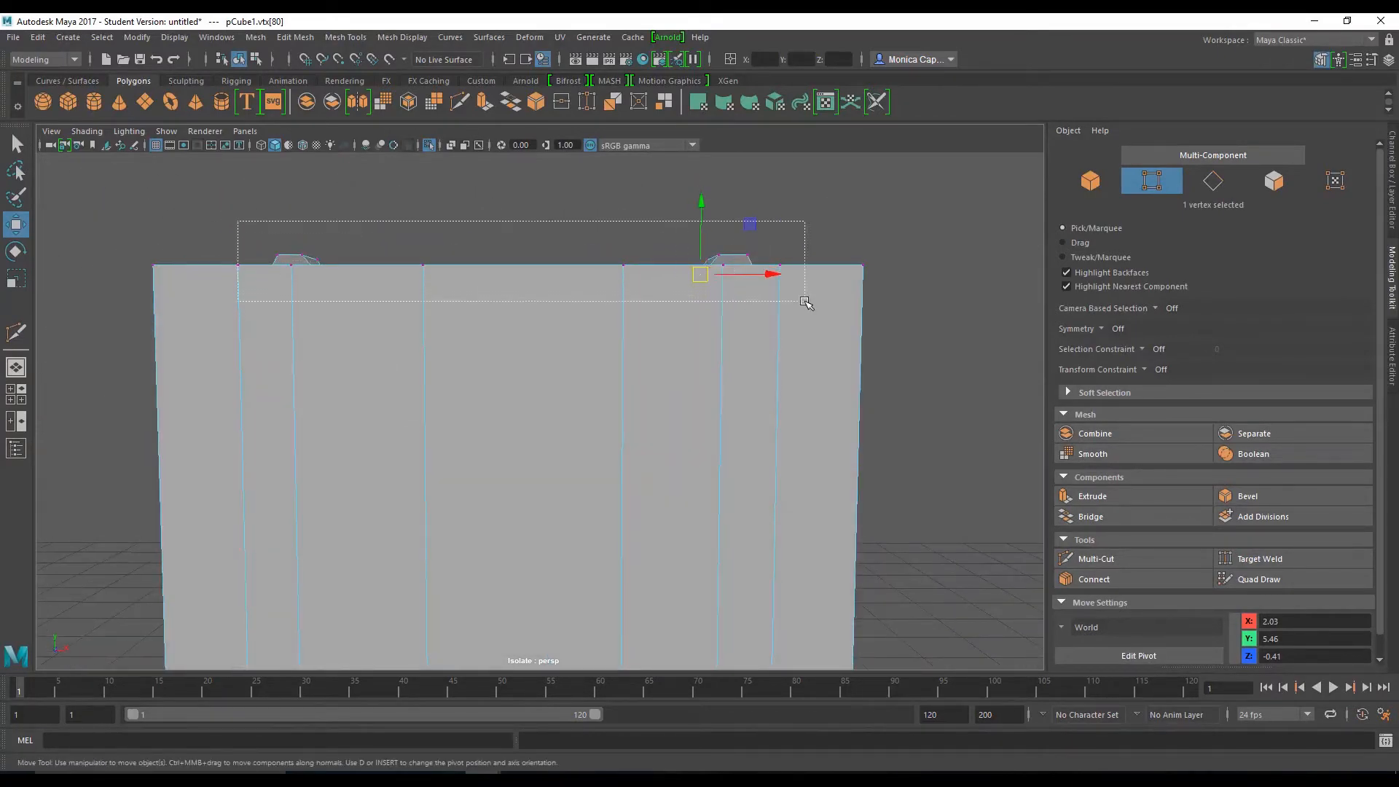
{"action": "left_click", "coordinate": [256, 37]}
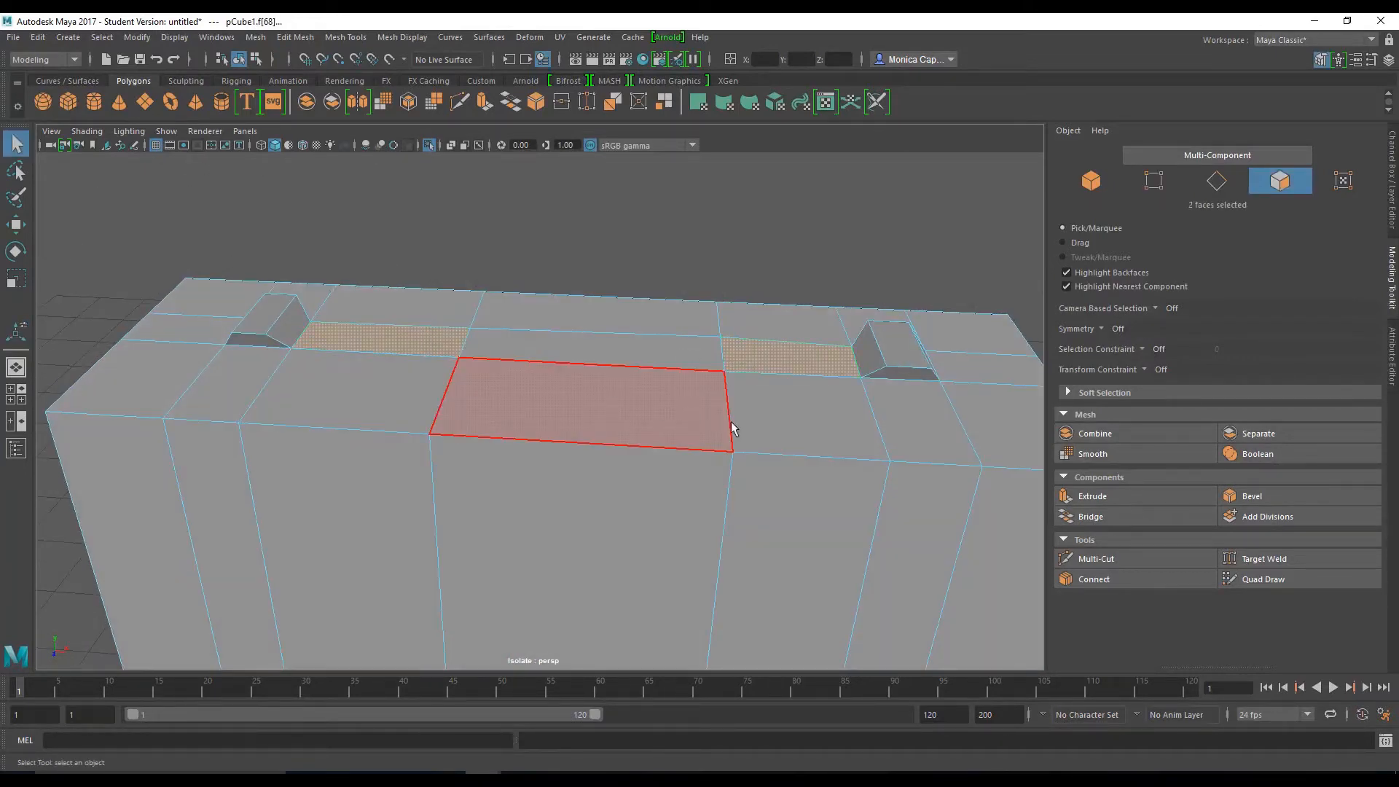
{"action": "left_click", "coordinate": [790, 348]}
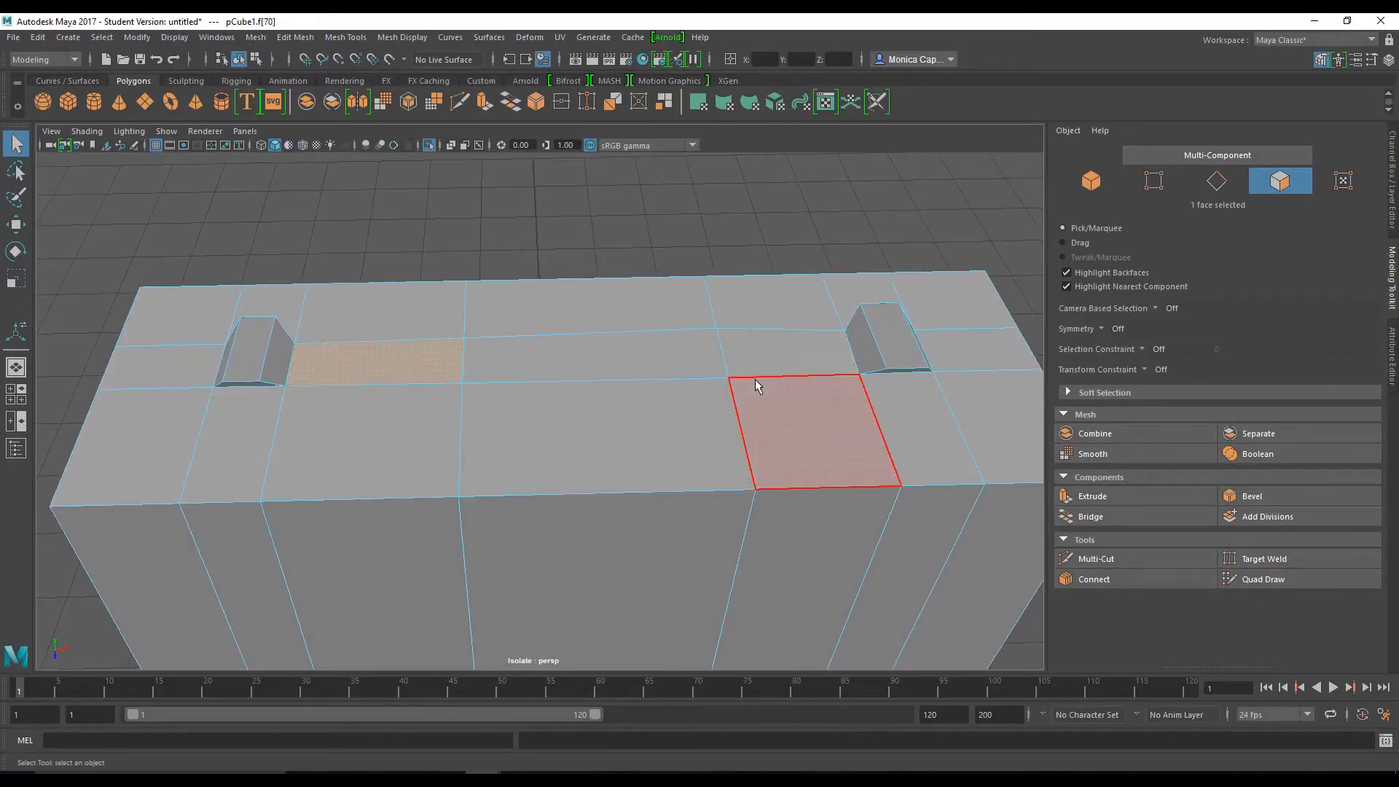
{"action": "left_click_drag", "start_coordinate": [754, 385], "coordinate": [726, 520]}
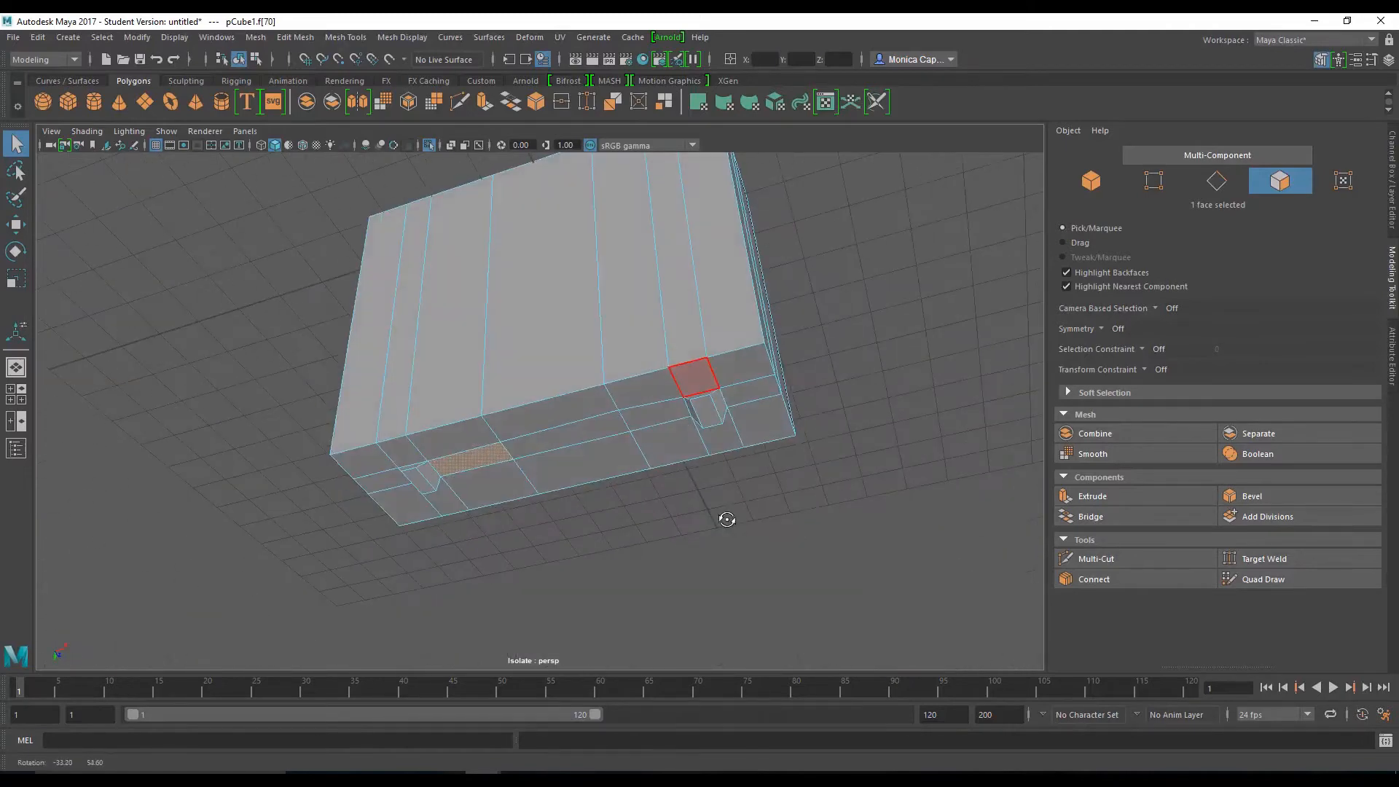
{"action": "left_click_drag", "start_coordinate": [727, 519], "coordinate": [550, 379]}
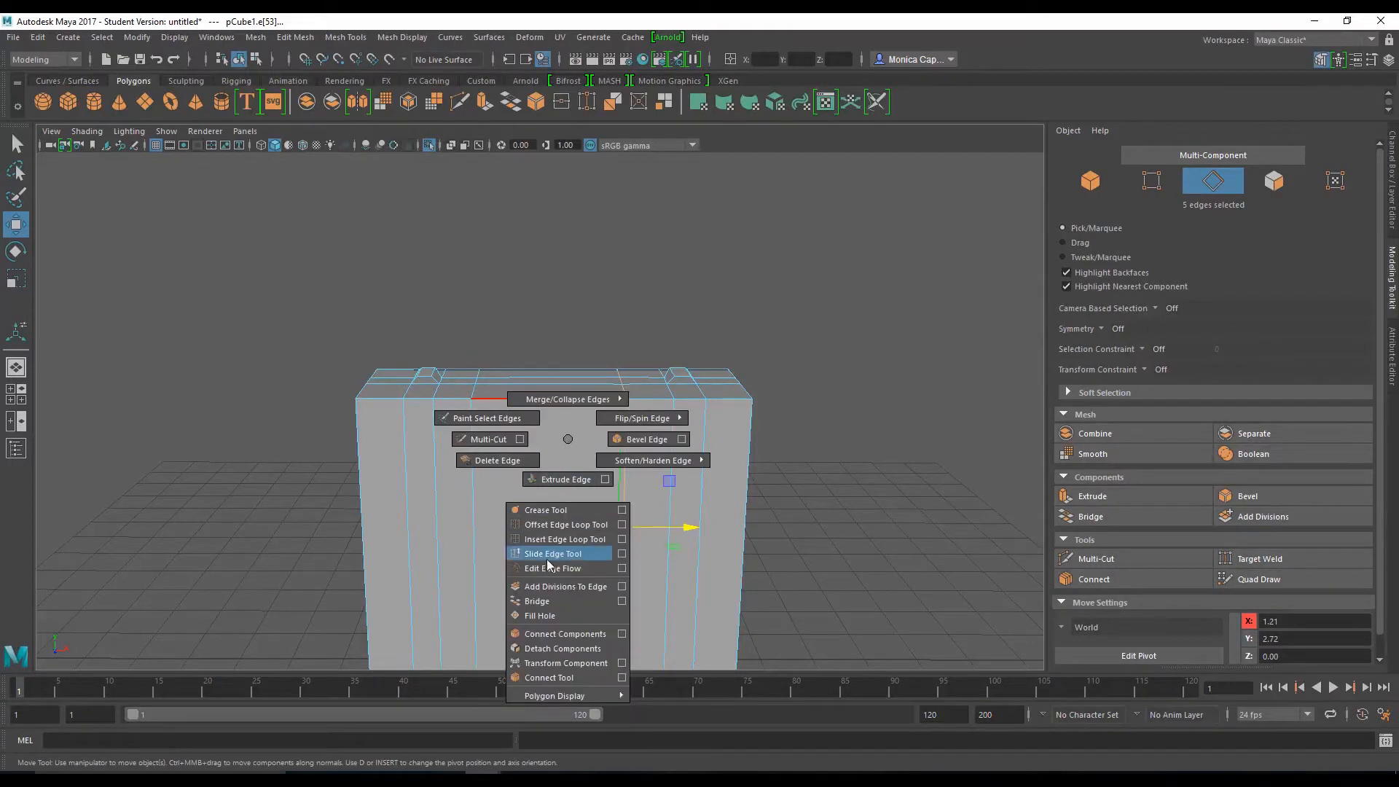
{"action": "mouse_move", "coordinate": [564, 539]}
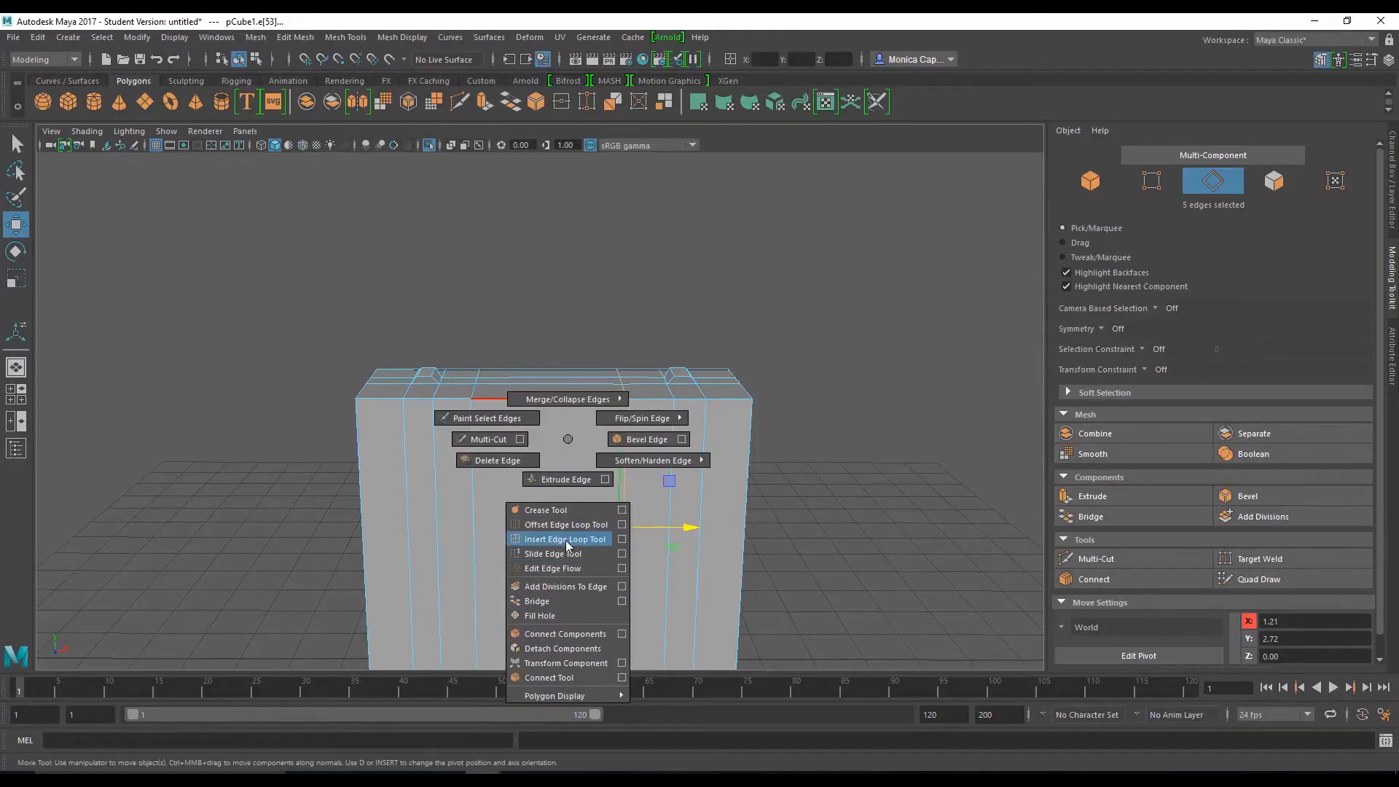
Step: Extrude two top faces upward into posts and bridge their inner faces into a crossbar
{"action": "left_click", "coordinate": [565, 539]}
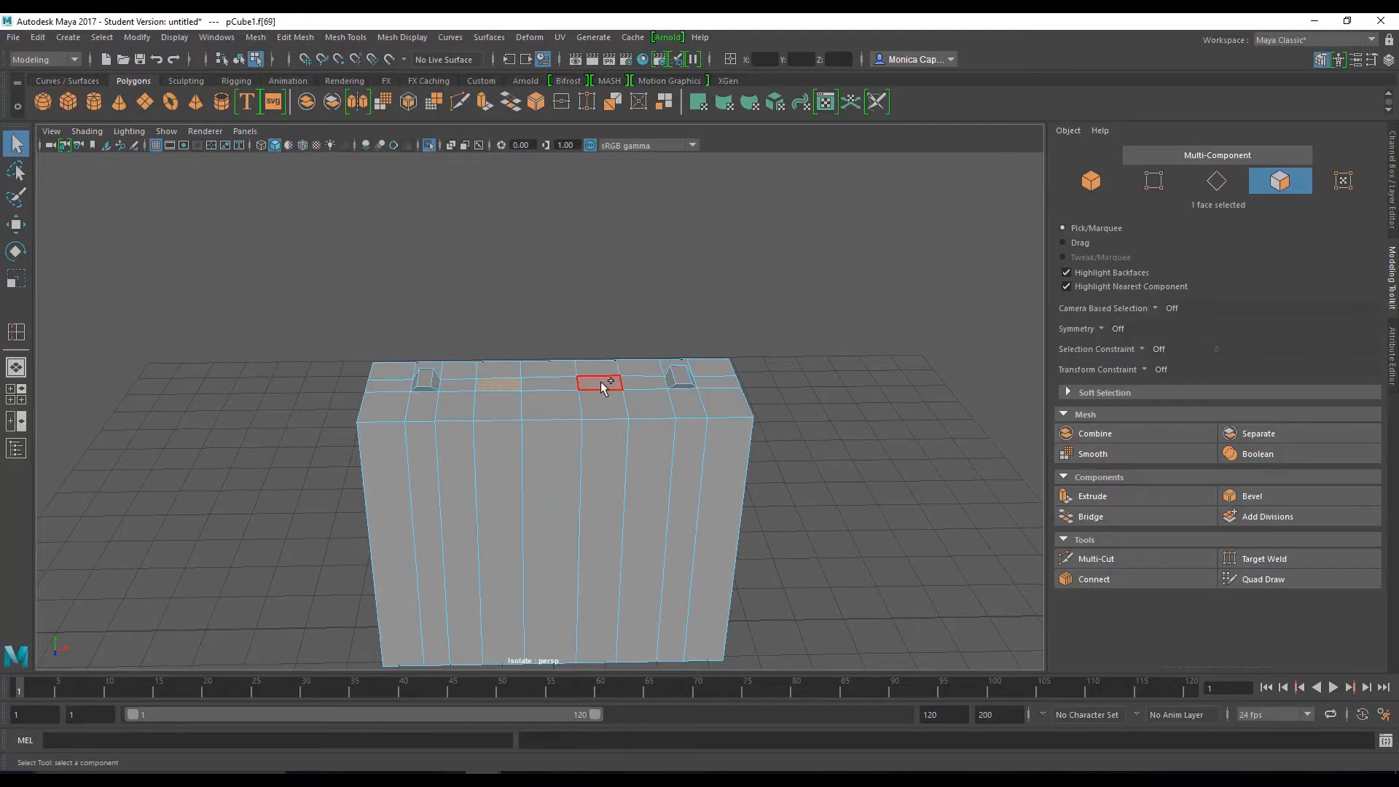
{"action": "left_click", "coordinate": [1092, 497]}
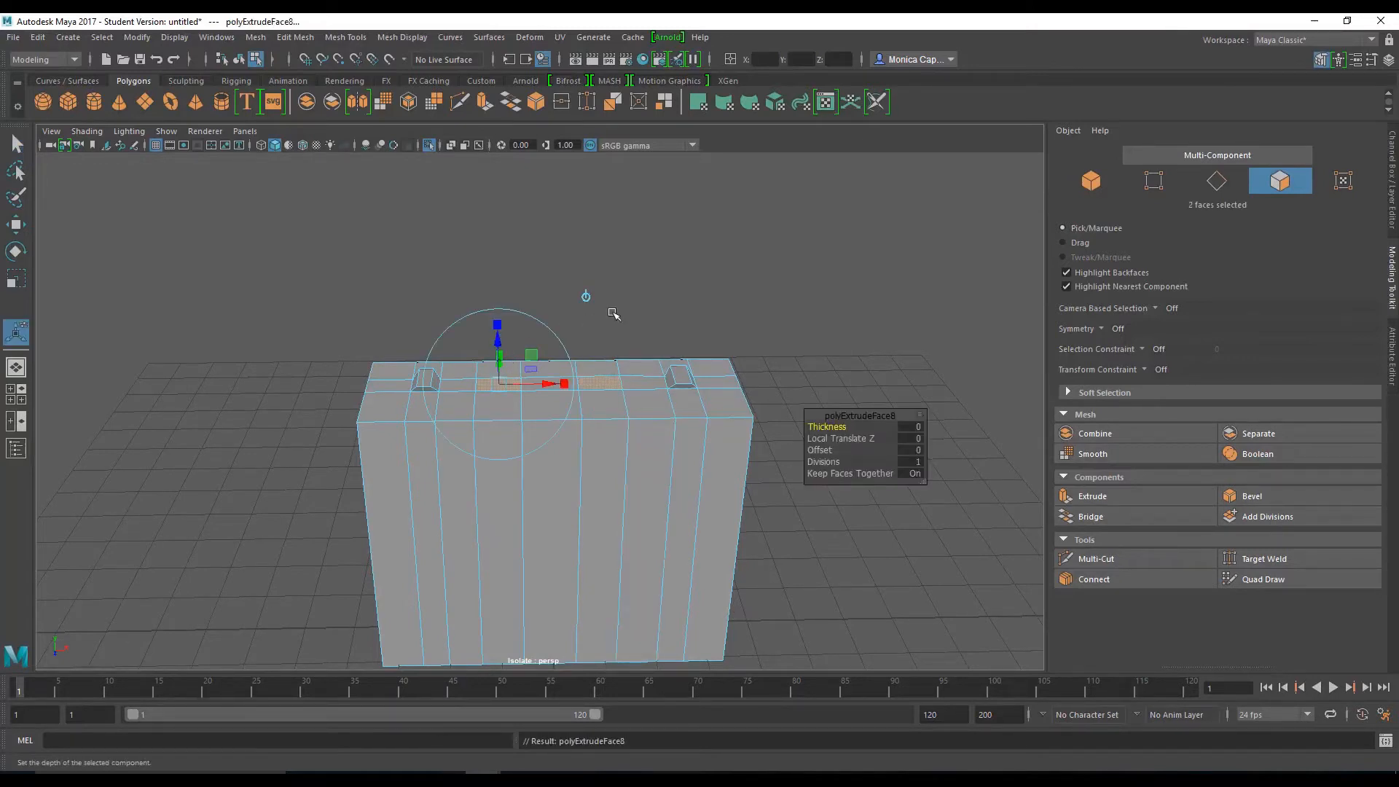
{"action": "left_click_drag", "start_coordinate": [498, 334], "coordinate": [549, 329]}
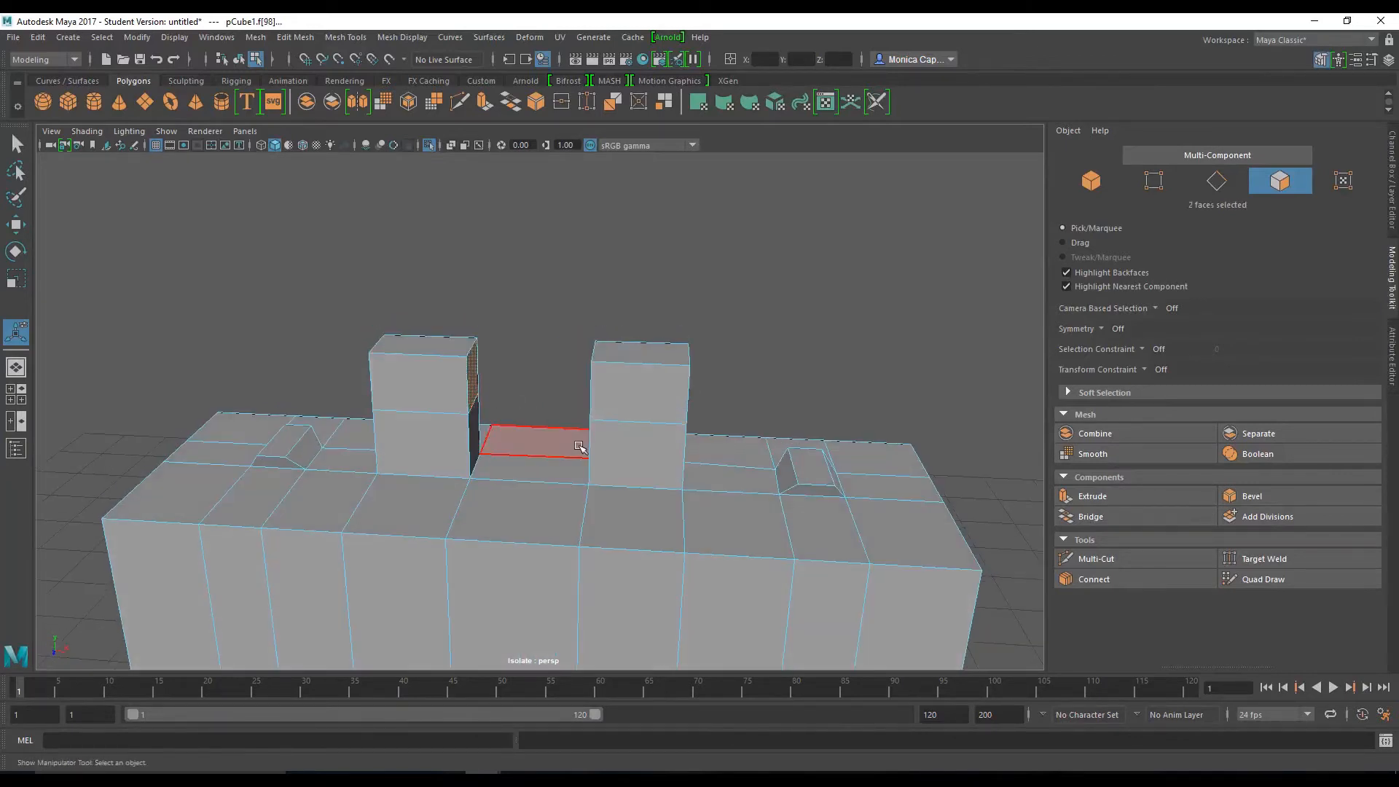
{"action": "left_click", "coordinate": [1092, 496]}
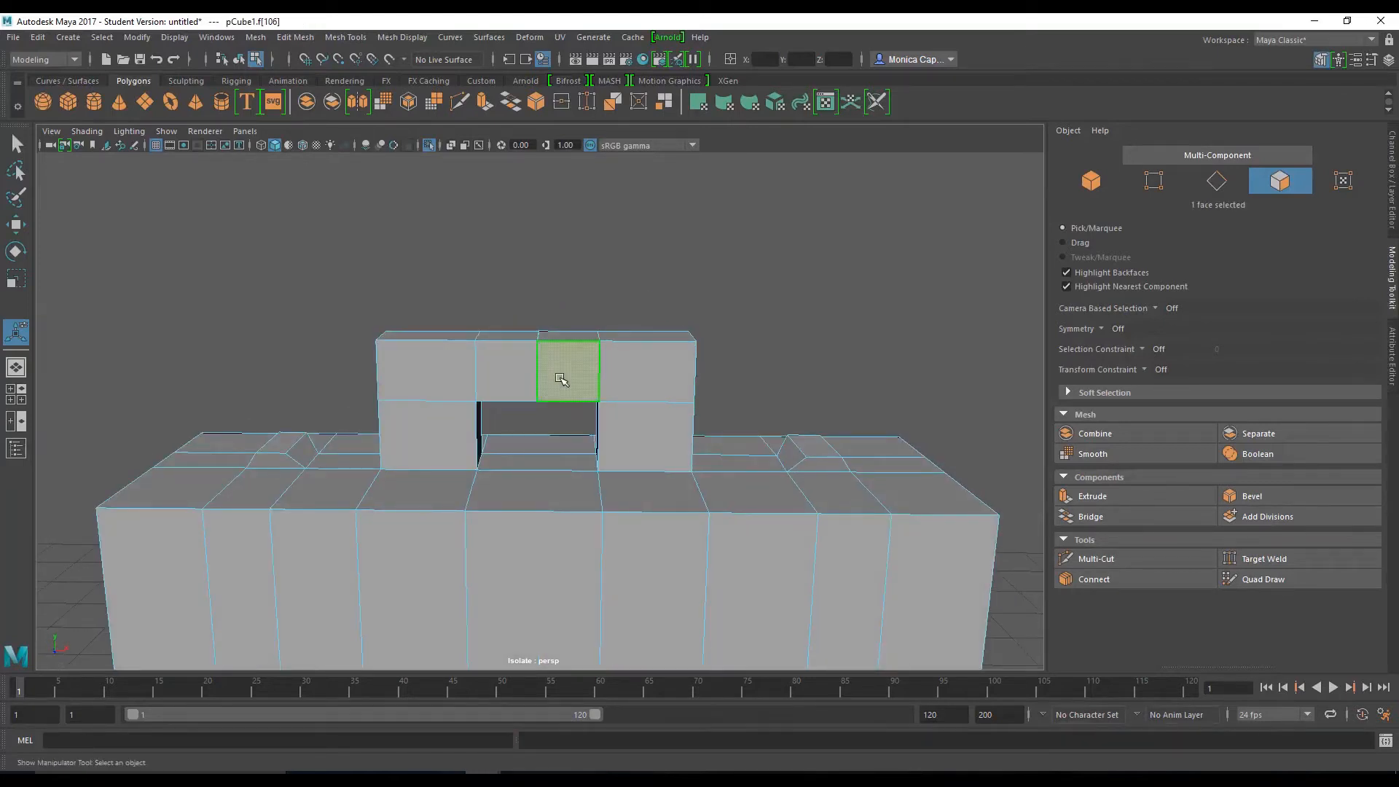
{"action": "left_click", "coordinate": [1153, 180]}
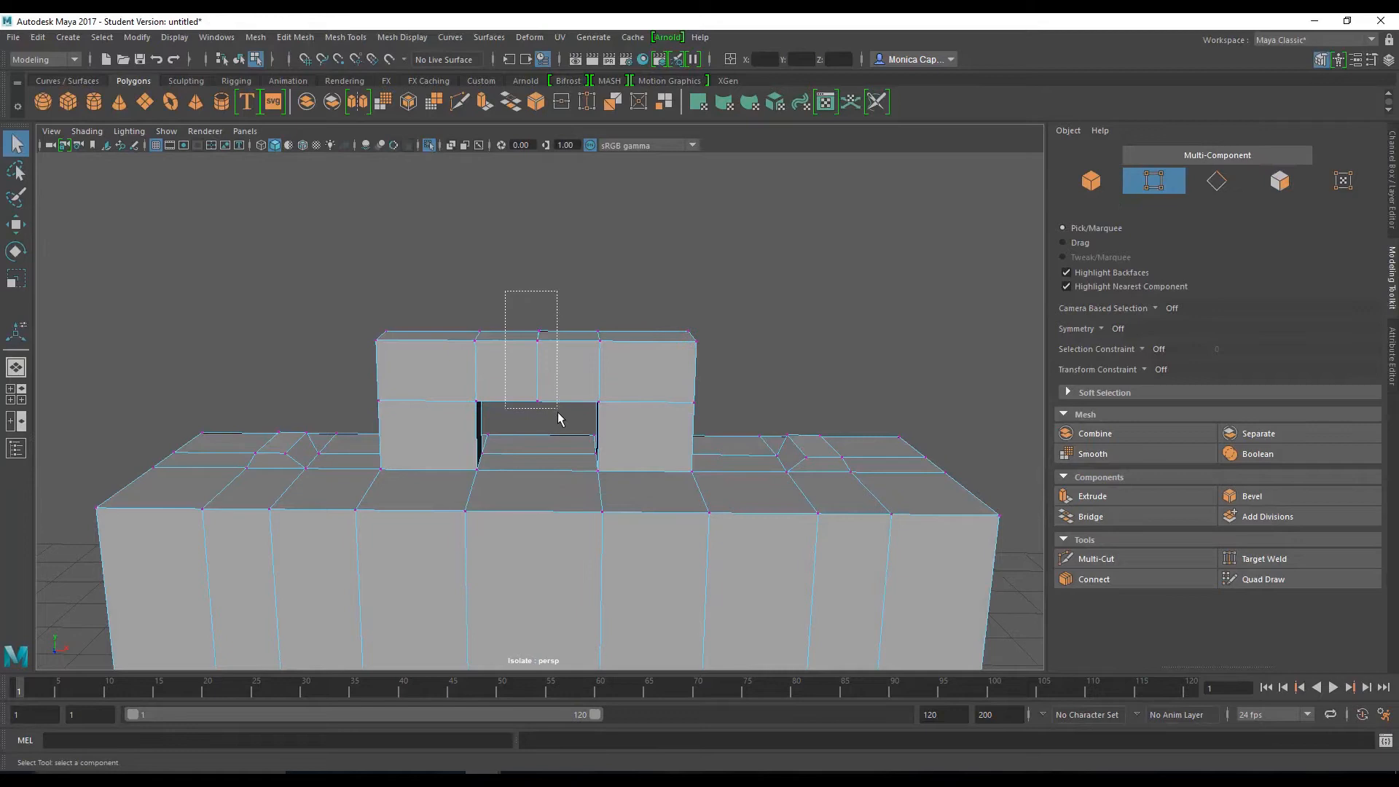
{"action": "left_click", "coordinate": [294, 36]}
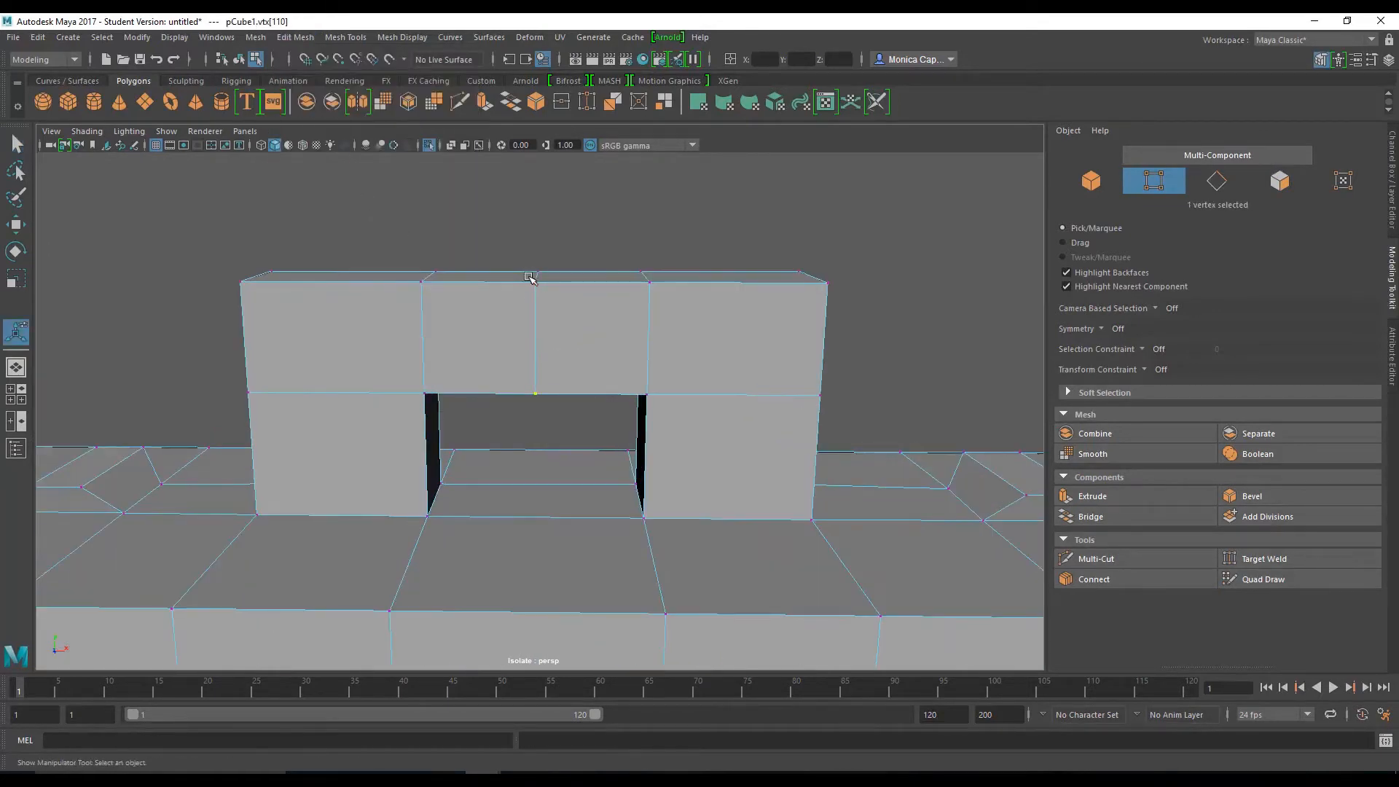
{"action": "left_click_drag", "start_coordinate": [534, 274], "coordinate": [534, 306]}
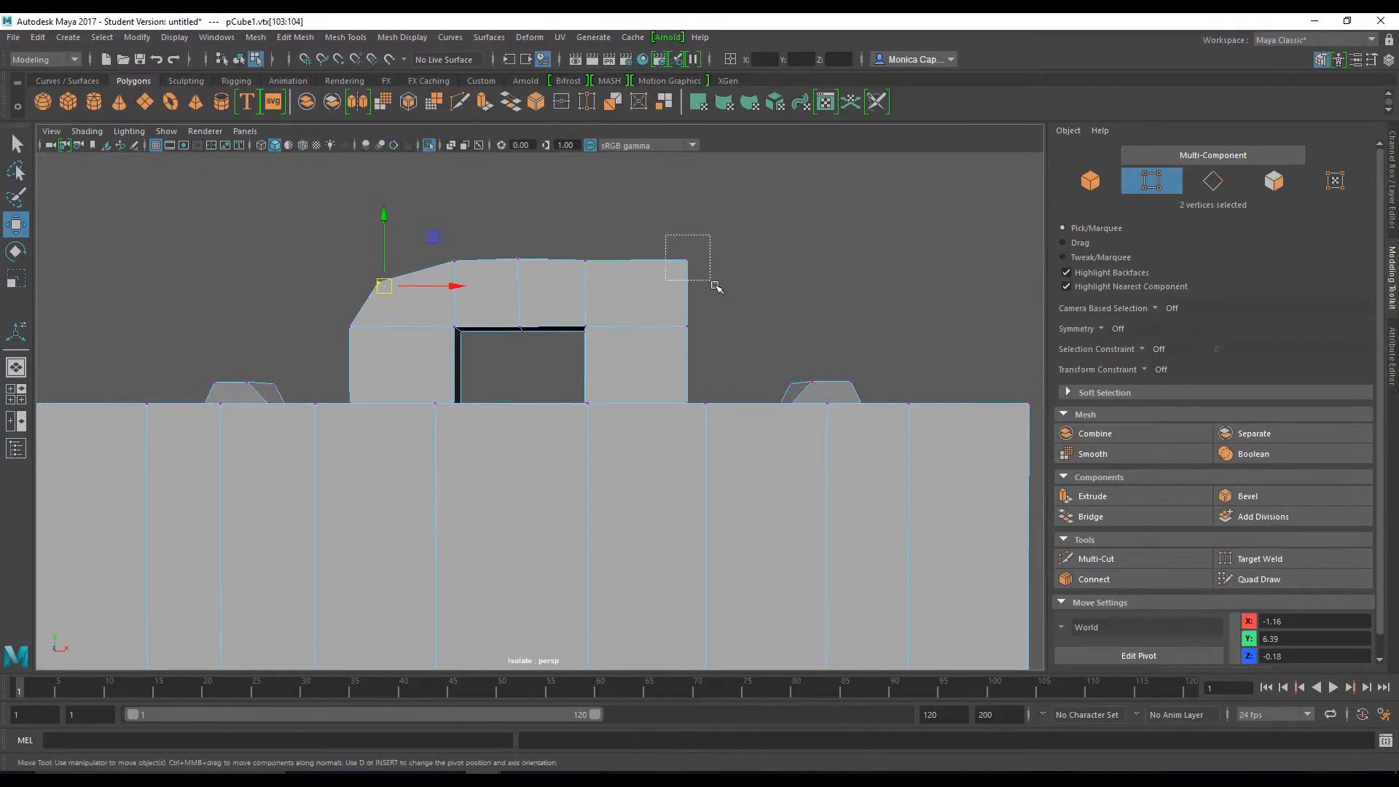
{"action": "left_click_drag", "start_coordinate": [384, 286], "coordinate": [660, 290]}
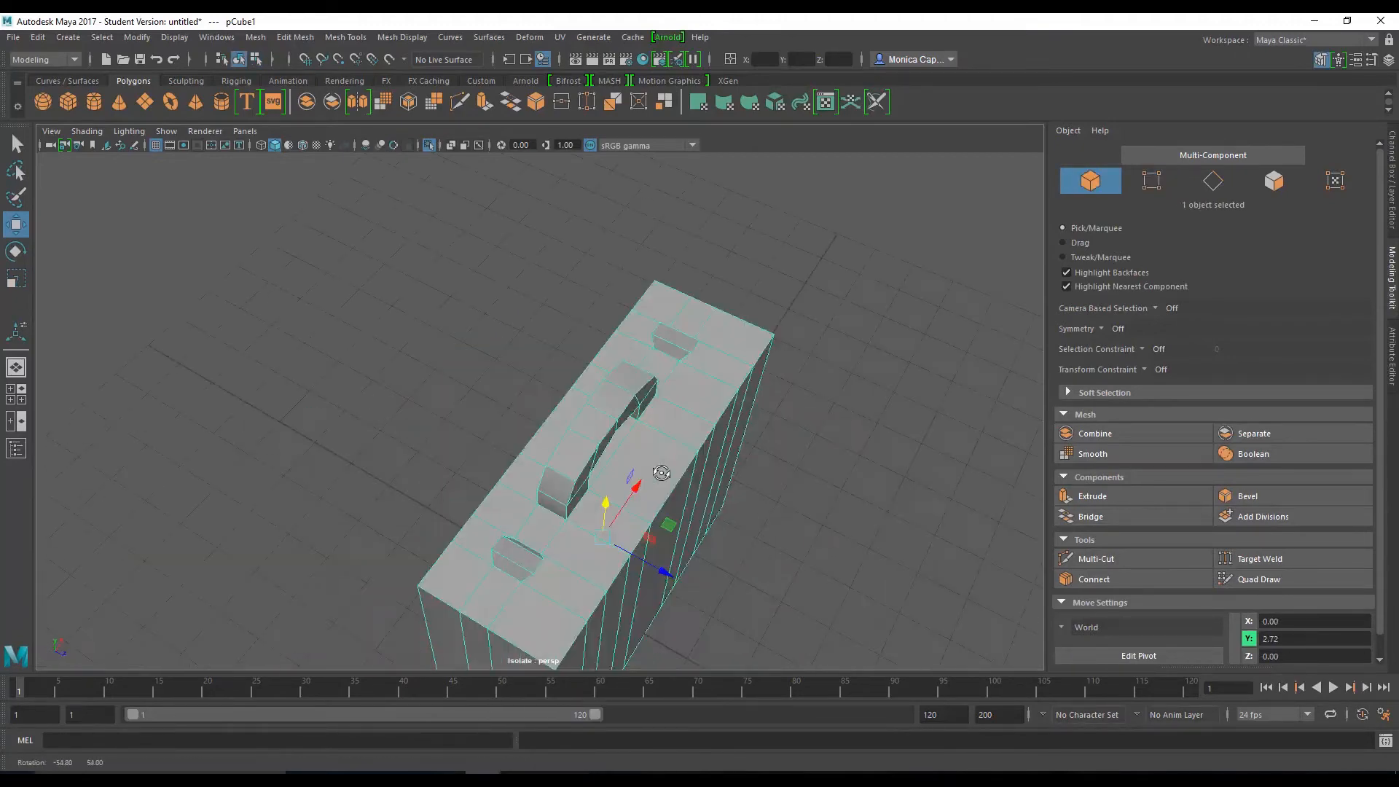
{"action": "left_click_drag", "start_coordinate": [660, 473], "coordinate": [453, 445]}
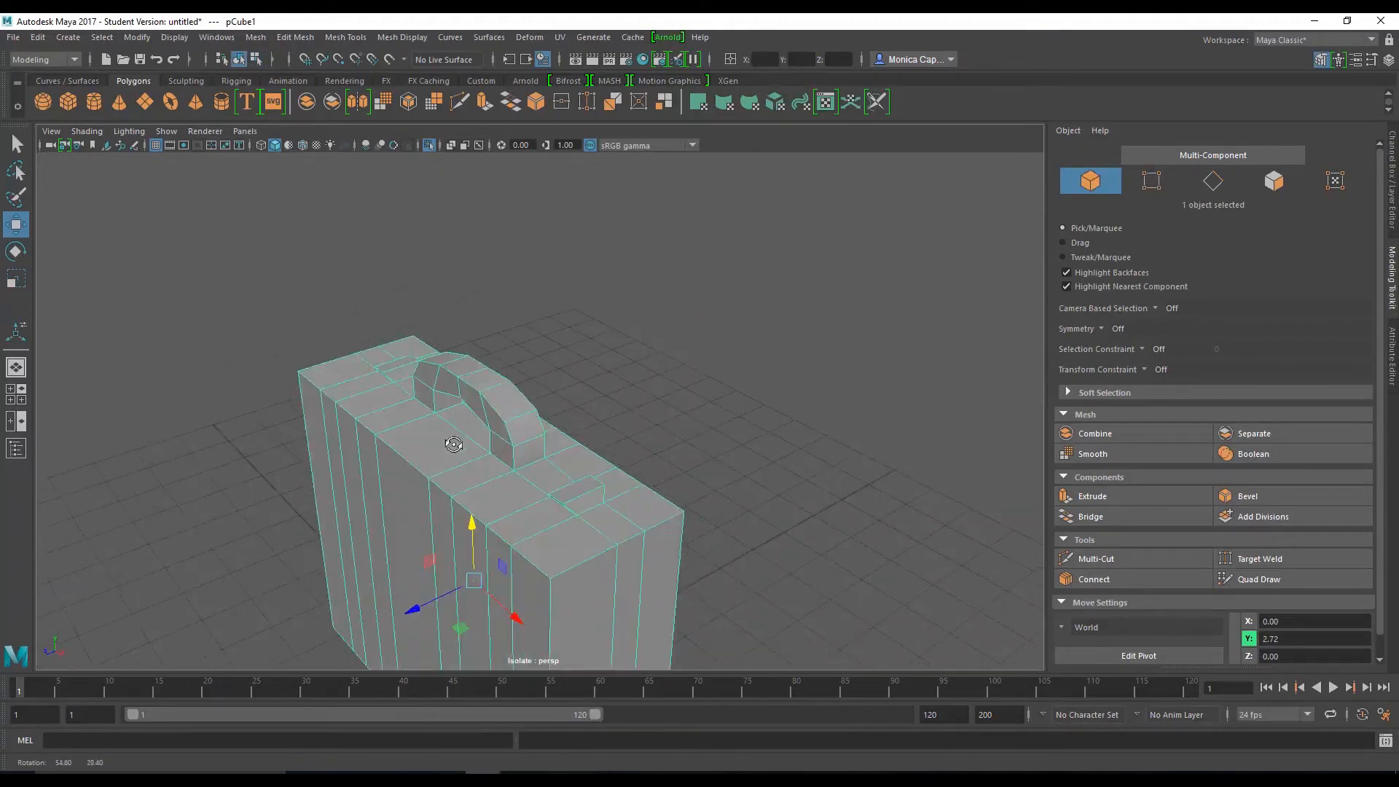
{"action": "key", "text": "3"}
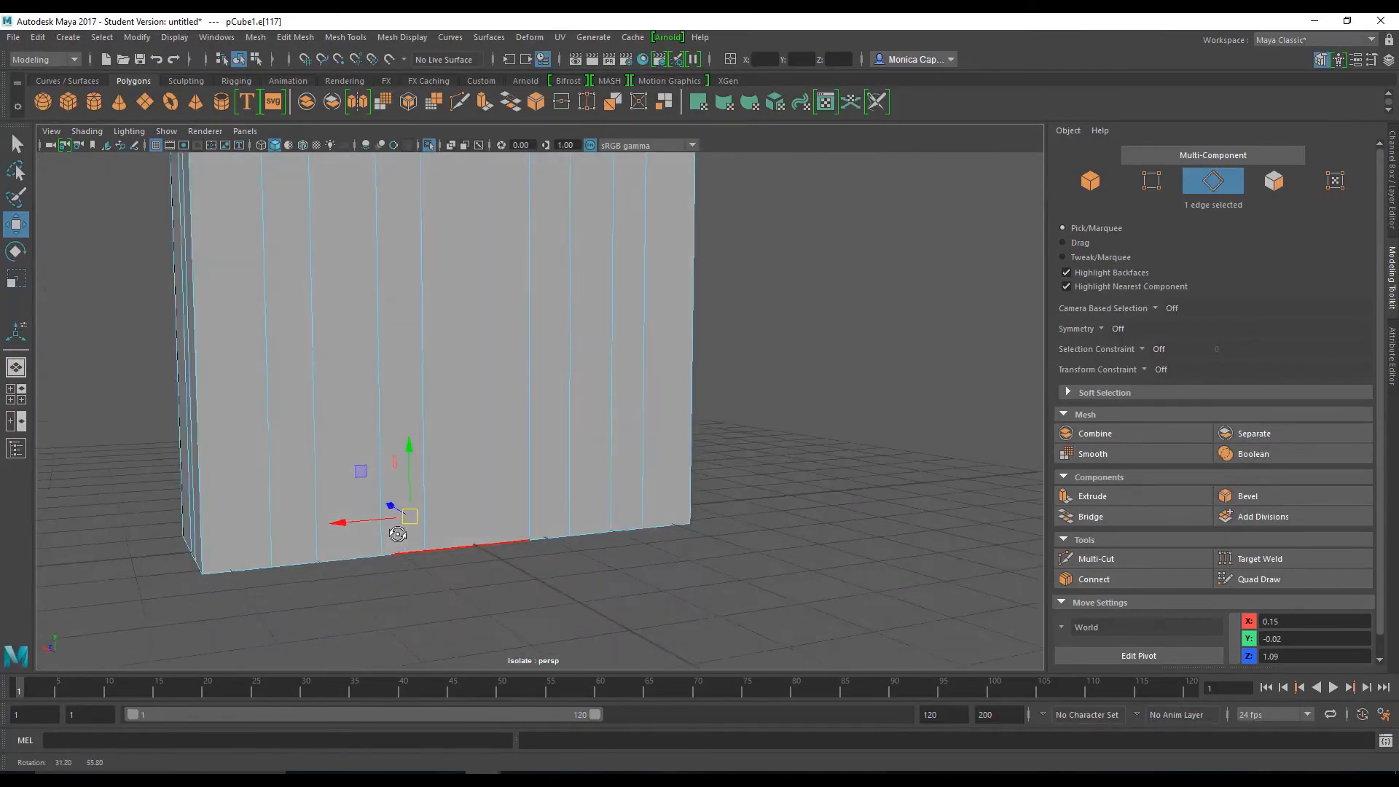
{"action": "left_click_drag", "start_coordinate": [397, 533], "coordinate": [649, 485]}
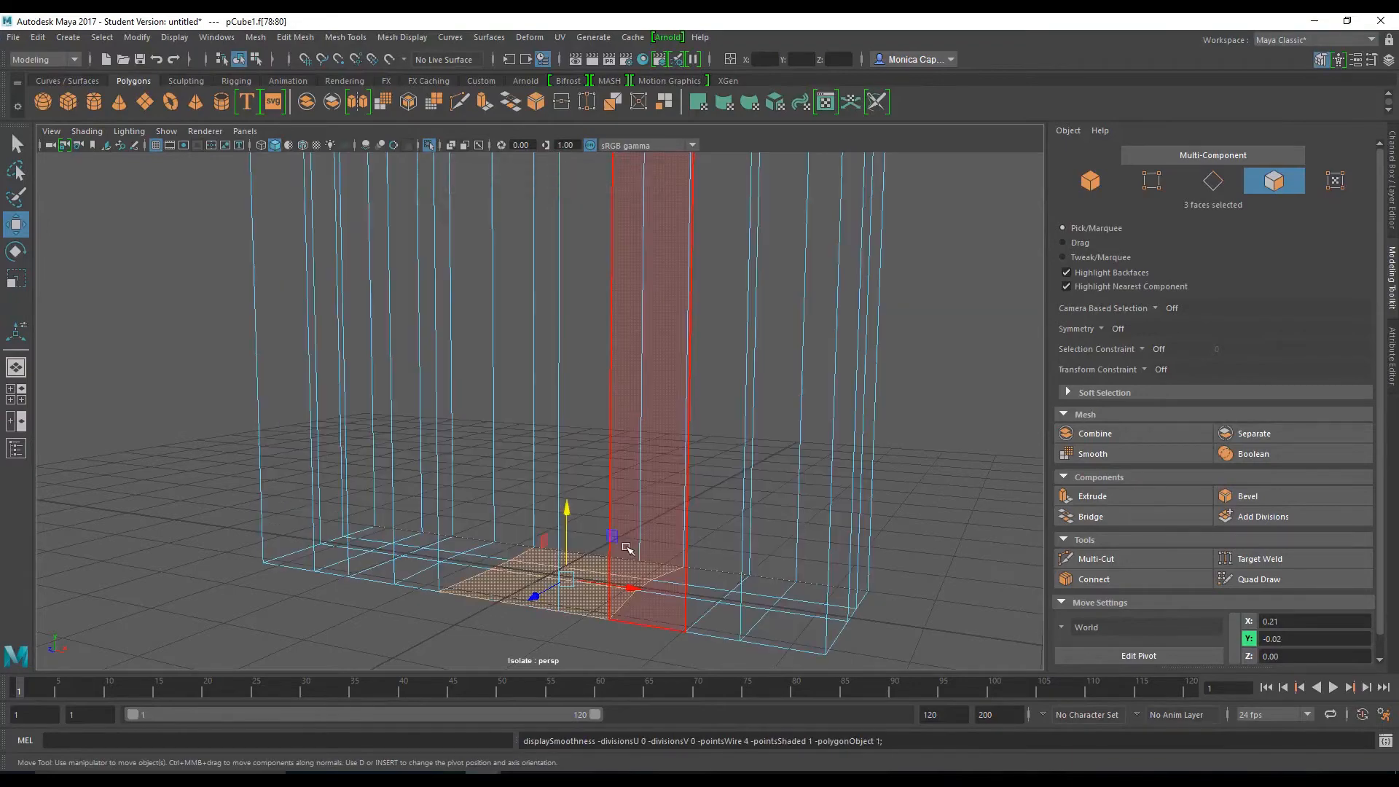
{"action": "key", "text": "4"}
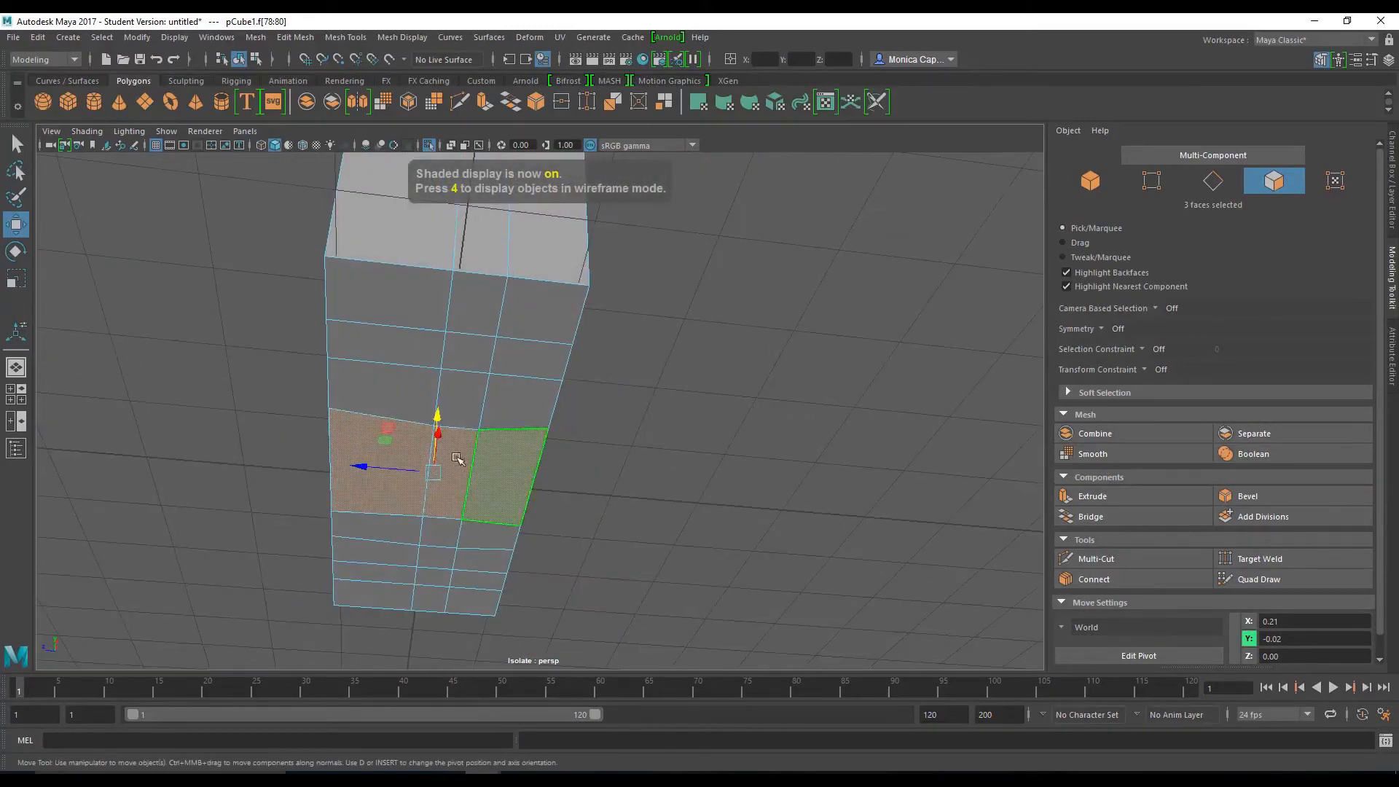
{"action": "left_click_drag", "start_coordinate": [437, 410], "coordinate": [576, 429]}
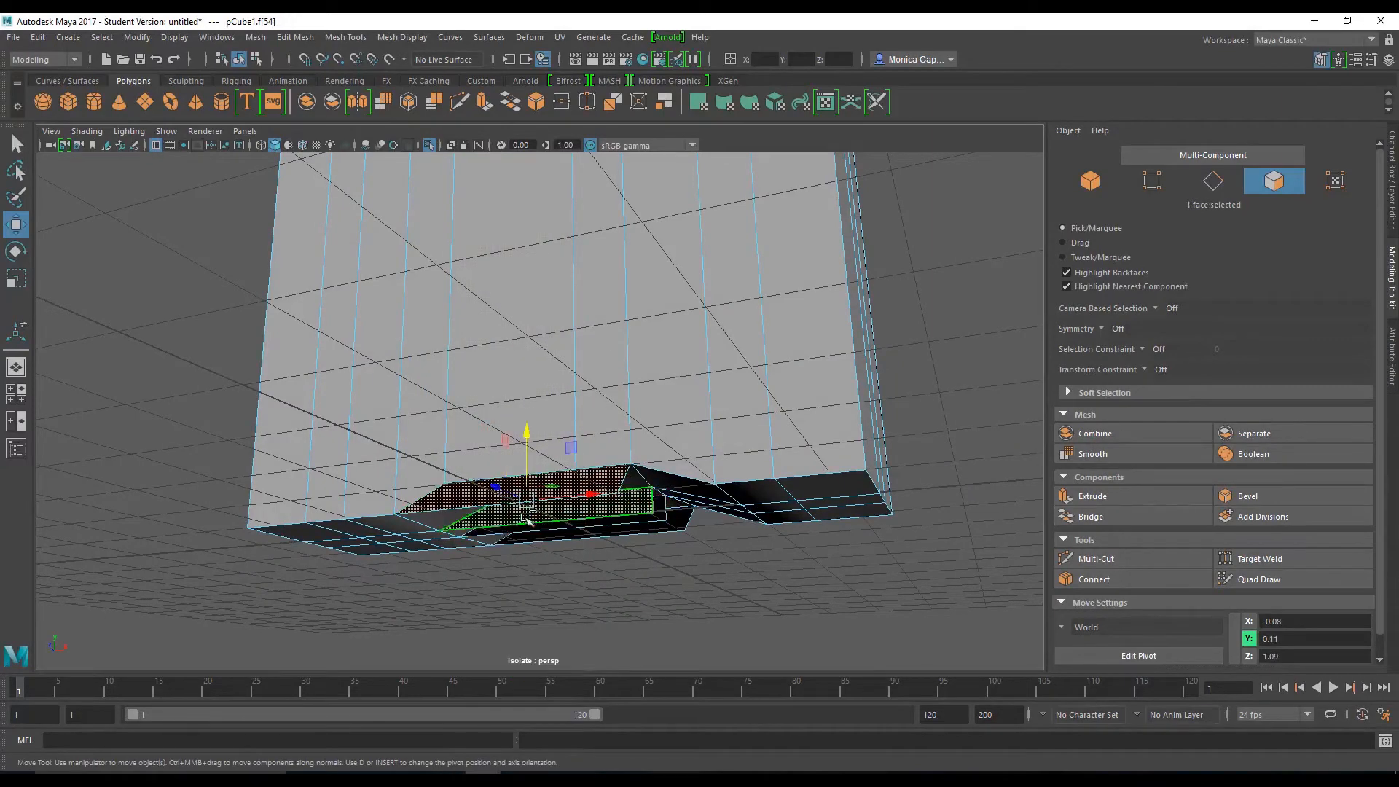
{"action": "left_click", "coordinate": [639, 584]}
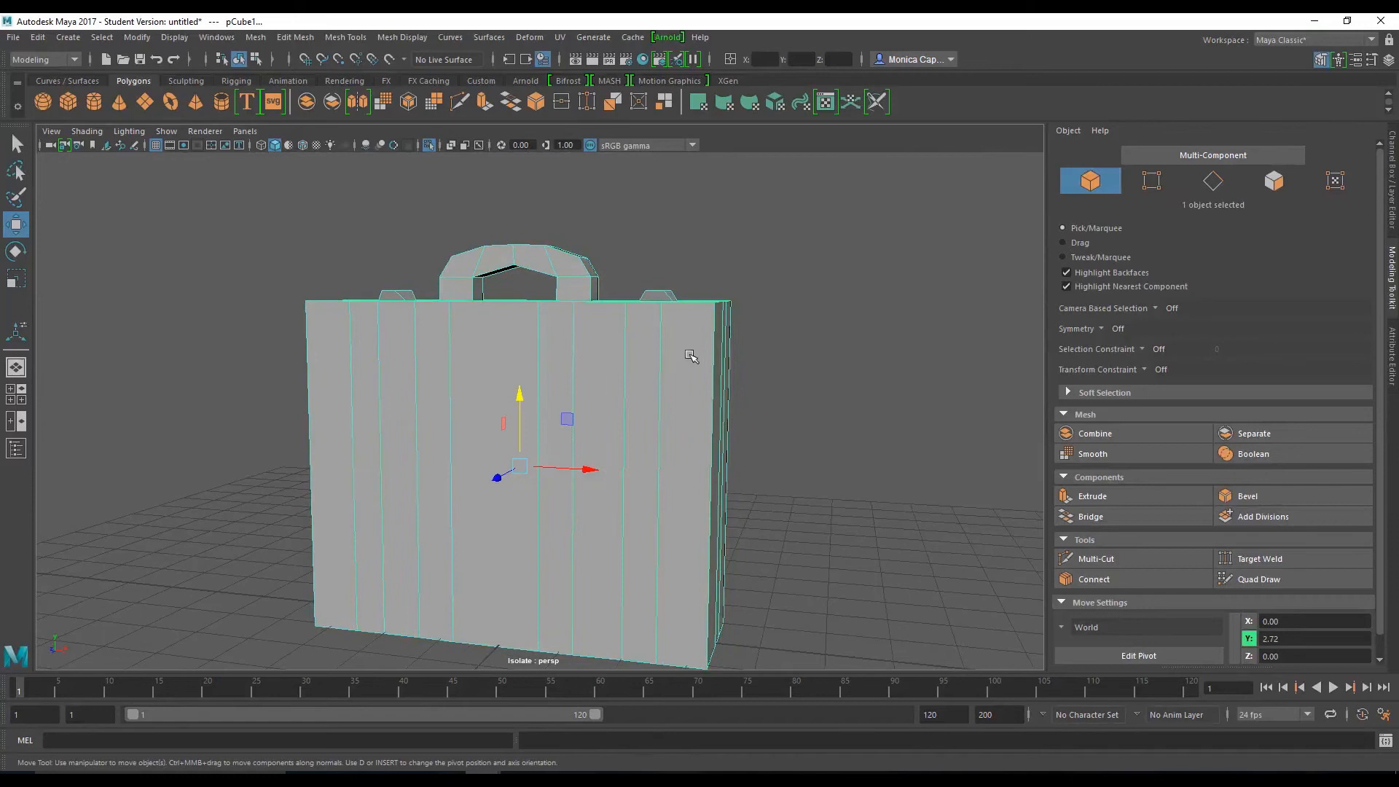
Step: Switch to the UV Editing workspace and toggle the checker map on, then off
{"action": "left_click", "coordinate": [1312, 40]}
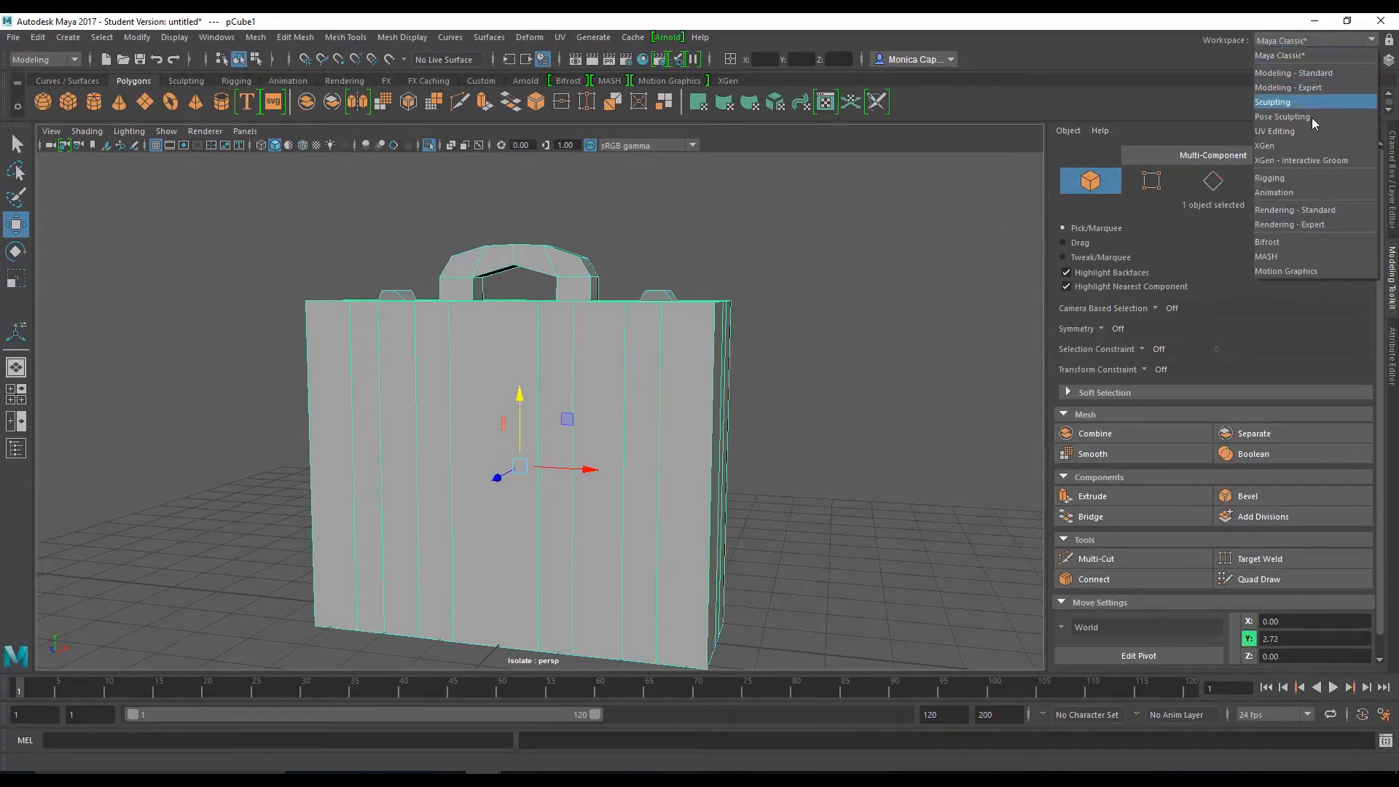
{"action": "left_click", "coordinate": [1274, 131]}
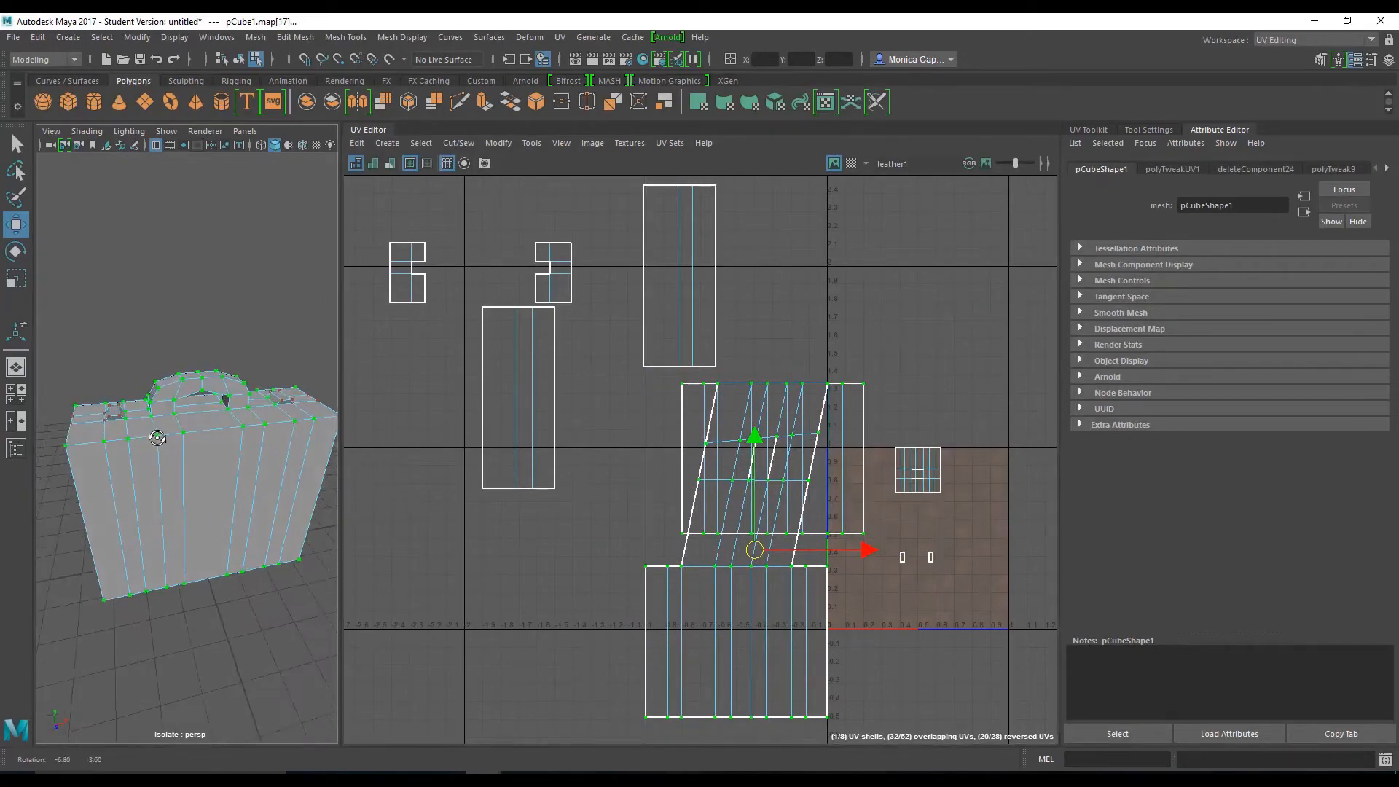
{"action": "left_click", "coordinate": [851, 163]}
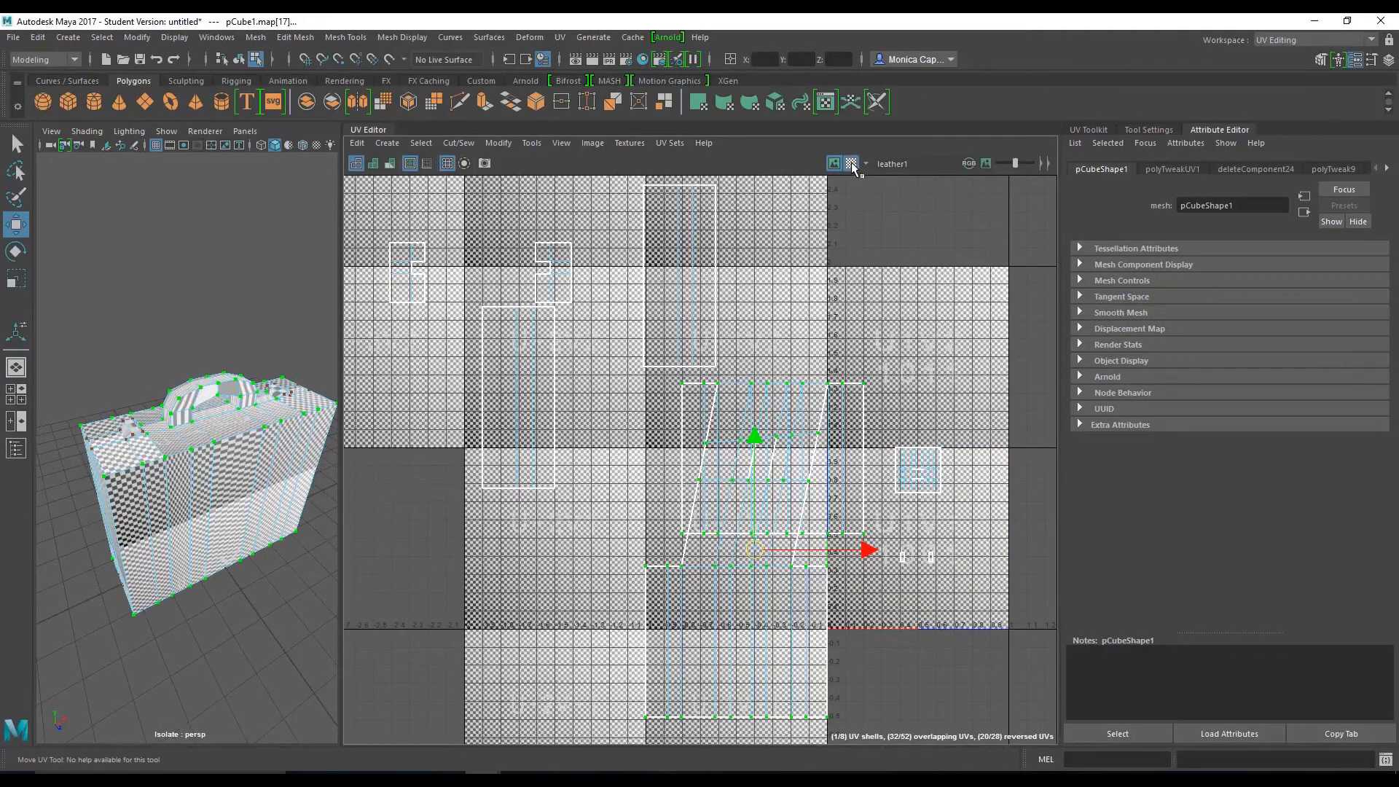
{"action": "left_click", "coordinate": [849, 163]}
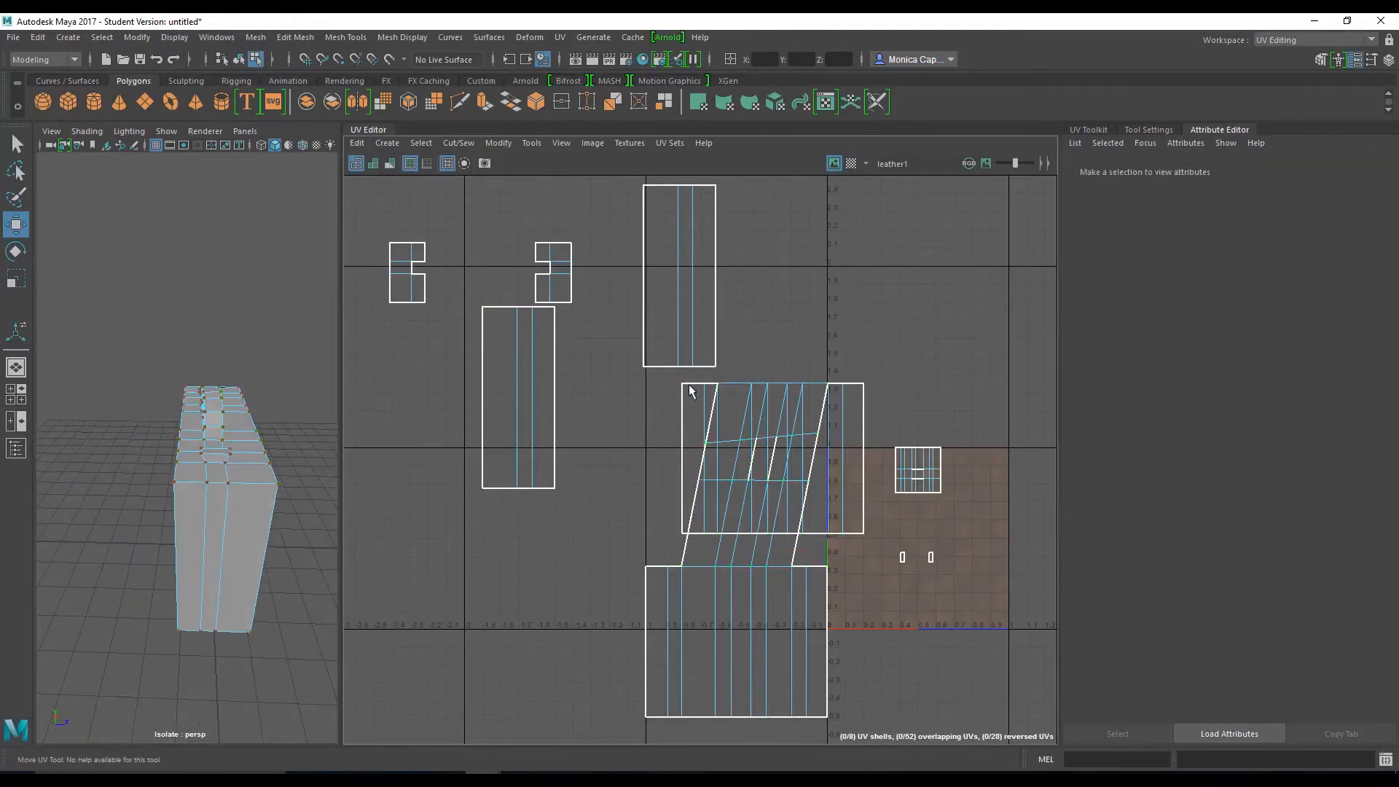
Step: Apply Y-axis planar projections to the handle's top faces and the next face group
{"action": "right_click", "coordinate": [692, 394]}
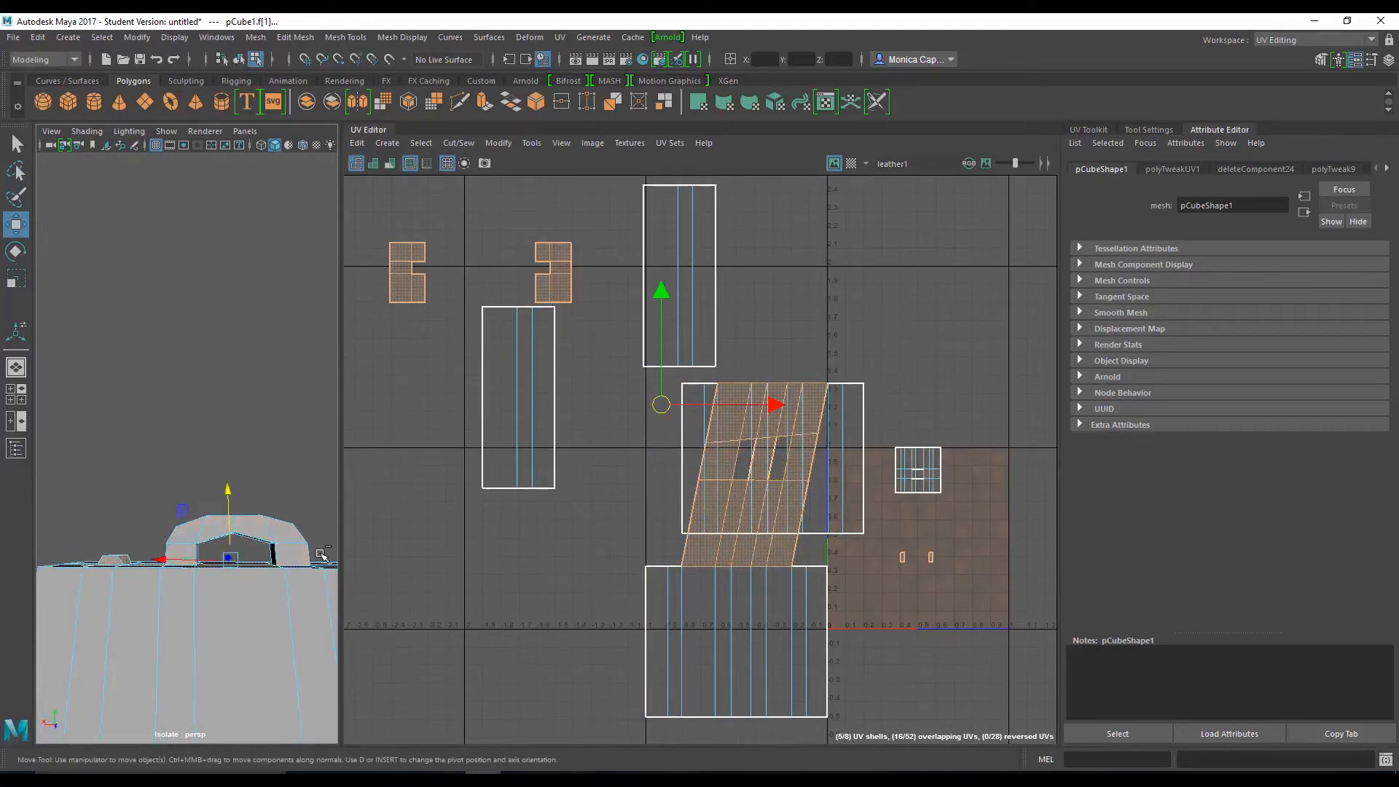
{"action": "left_click_drag", "start_coordinate": [223, 553], "coordinate": [160, 580]}
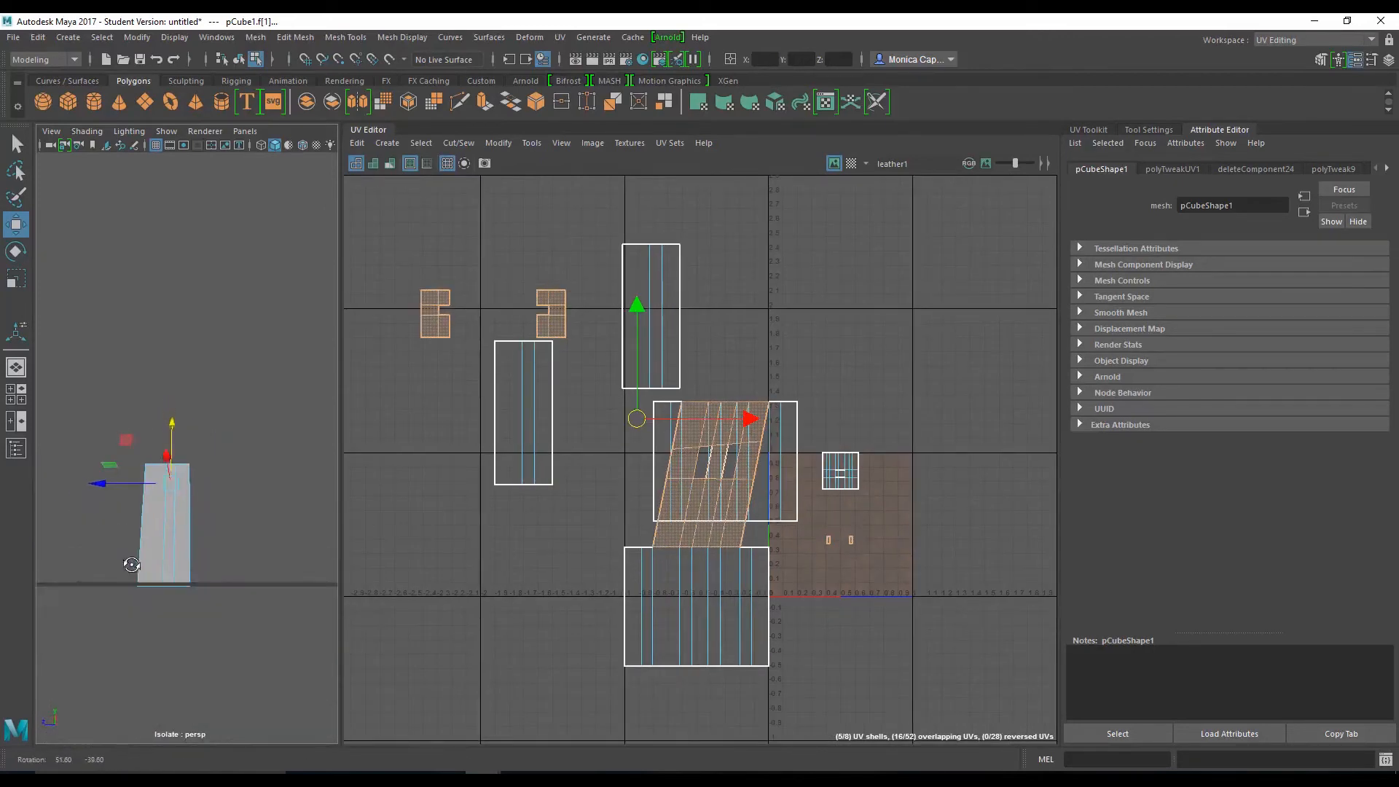
{"action": "left_click", "coordinate": [692, 59]}
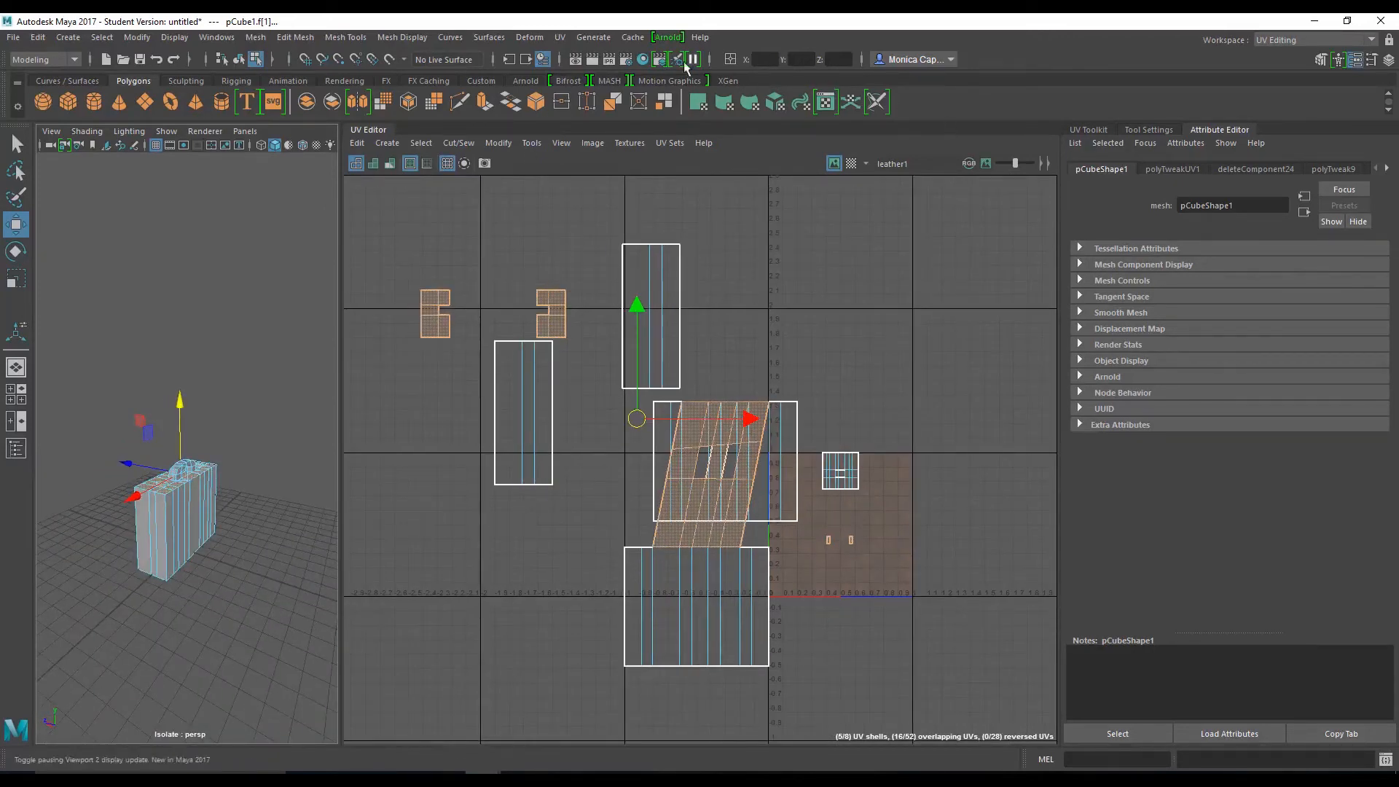
{"action": "left_click", "coordinate": [559, 36]}
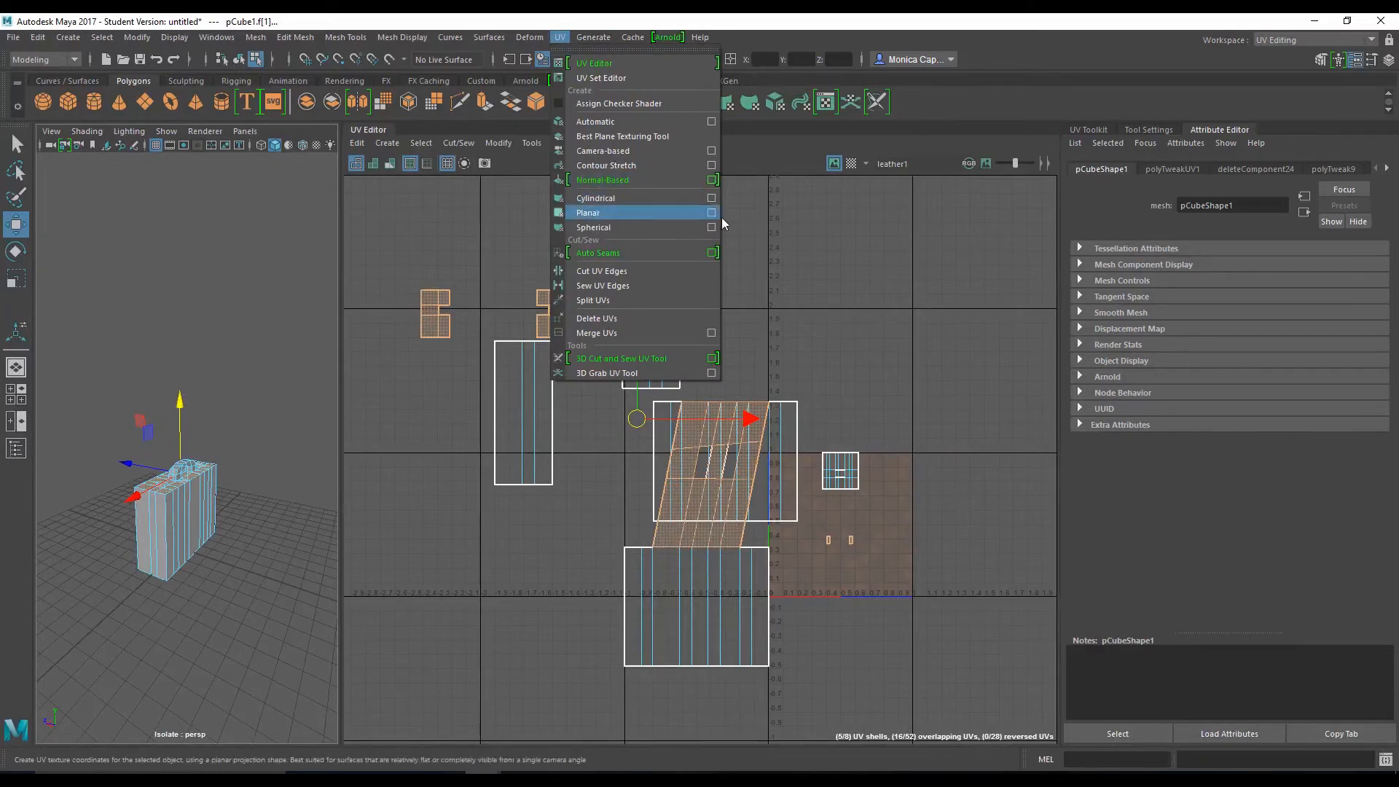
{"action": "left_click", "coordinate": [712, 212]}
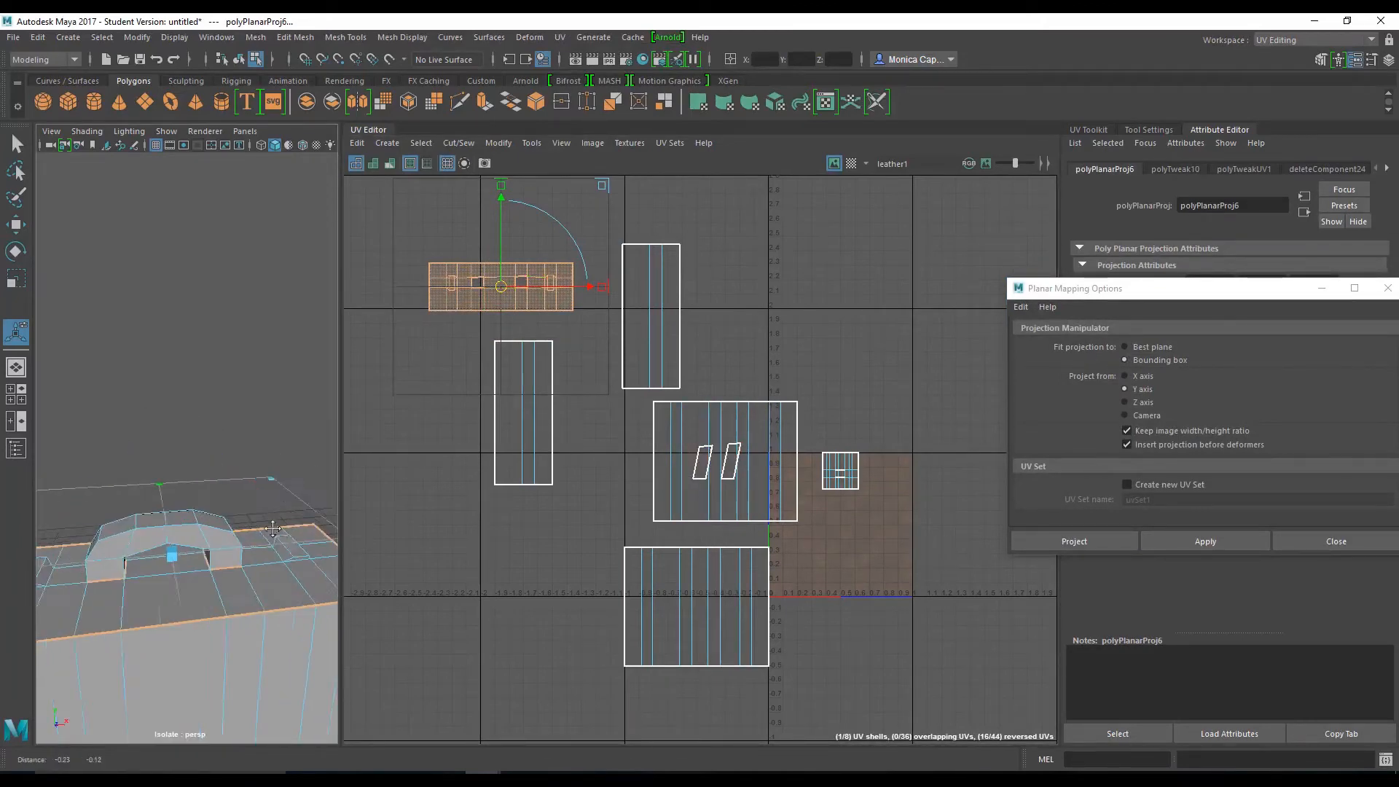
{"action": "left_click", "coordinate": [151, 532]}
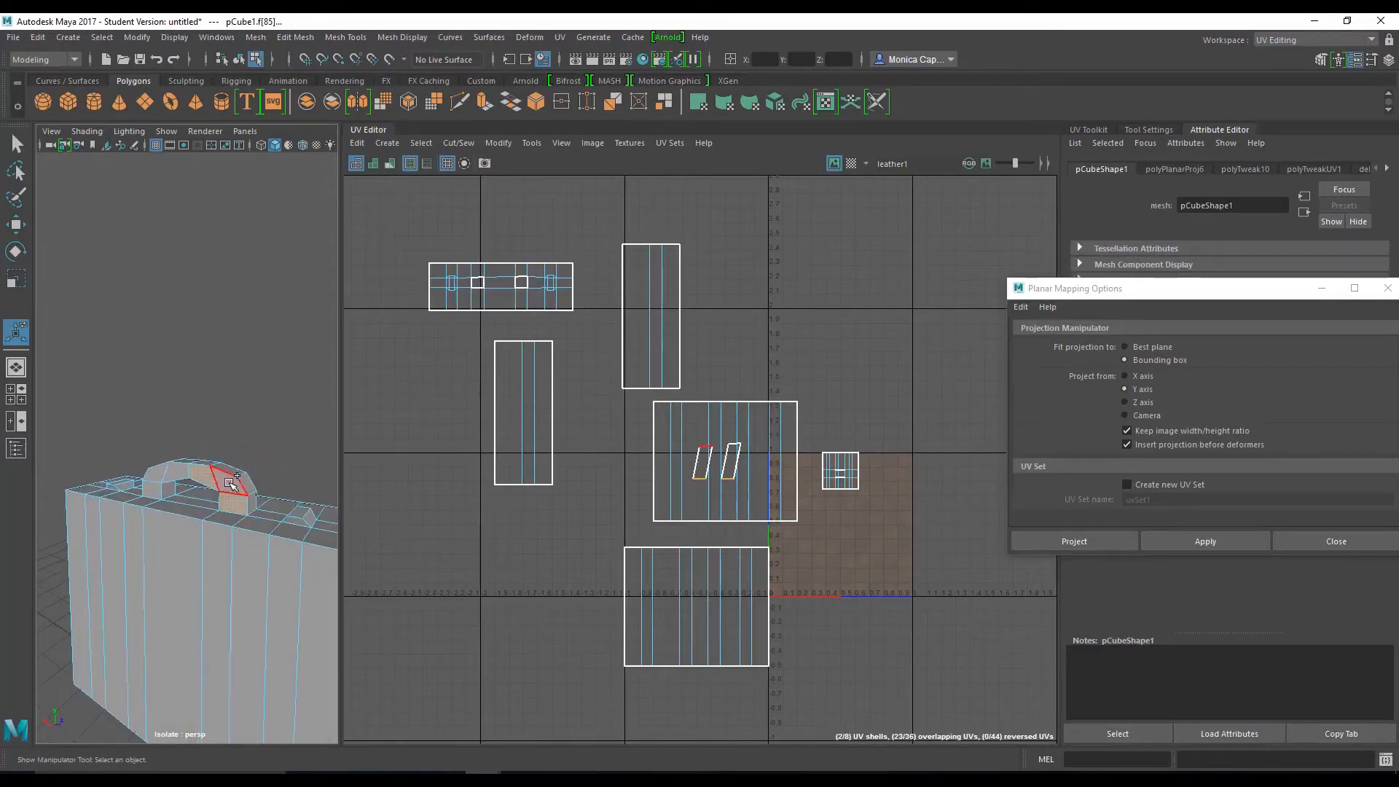
{"action": "left_click_drag", "start_coordinate": [232, 482], "coordinate": [116, 461]}
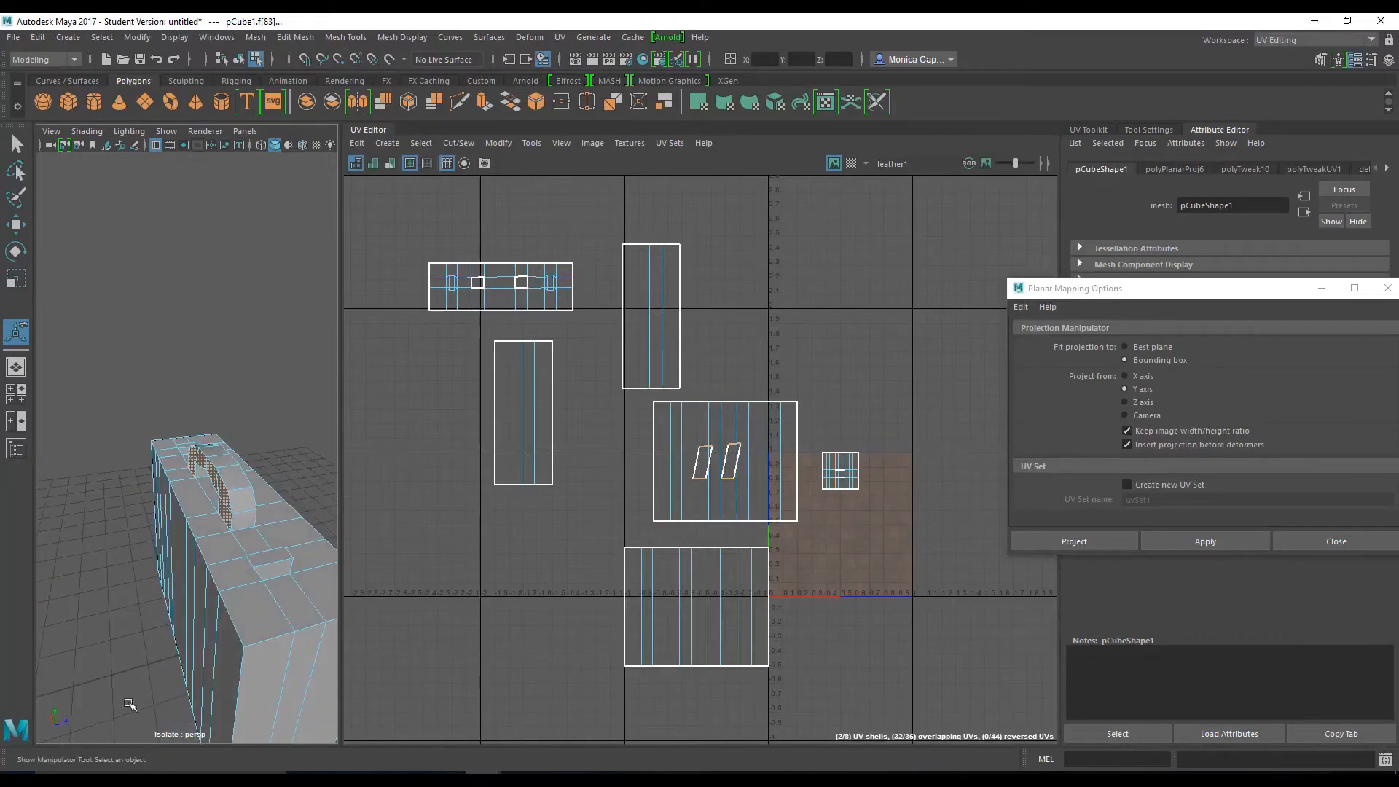
{"action": "left_click", "coordinate": [1204, 540]}
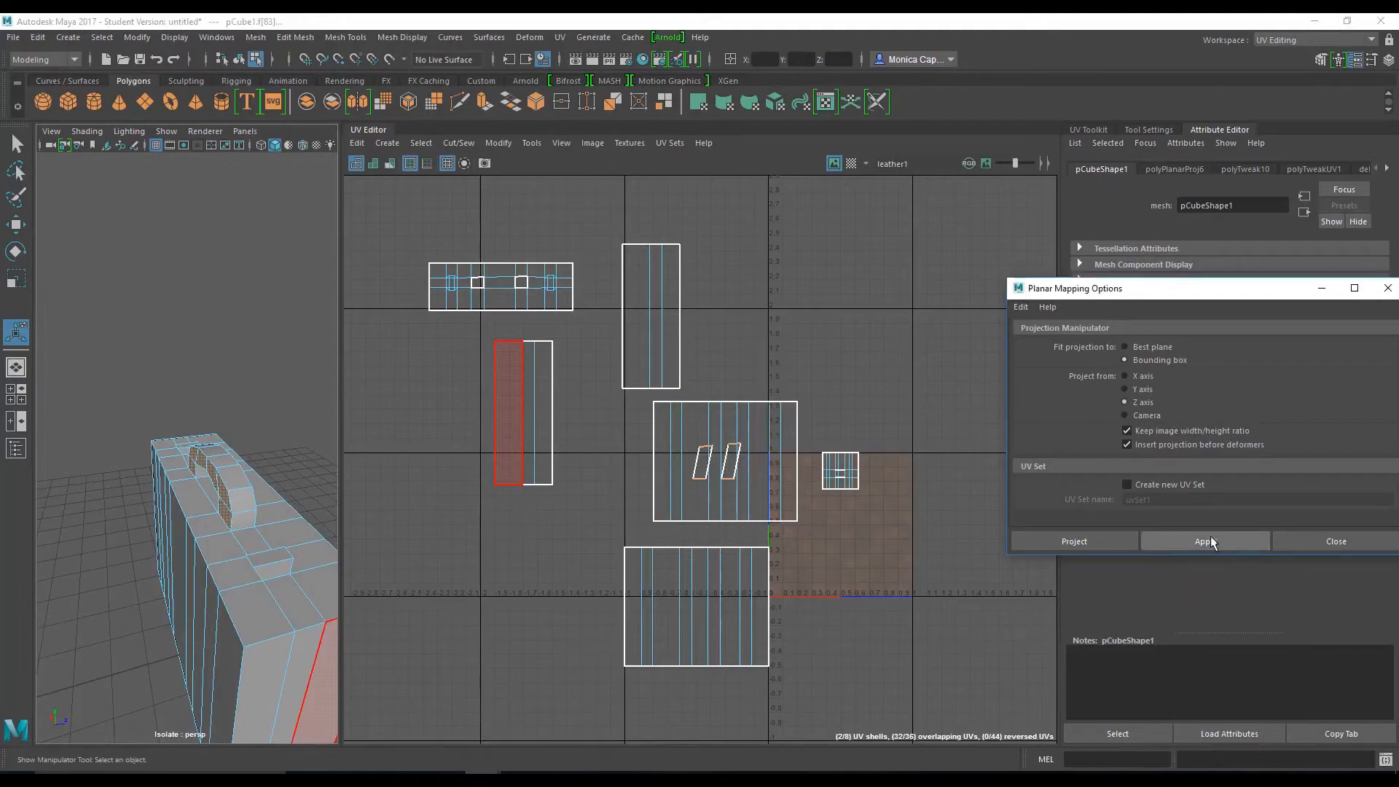
{"action": "left_click", "coordinate": [1204, 540]}
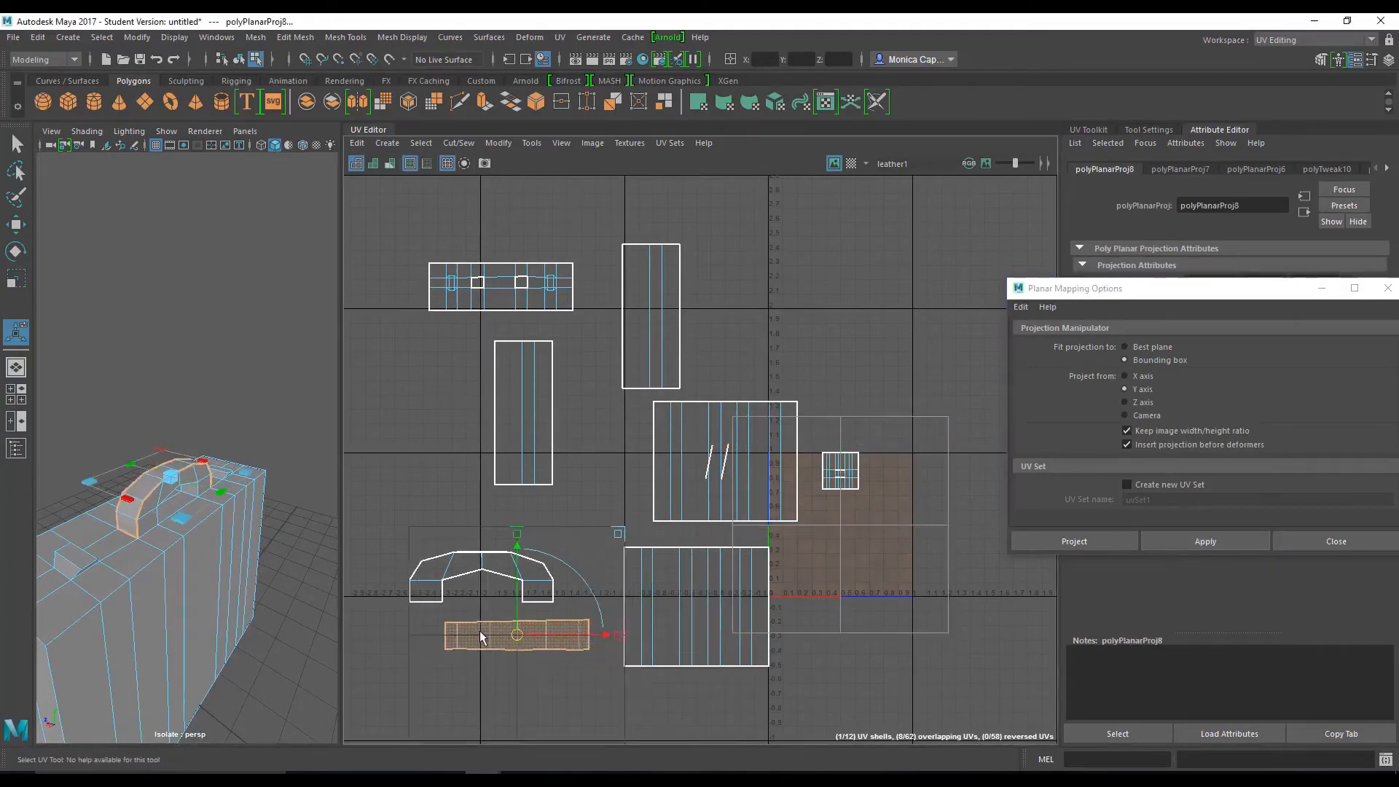
Step: Stitch the handle's seam edges into one shell and expand the Unfold and Transform sections
{"action": "right_click", "coordinate": [518, 636]}
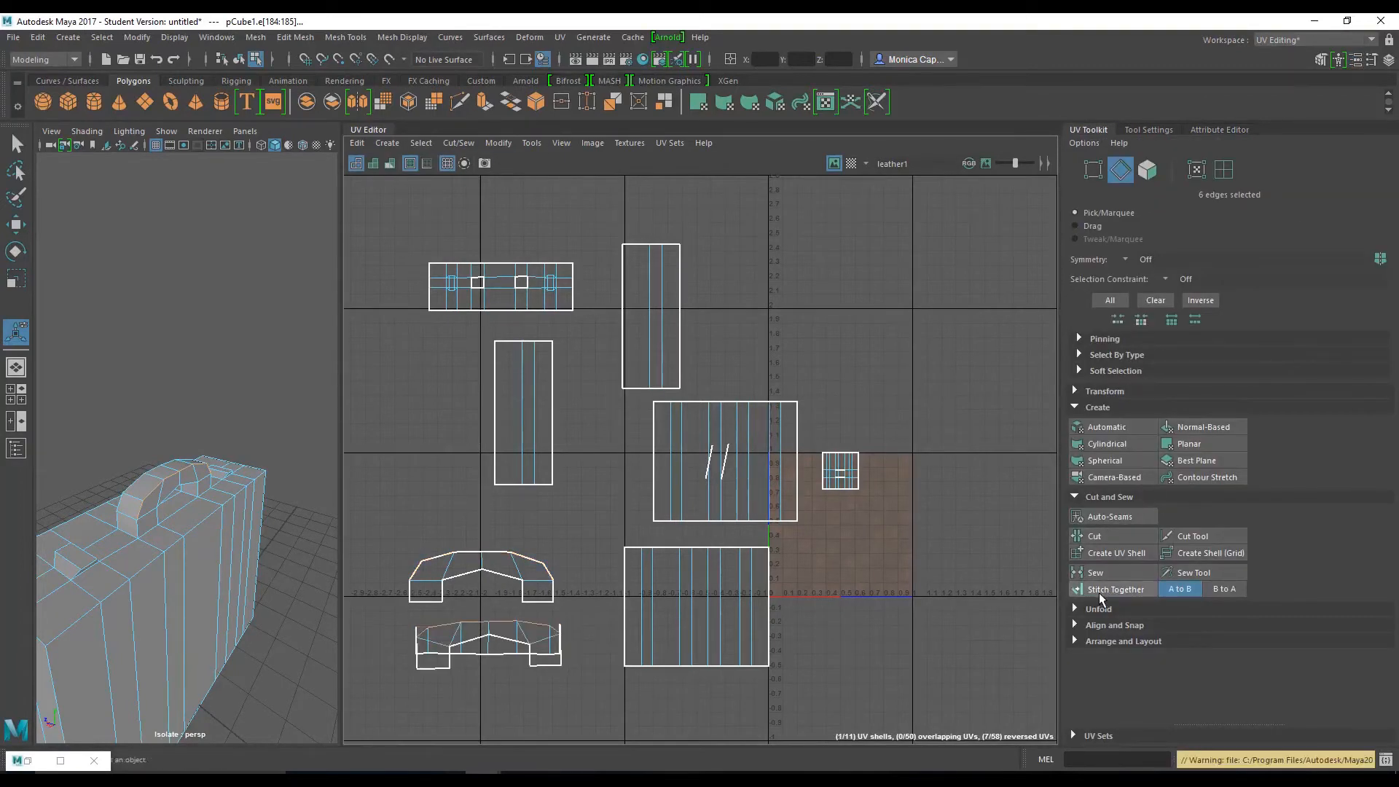
{"action": "left_click", "coordinate": [372, 164]}
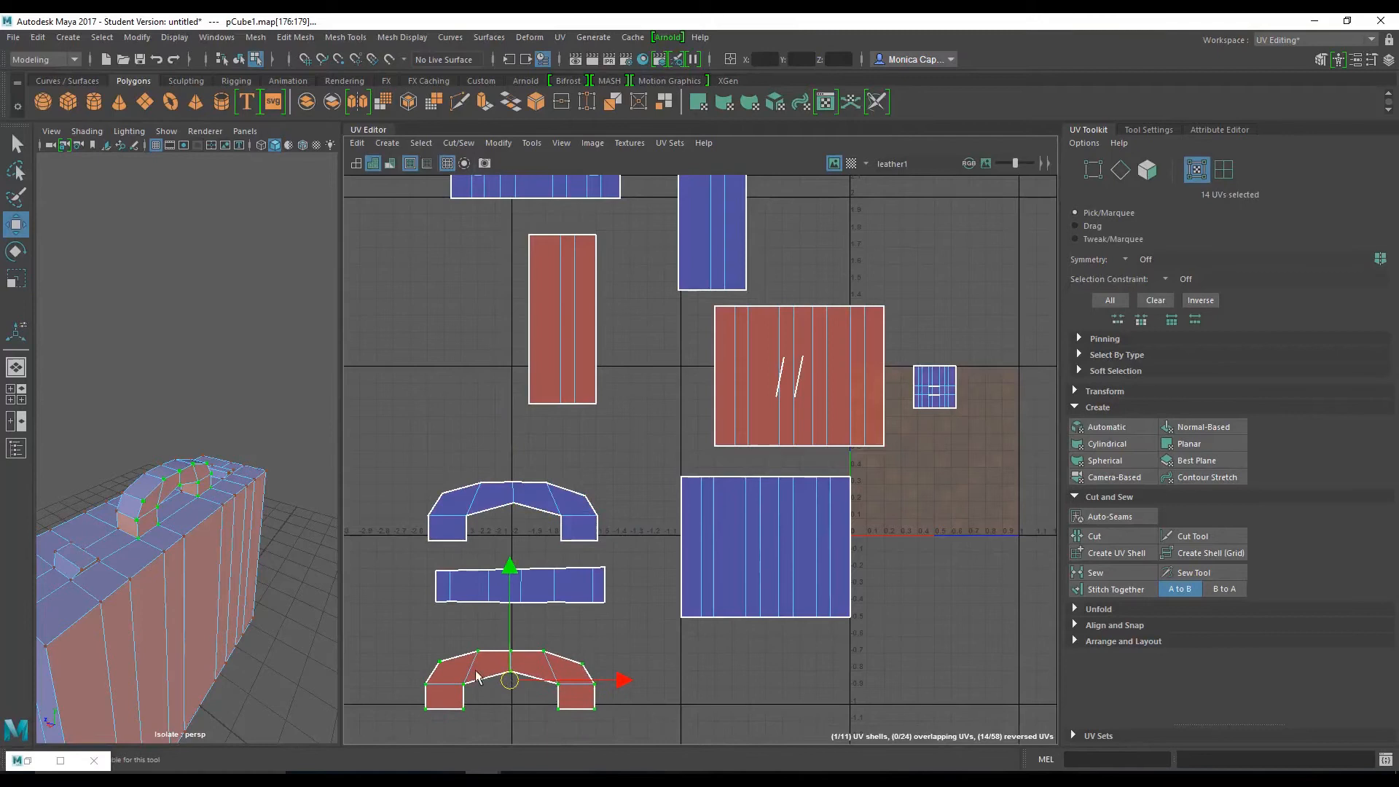
{"action": "mouse_move", "coordinate": [512, 279]}
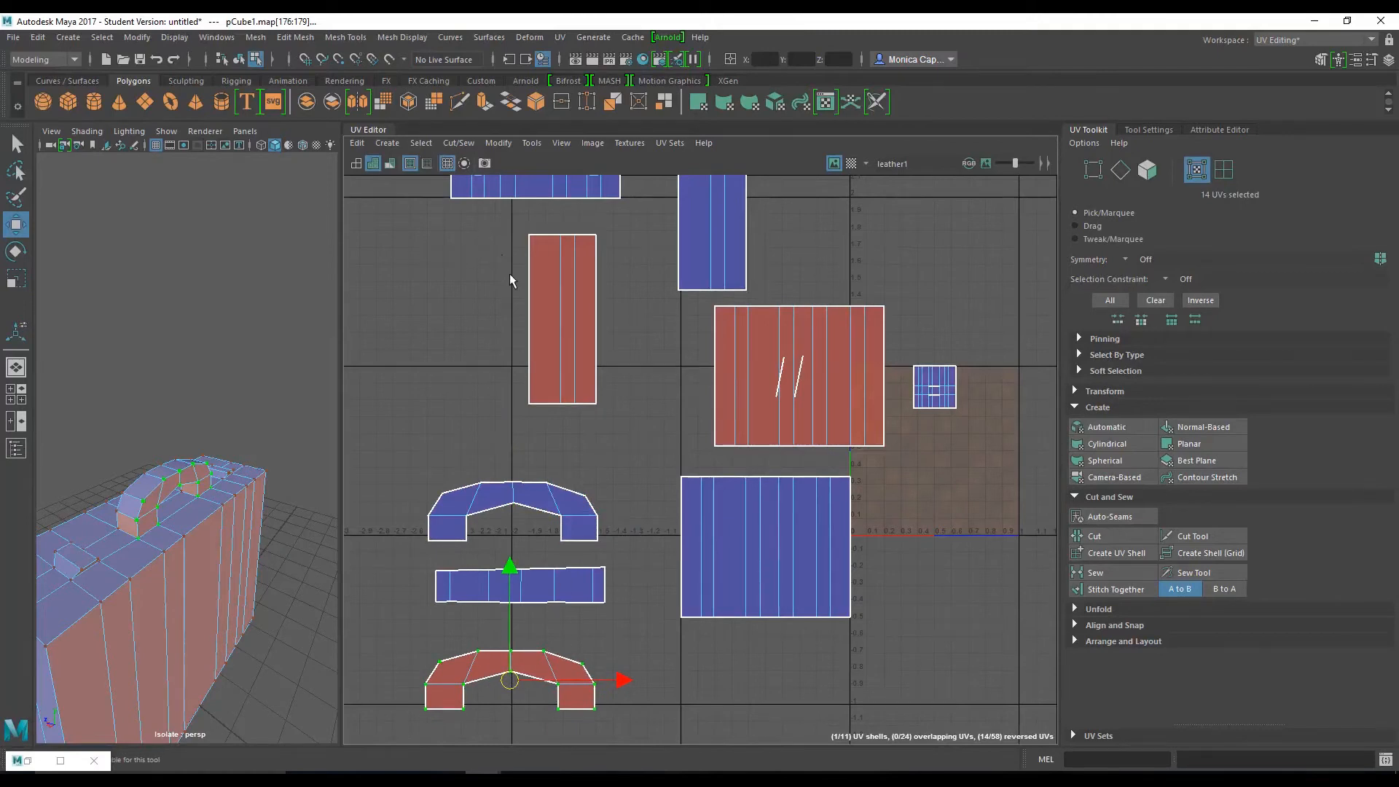
{"action": "left_click", "coordinate": [1098, 608]}
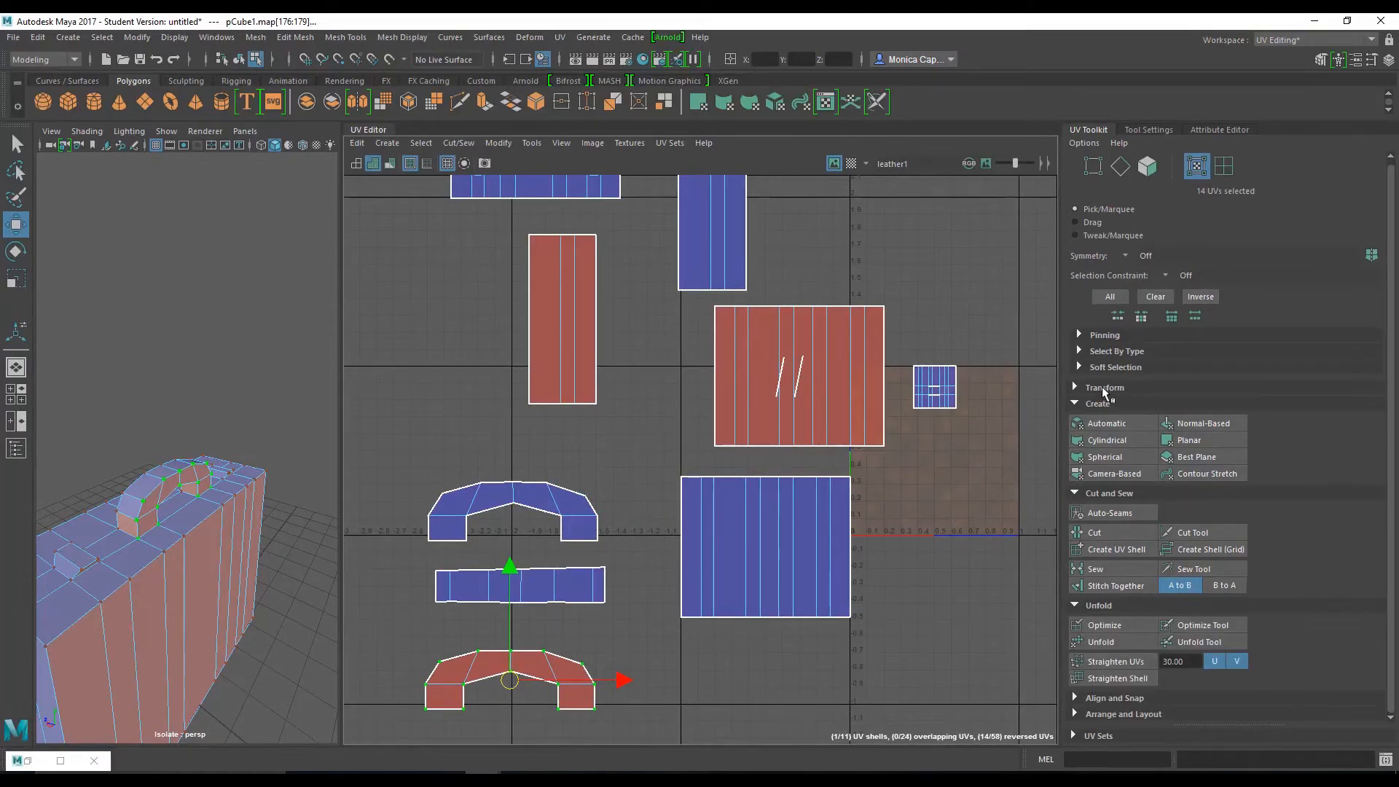
{"action": "left_click", "coordinate": [1104, 387]}
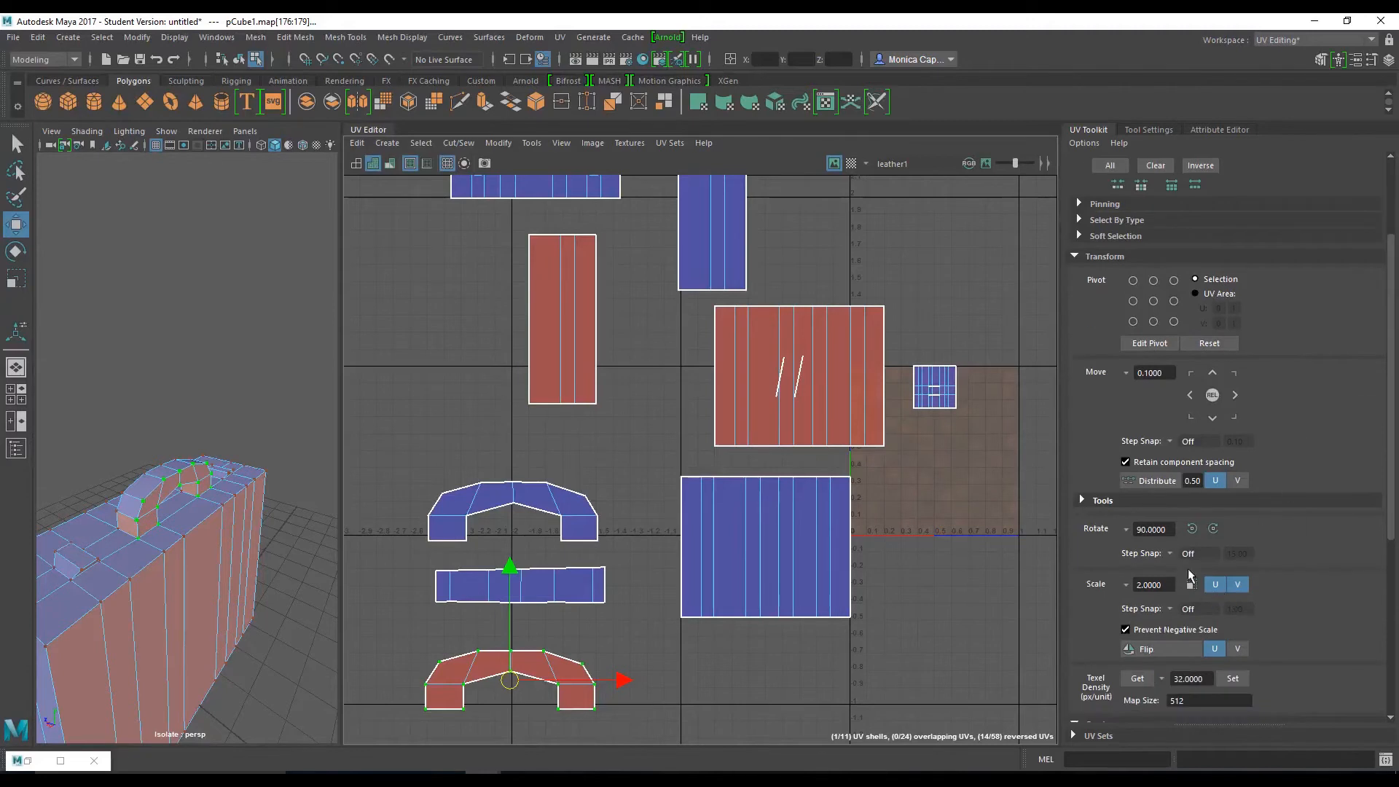
{"action": "left_click", "coordinate": [1145, 649]}
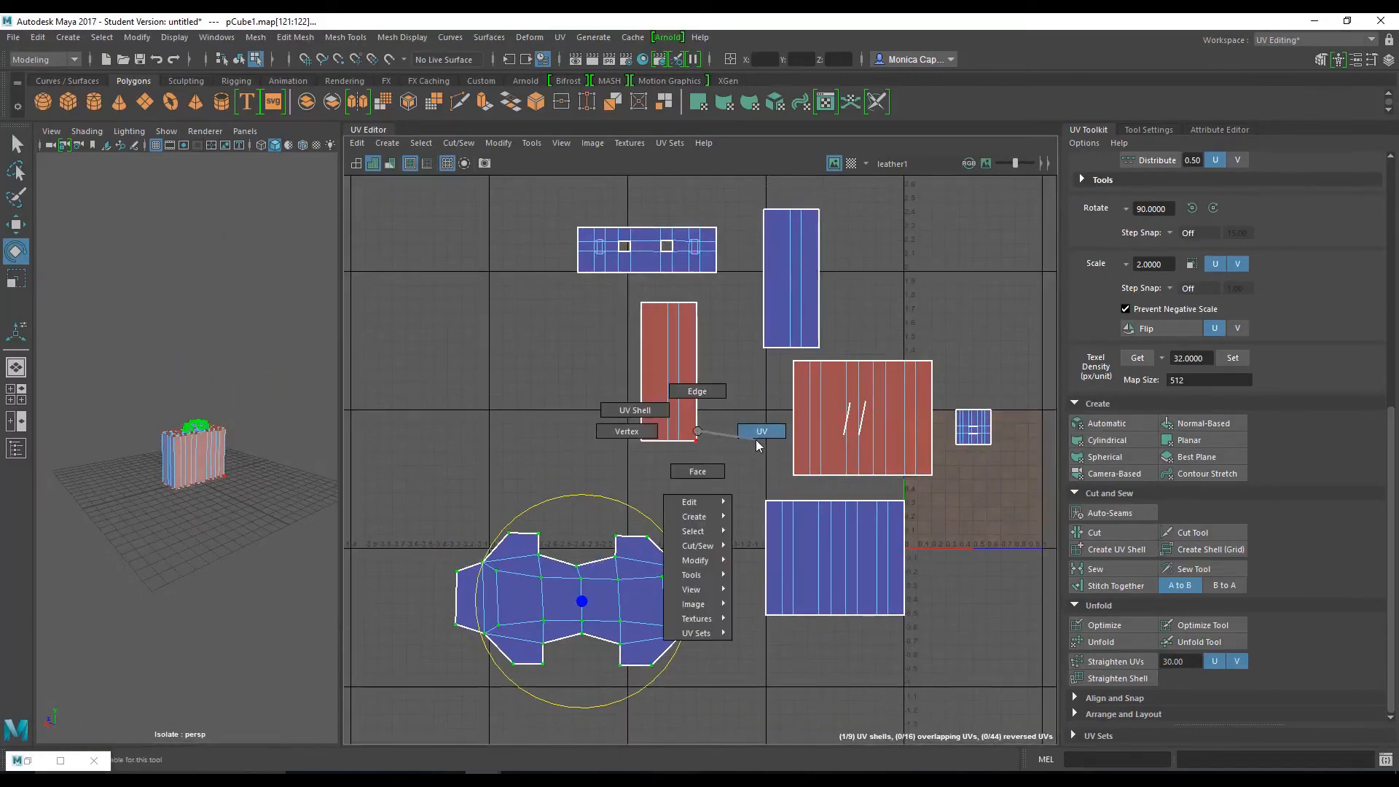
{"action": "mouse_move", "coordinate": [760, 464]}
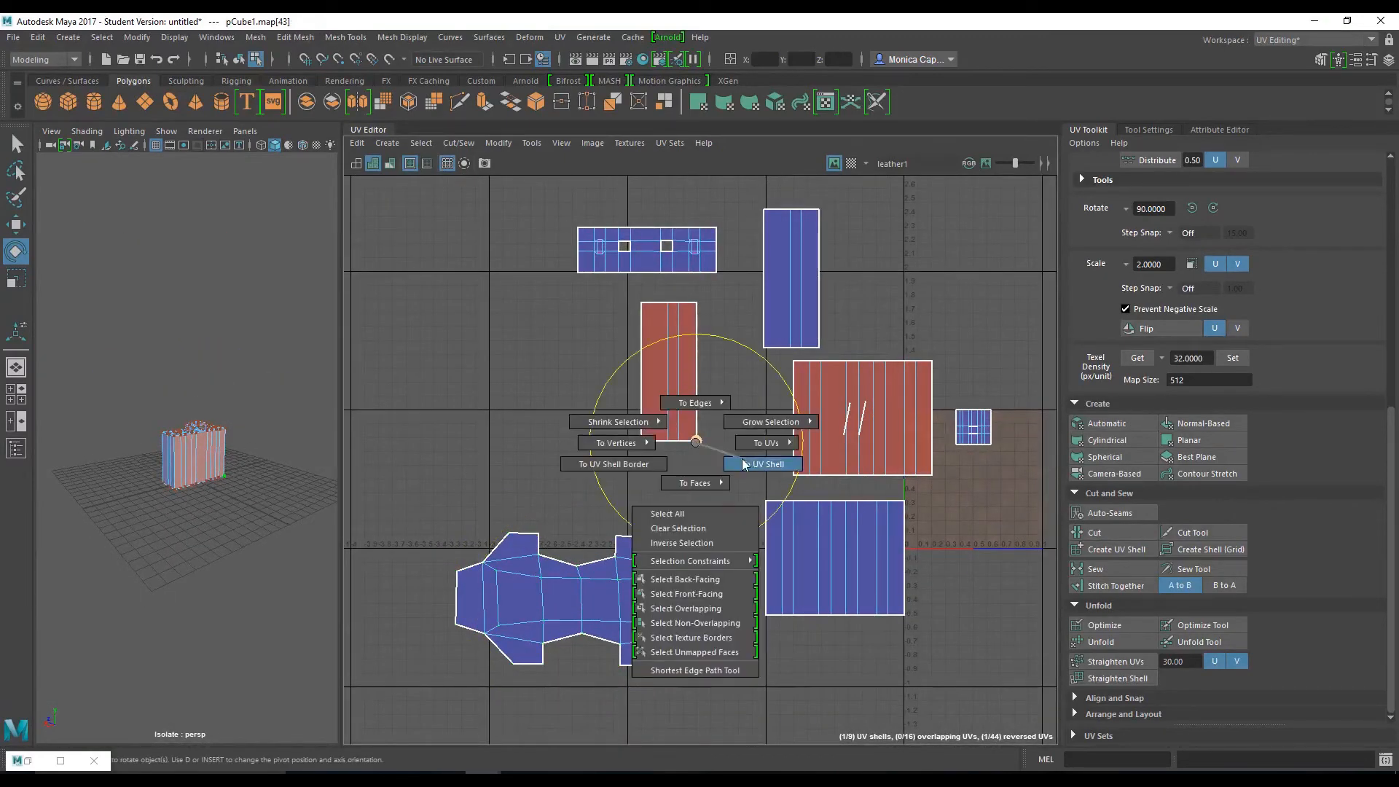
Step: Convert the body selection to UV shells and stitch them into one T-shaped shell
{"action": "left_click", "coordinate": [763, 464]}
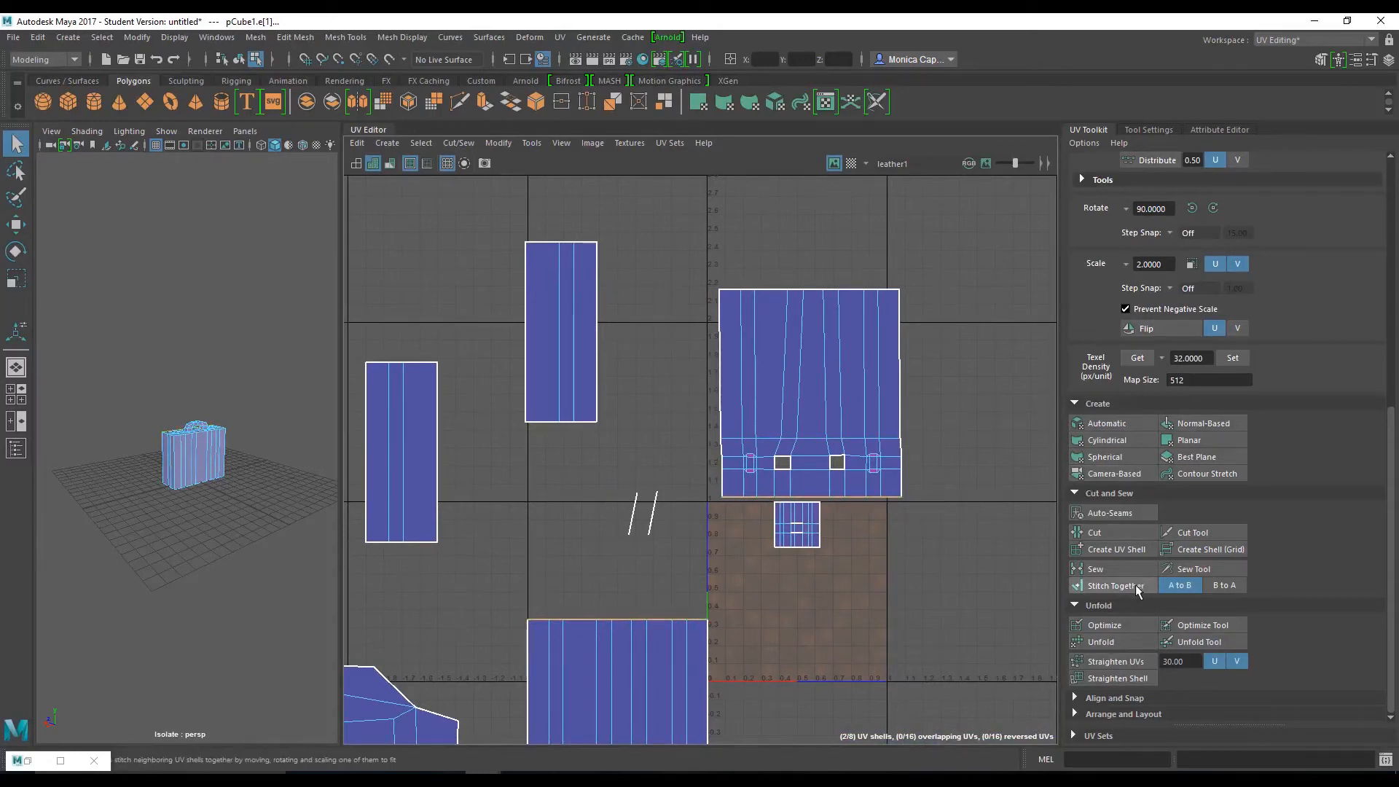
{"action": "left_click", "coordinate": [1116, 586]}
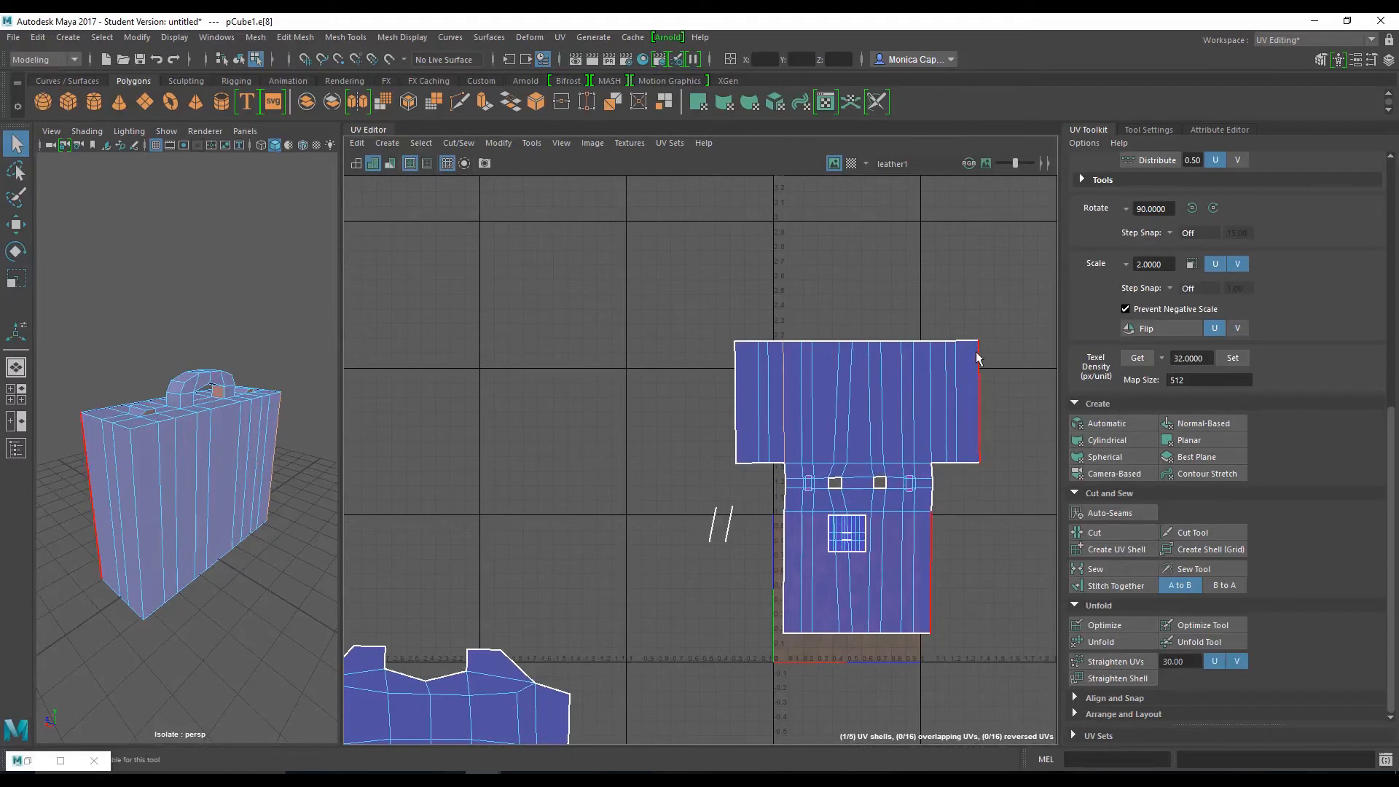
Step: Select the whole T-shaped shell, then Optimize and Unfold it
{"action": "right_click", "coordinate": [982, 366]}
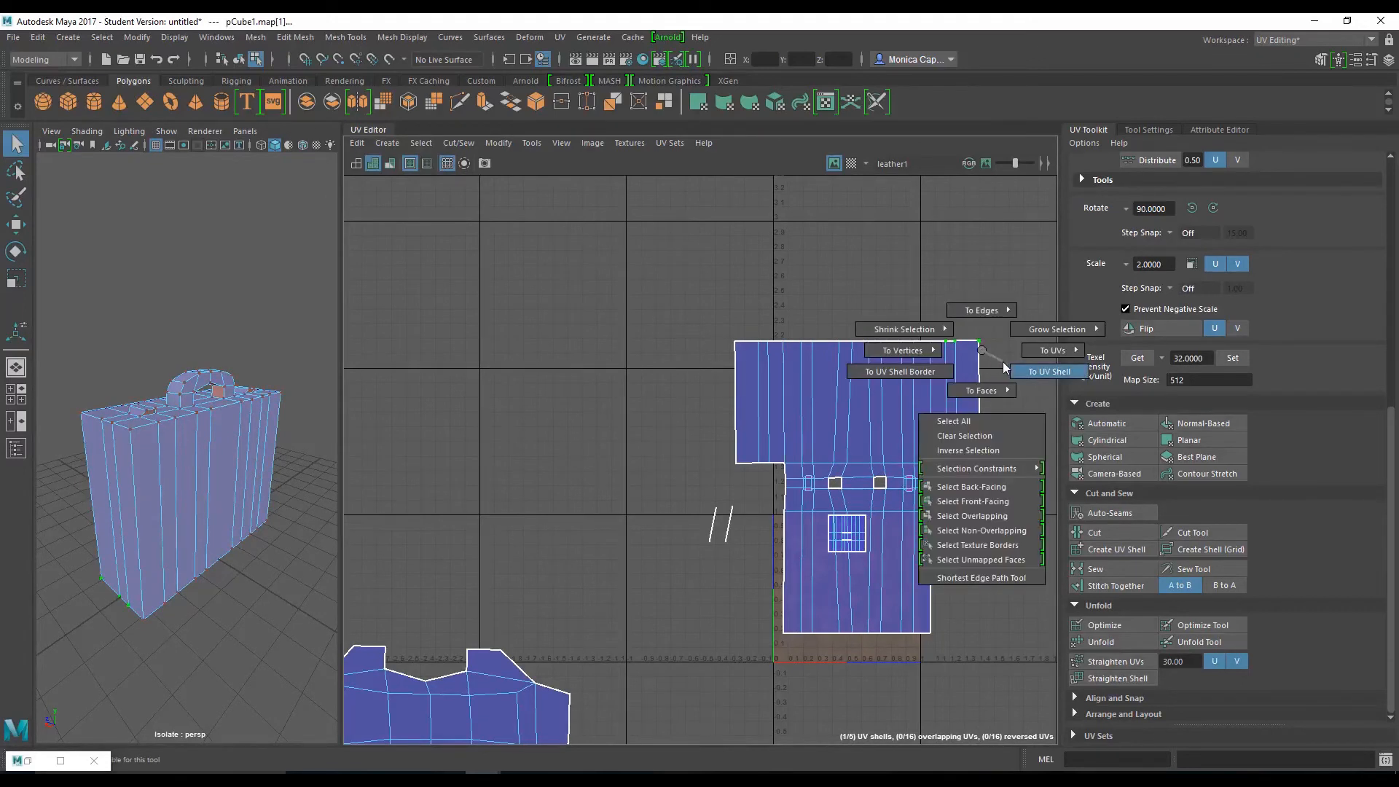
{"action": "left_click", "coordinate": [1049, 371]}
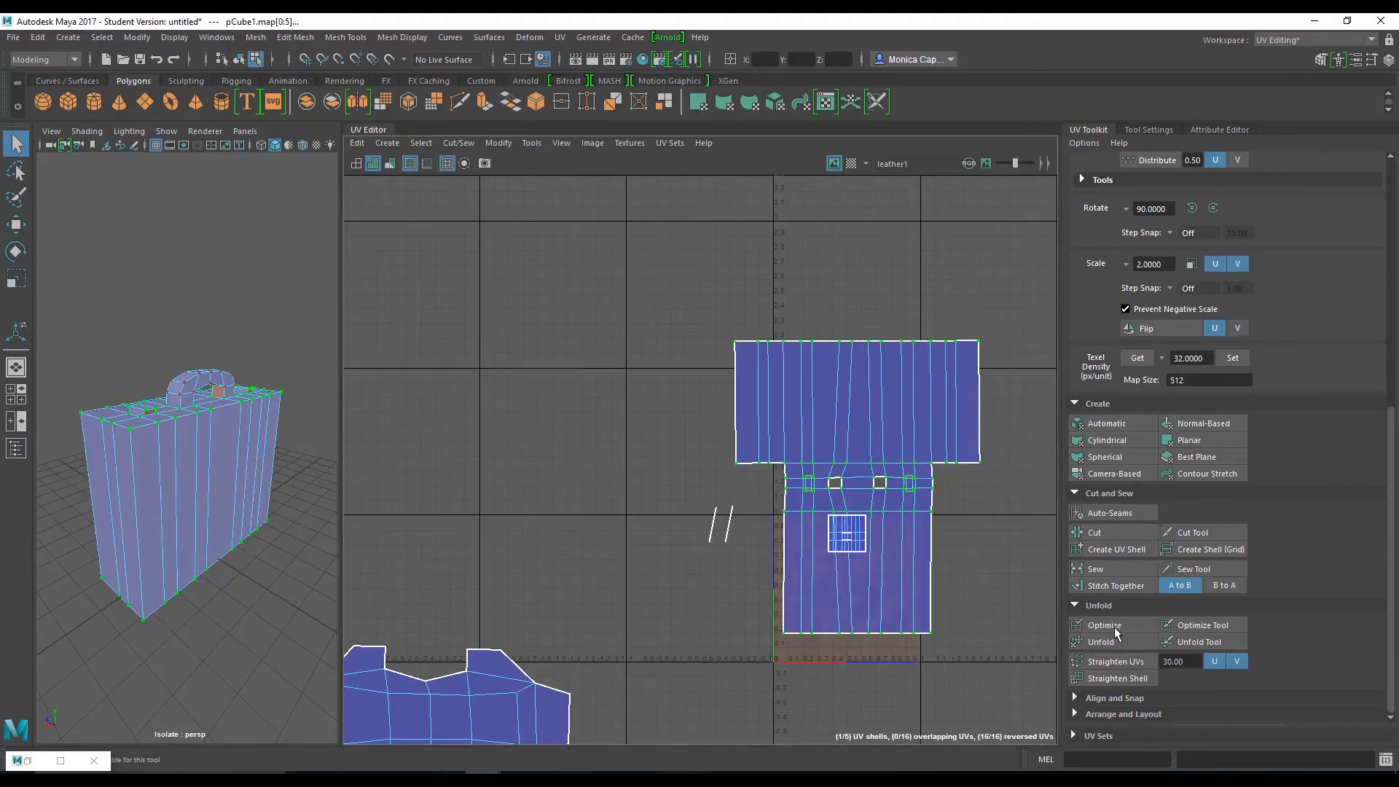
{"action": "left_click", "coordinate": [1101, 641]}
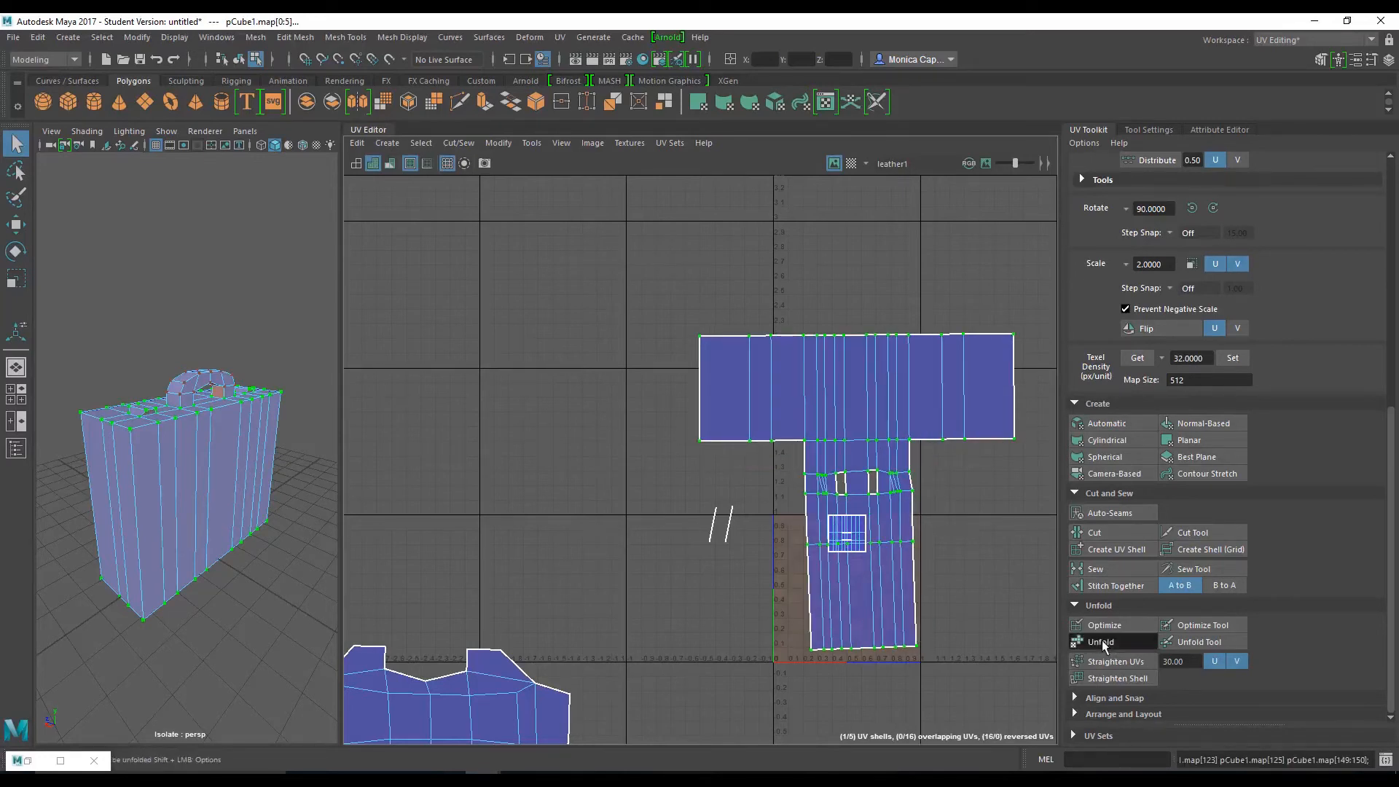
{"action": "left_click", "coordinate": [1104, 625]}
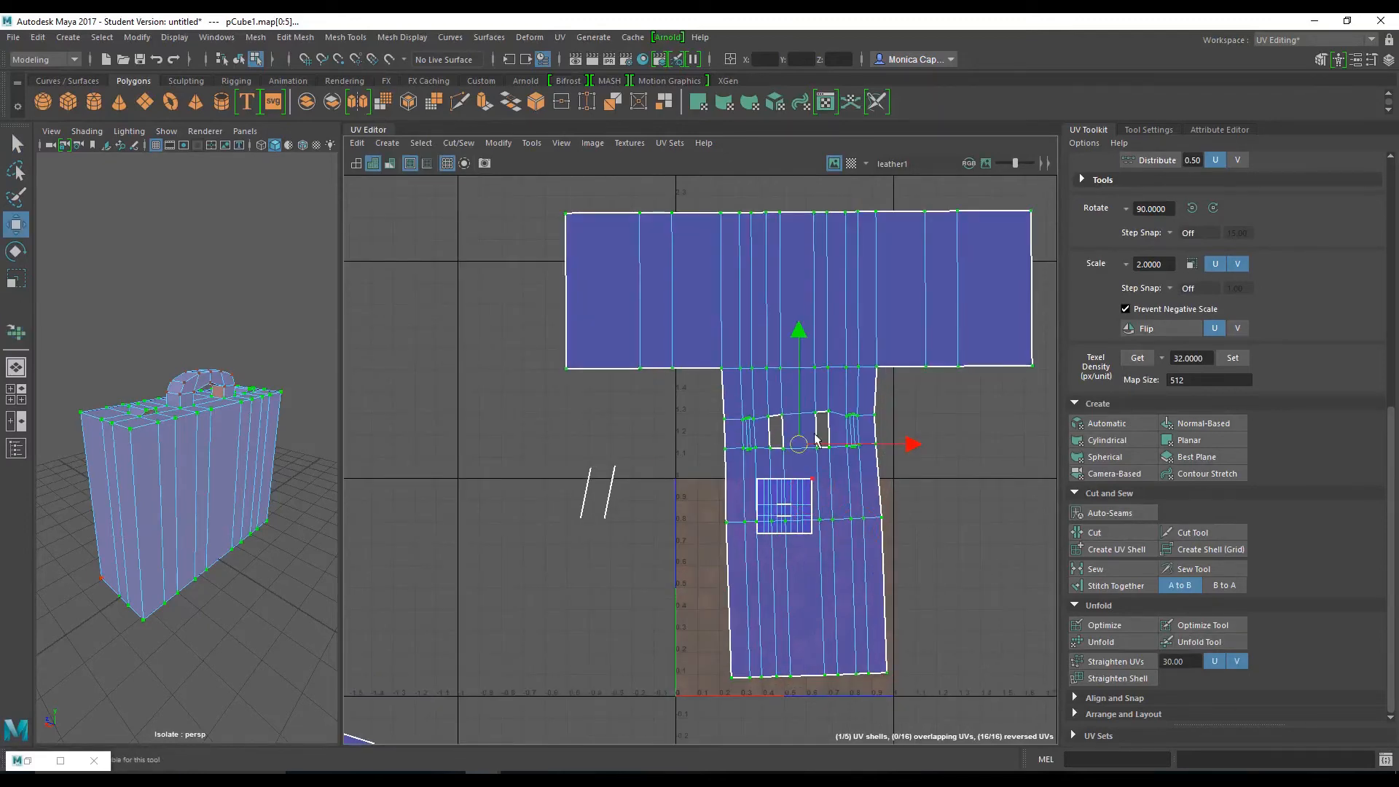
Step: Scale the T-shaped body shell into the 0–1 square and move the handle shell beneath it
{"action": "left_click_drag", "start_coordinate": [799, 444], "coordinate": [495, 457]}
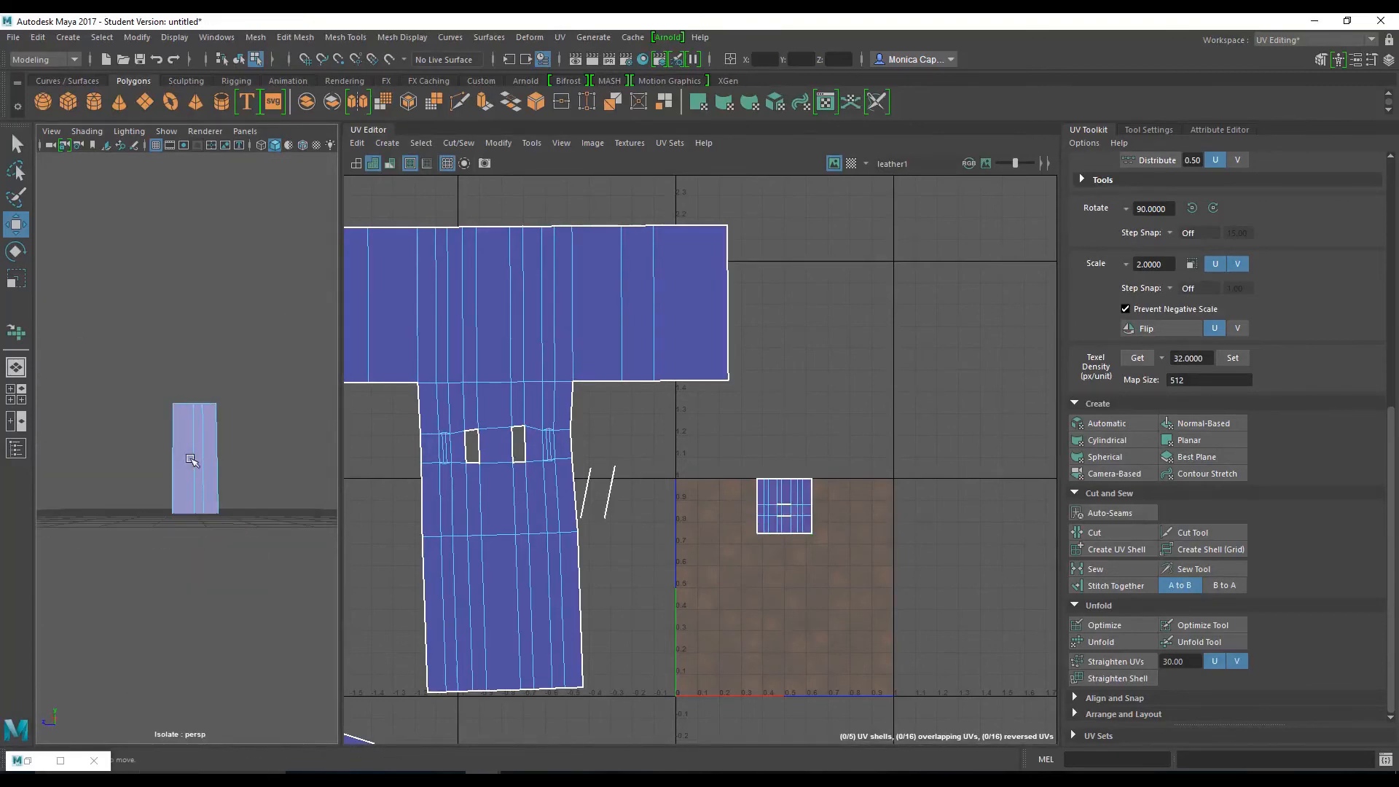
{"action": "left_click", "coordinate": [784, 506]}
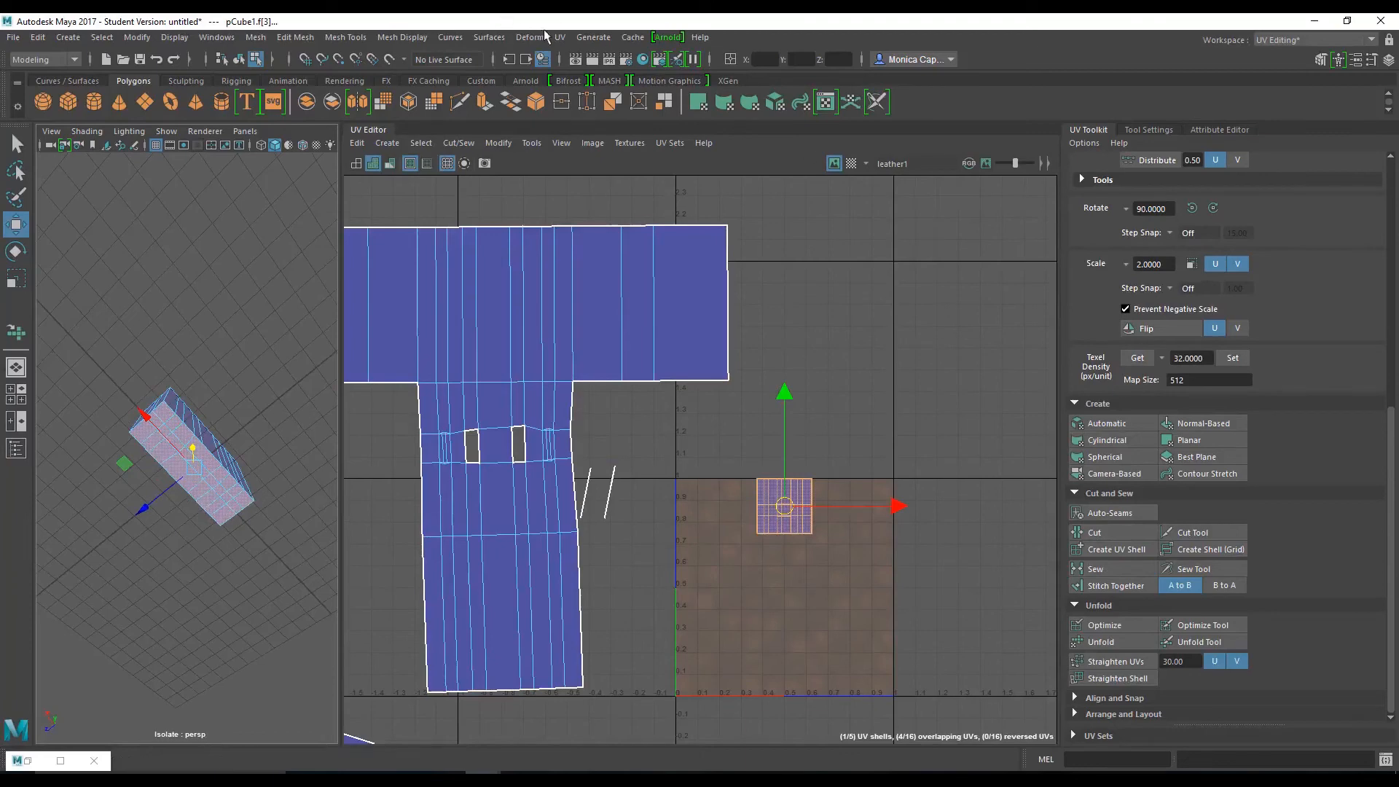
{"action": "left_click", "coordinate": [559, 36]}
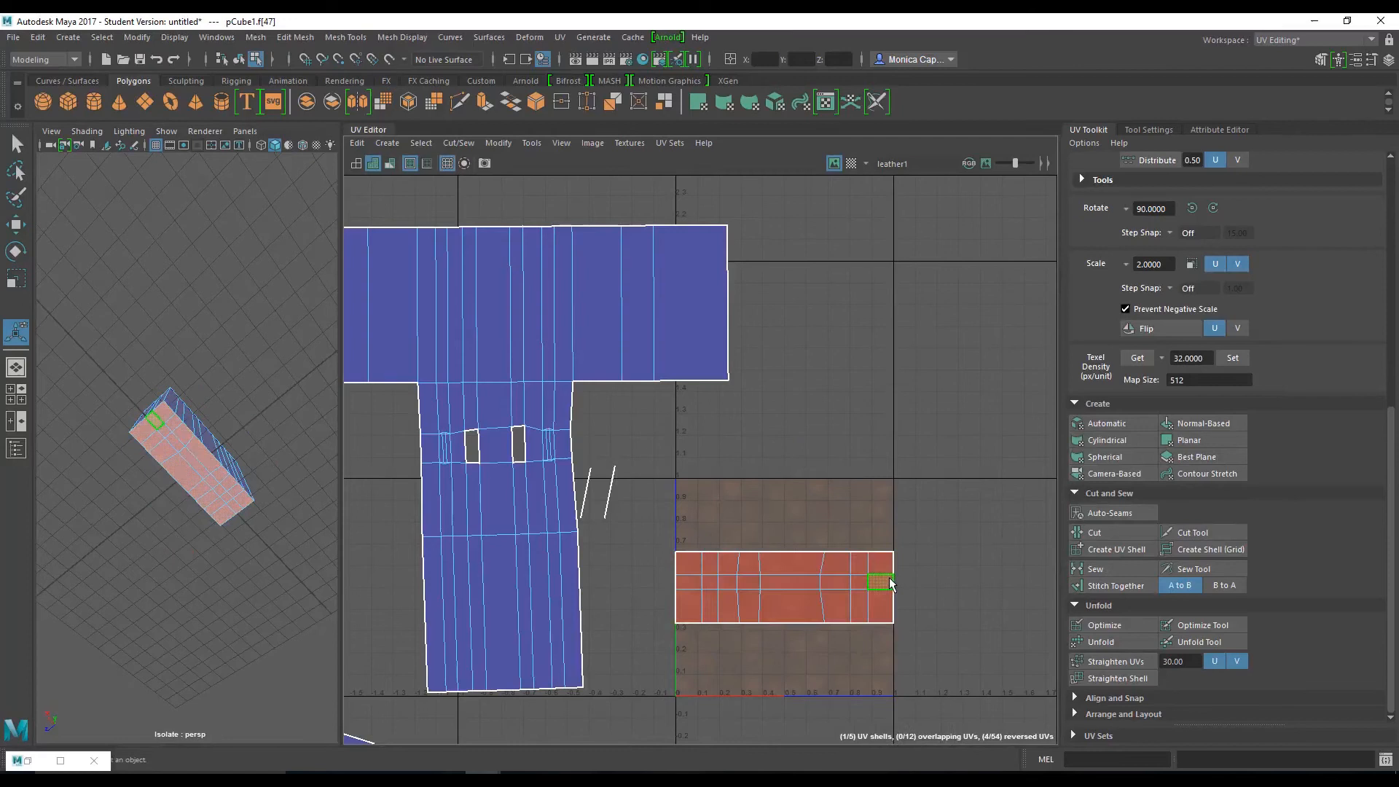
{"action": "right_click", "coordinate": [890, 550]}
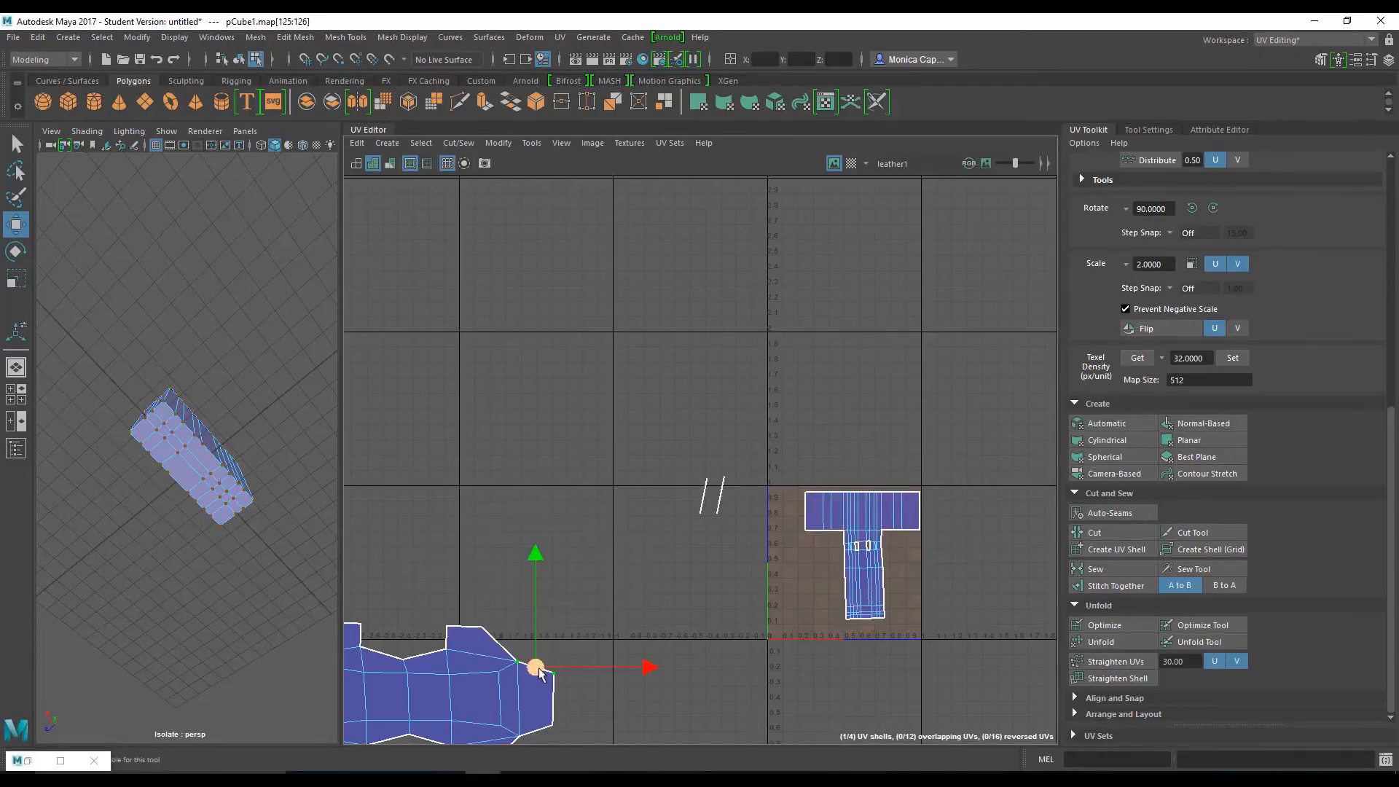
{"action": "left_click_drag", "start_coordinate": [536, 665], "coordinate": [681, 651]}
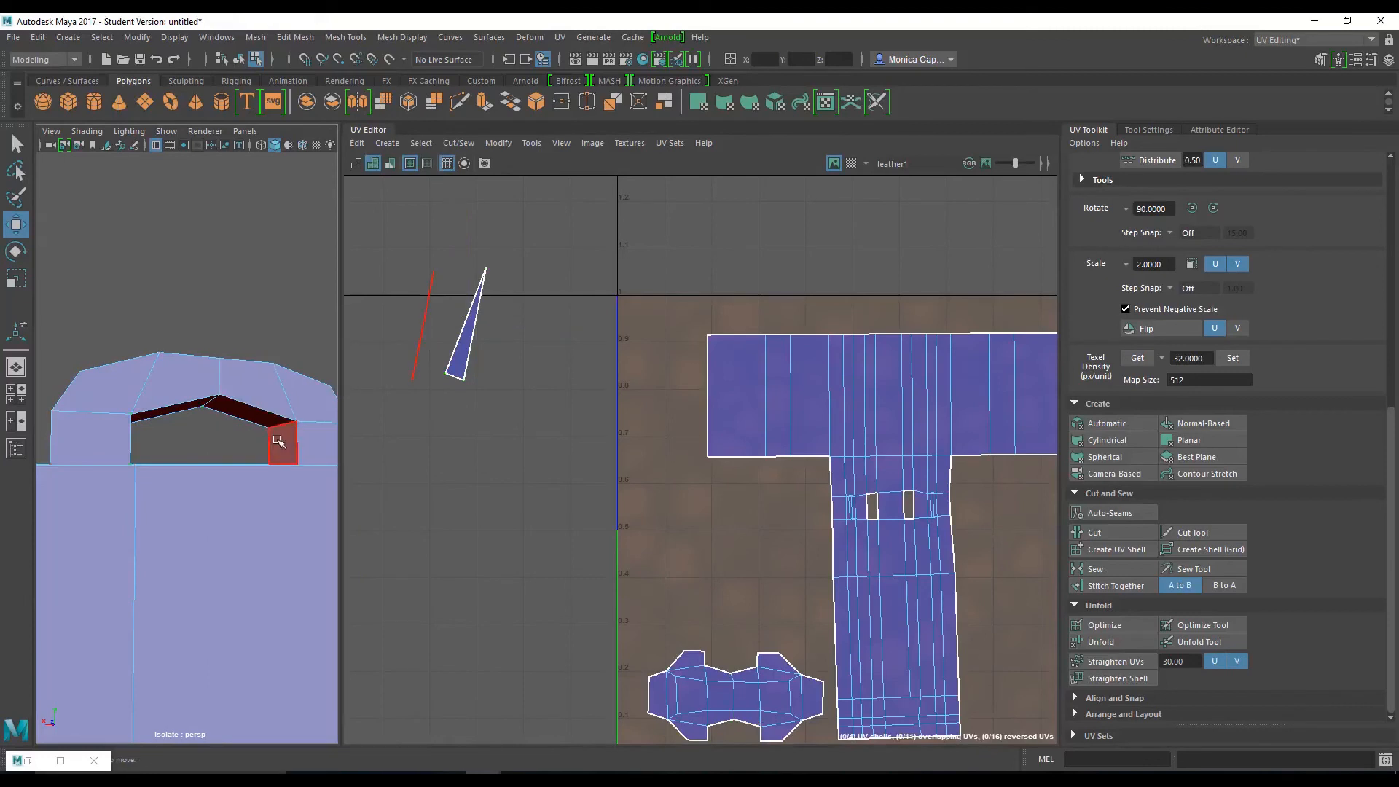
Step: Planar-project the handle opening's inner faces into a new rectangular shell
{"action": "left_click", "coordinate": [280, 442]}
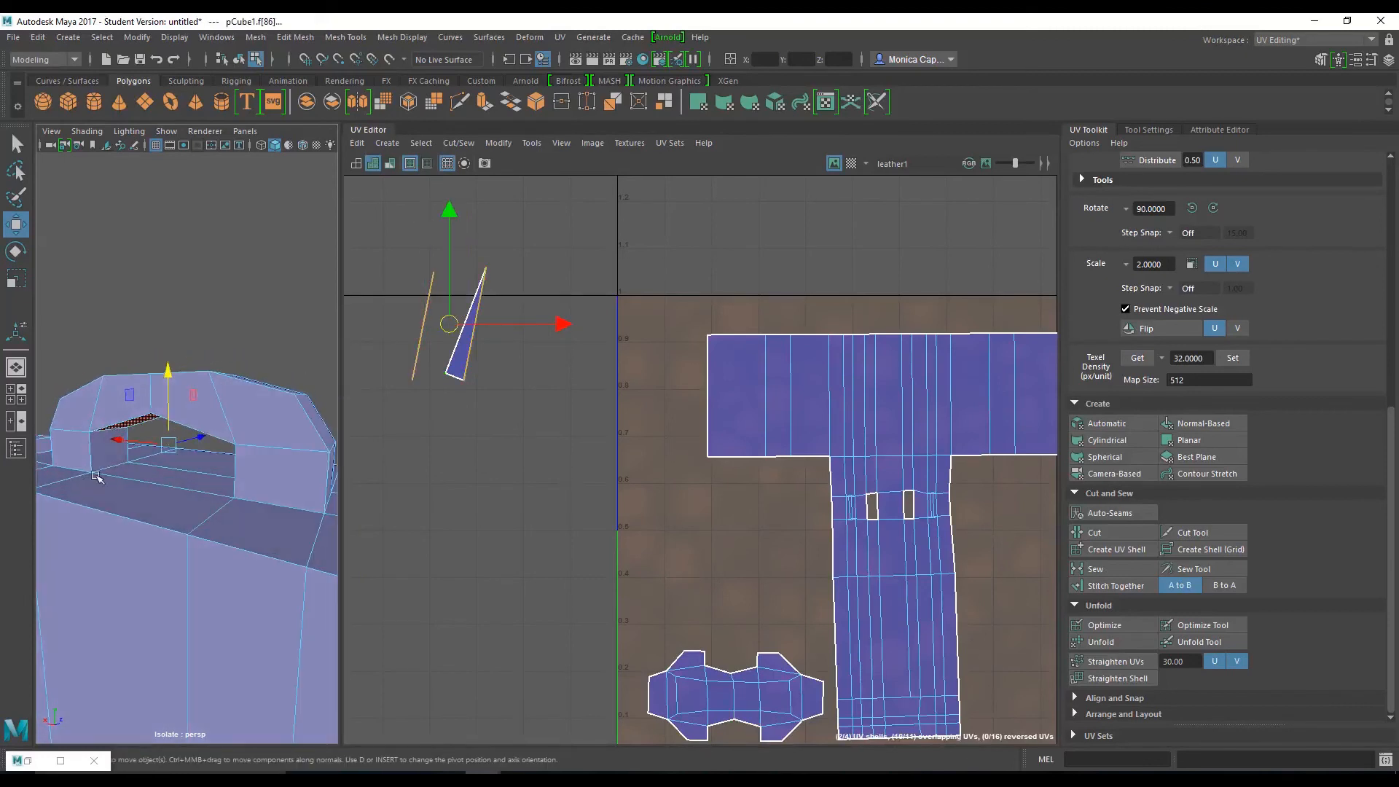
{"action": "left_click", "coordinate": [560, 37]}
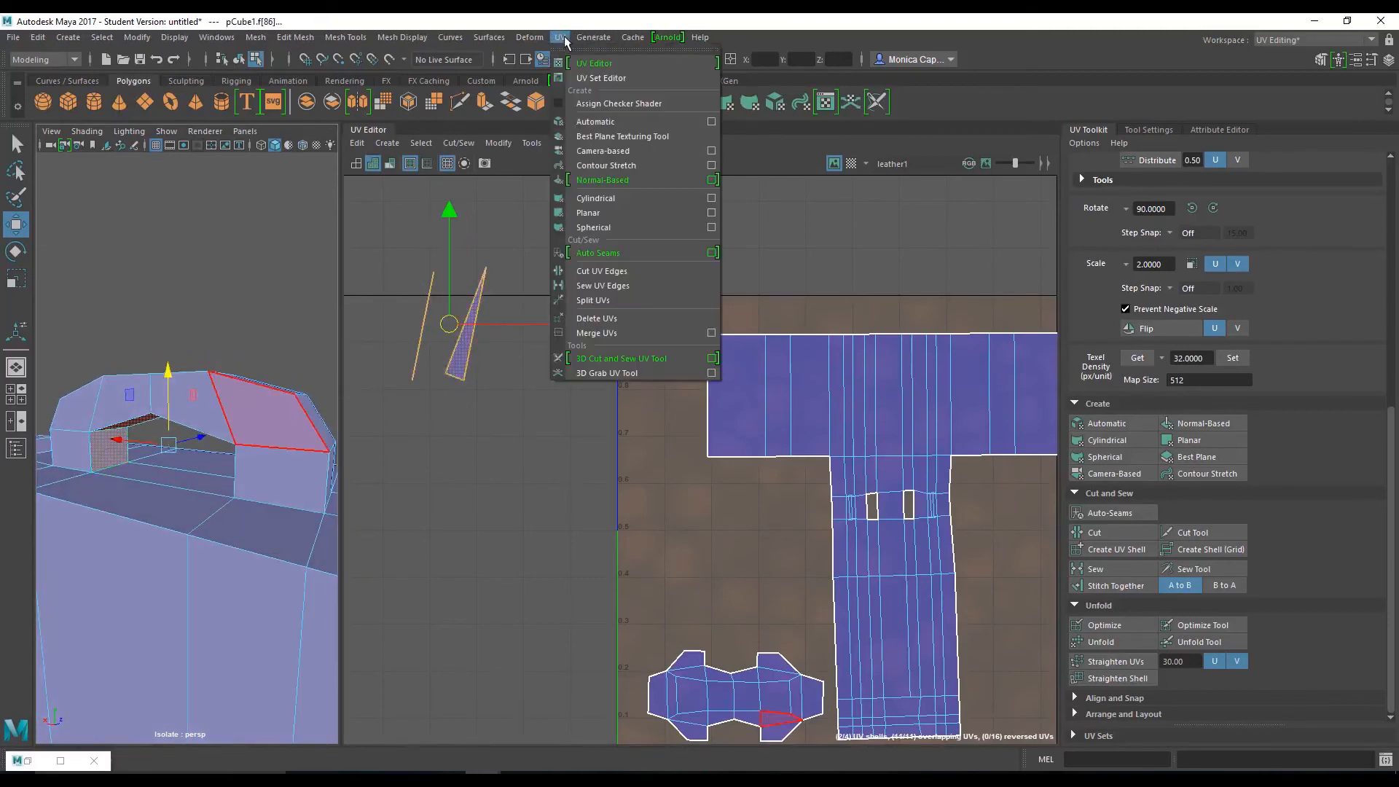
{"action": "left_click", "coordinate": [588, 212]}
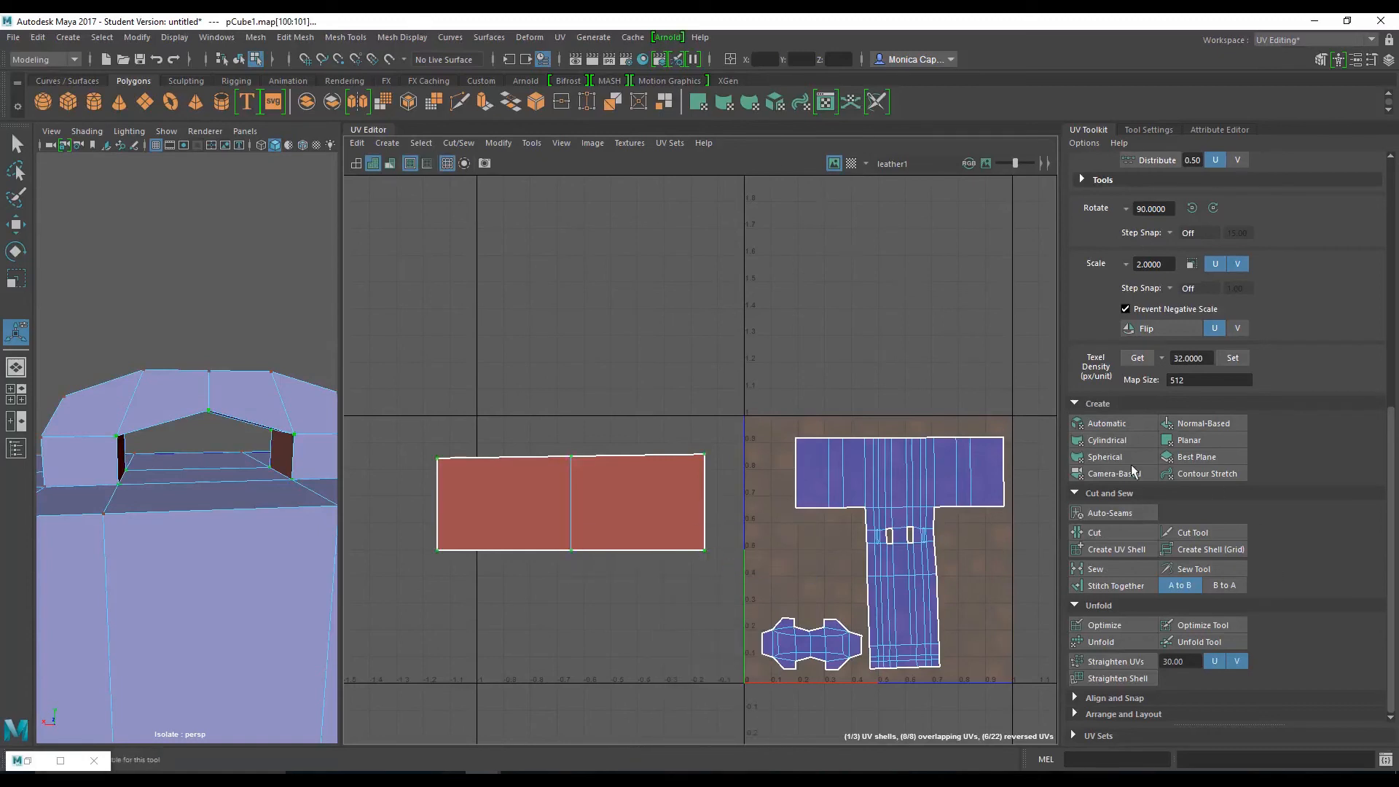
Step: Switch to UV component mode and lay all three shells out inside 0–1
{"action": "left_click", "coordinate": [1214, 327]}
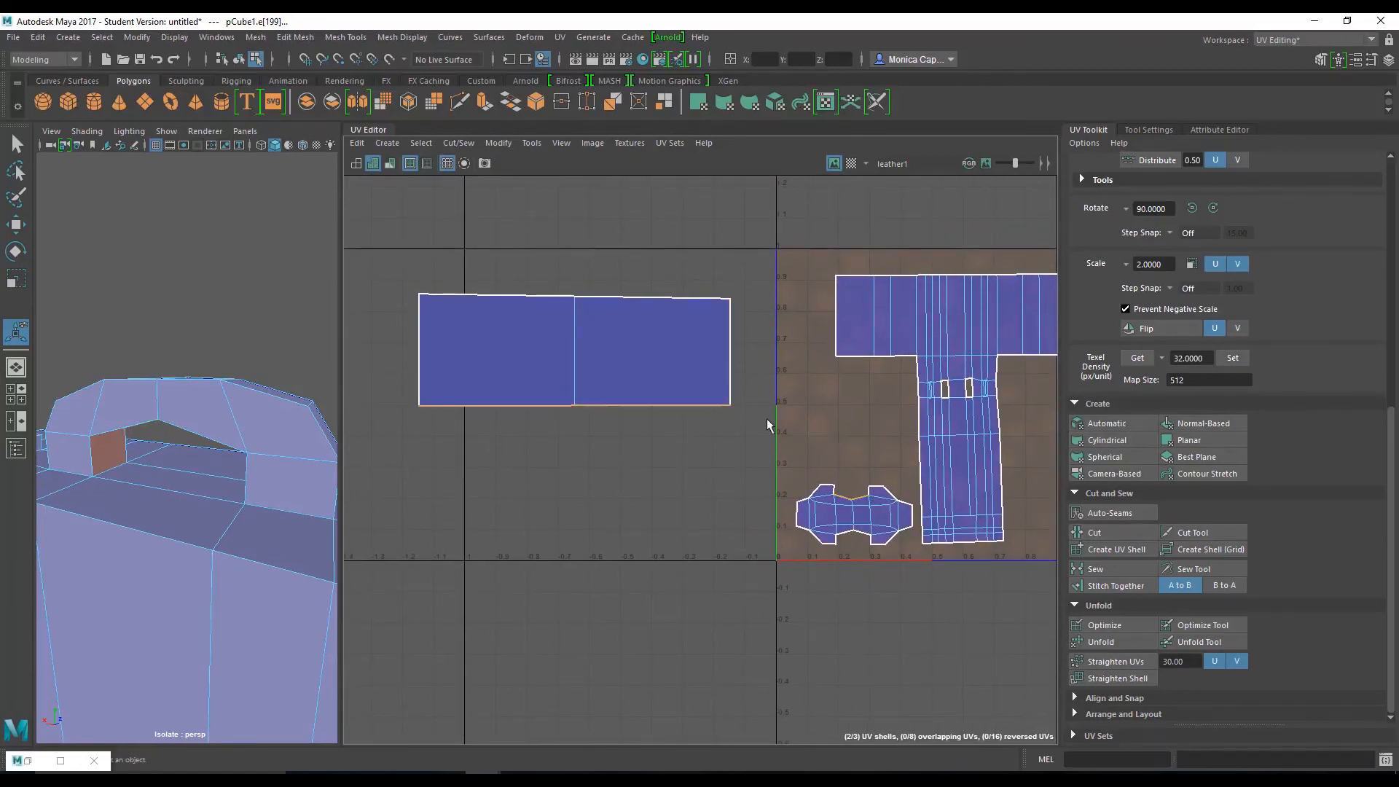
{"action": "right_click", "coordinate": [769, 425]}
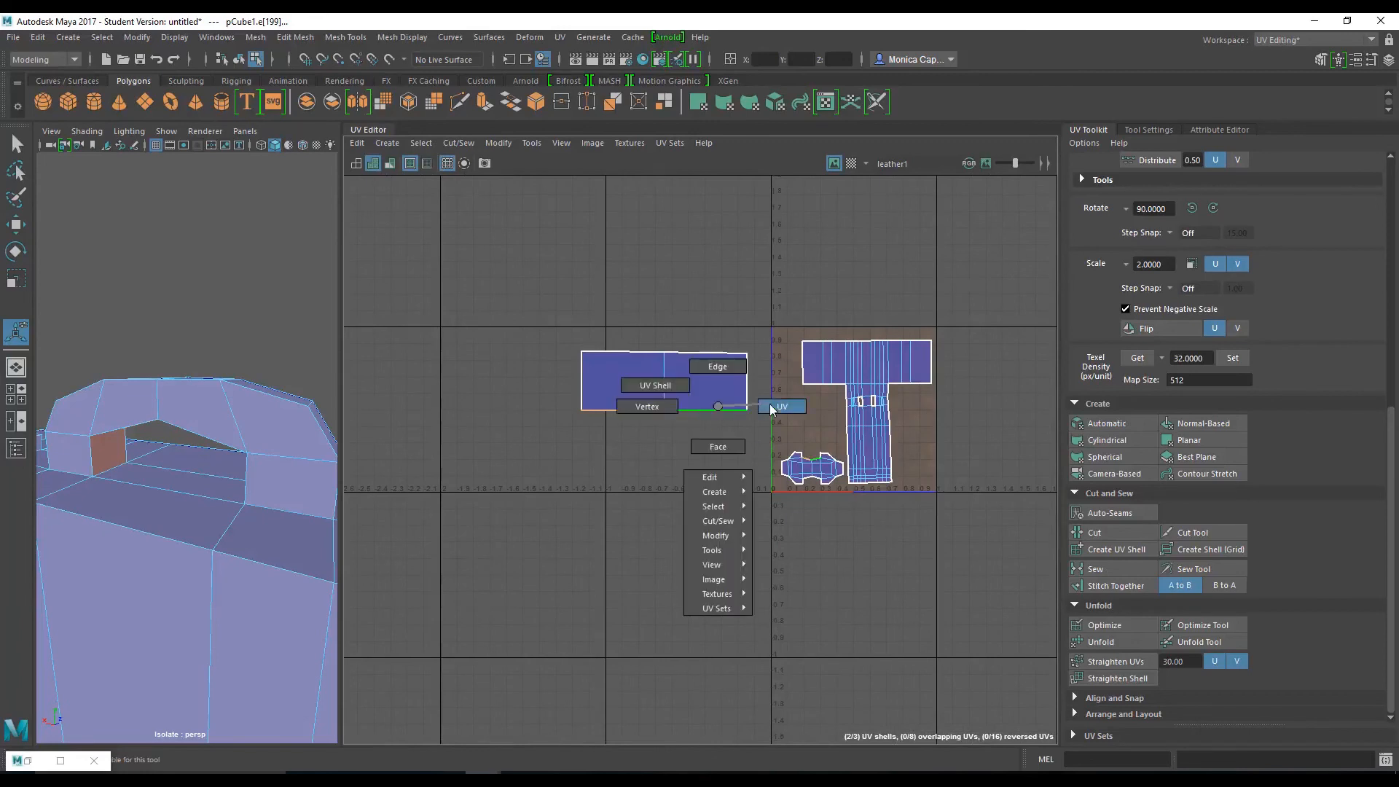
{"action": "left_click", "coordinate": [781, 406]}
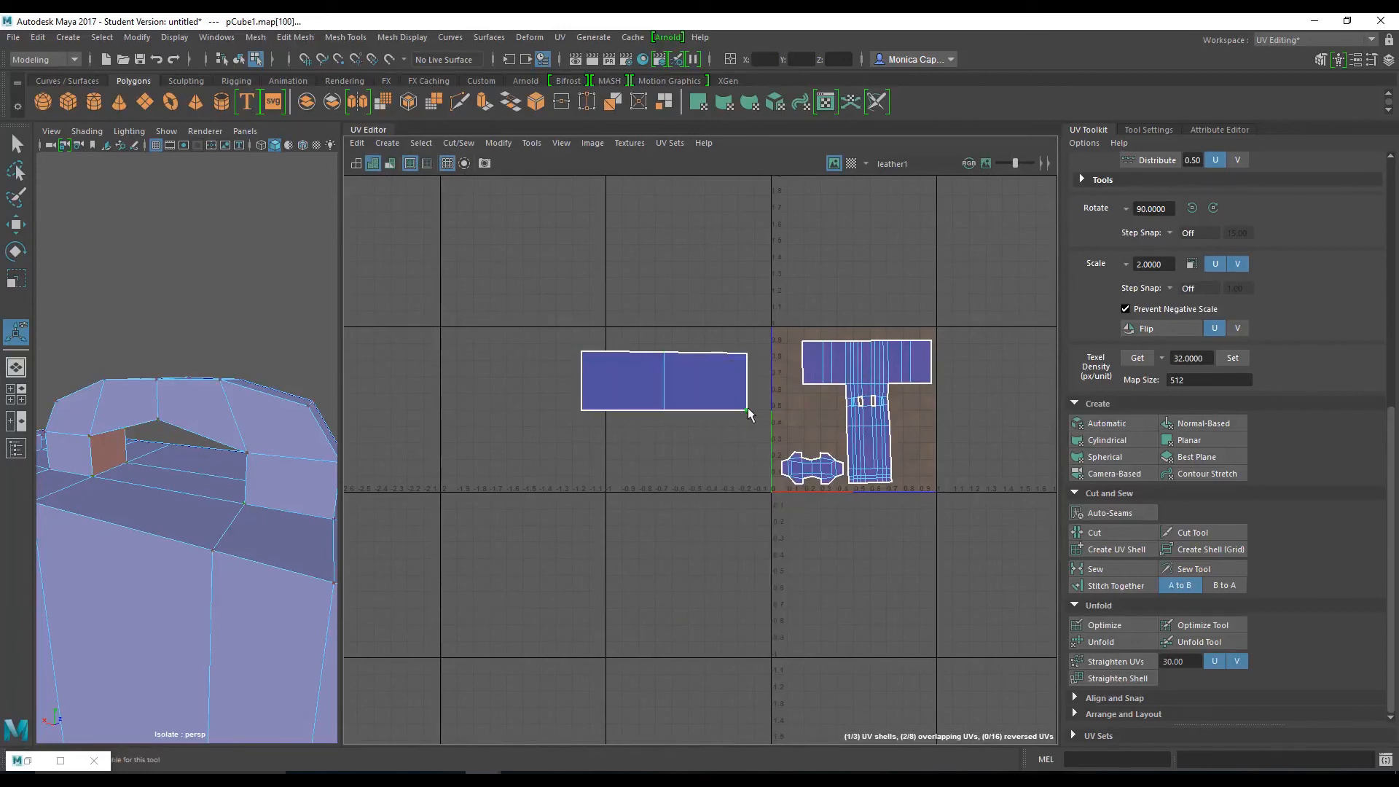
{"action": "right_click", "coordinate": [750, 413]}
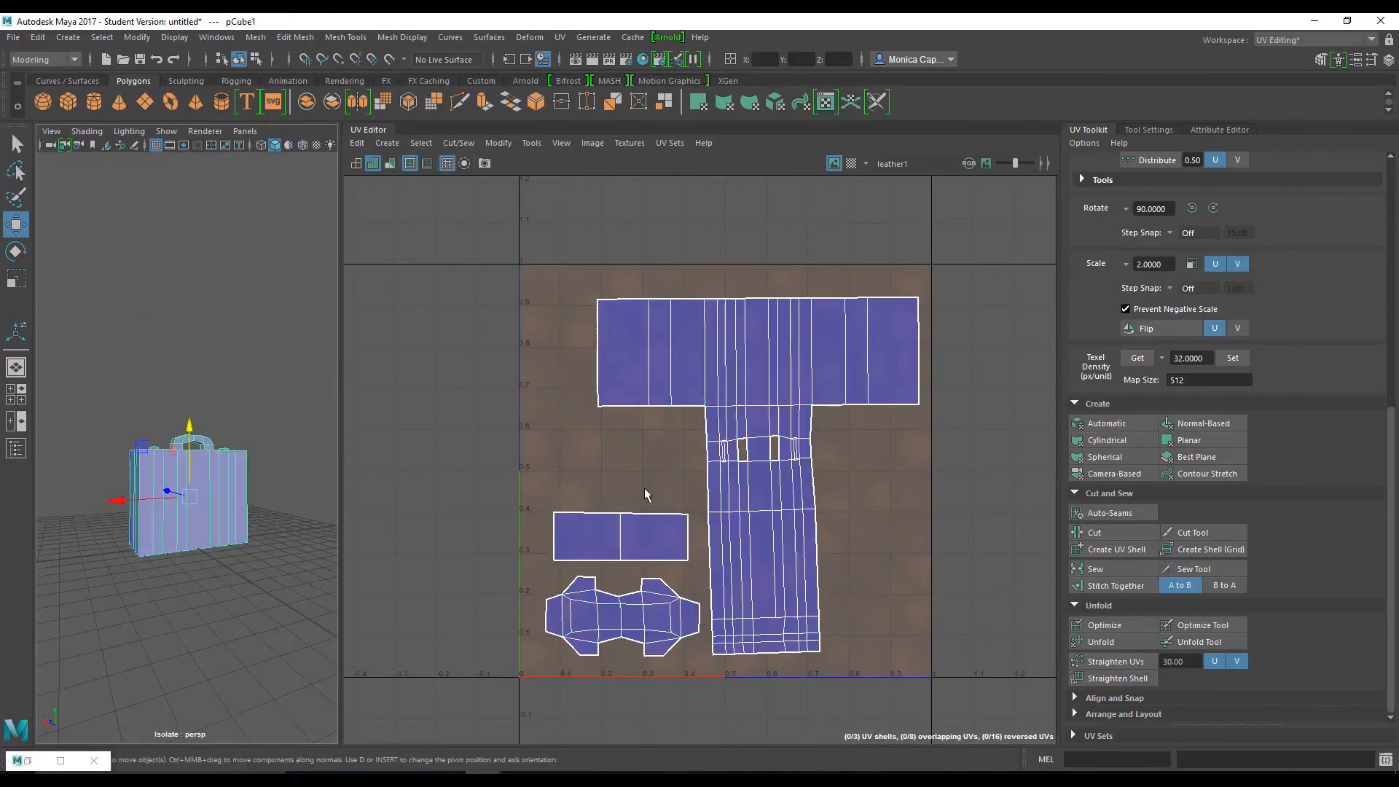
Step: Display the checker pattern on the briefcase and try unfolding the shells to even the checkers
{"action": "left_click", "coordinate": [37, 36]}
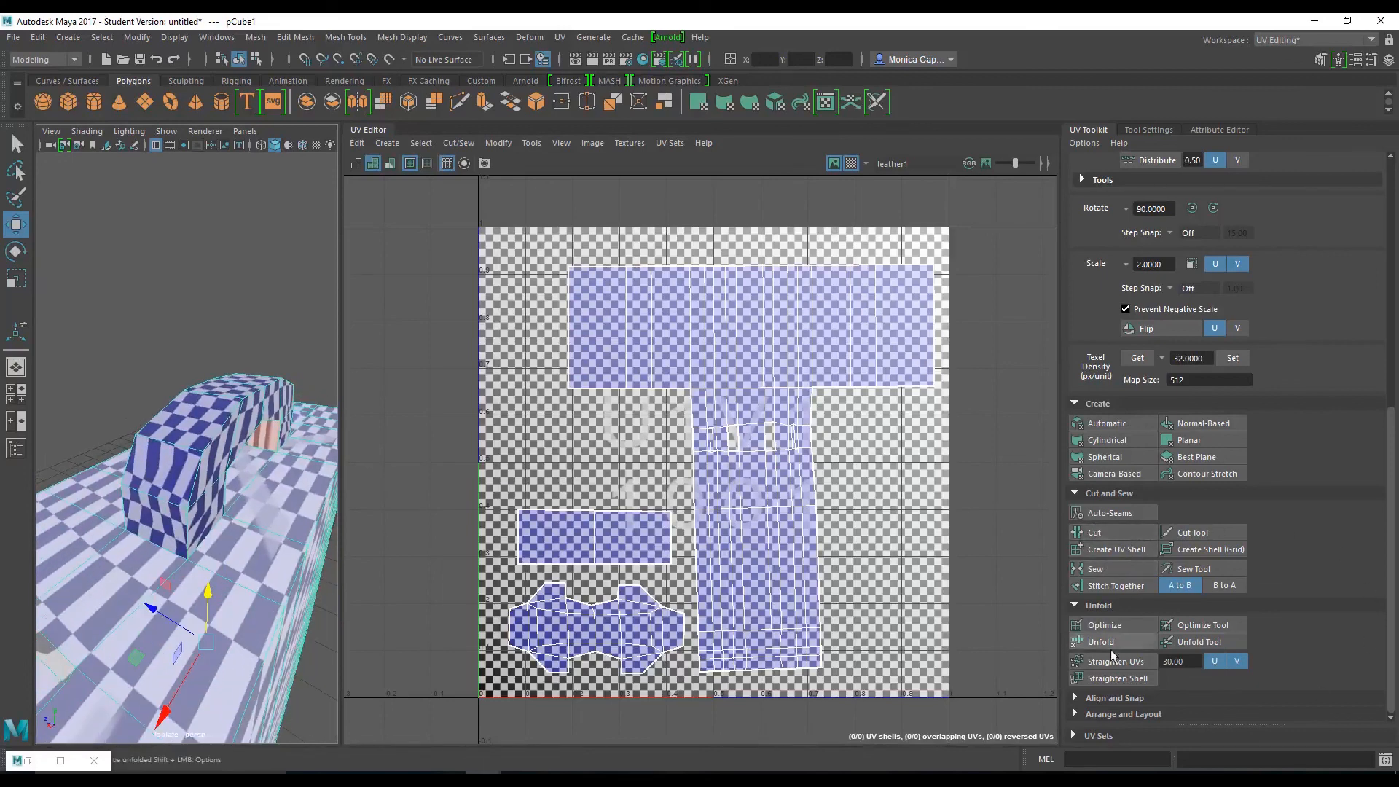
{"action": "left_click", "coordinate": [1101, 642]}
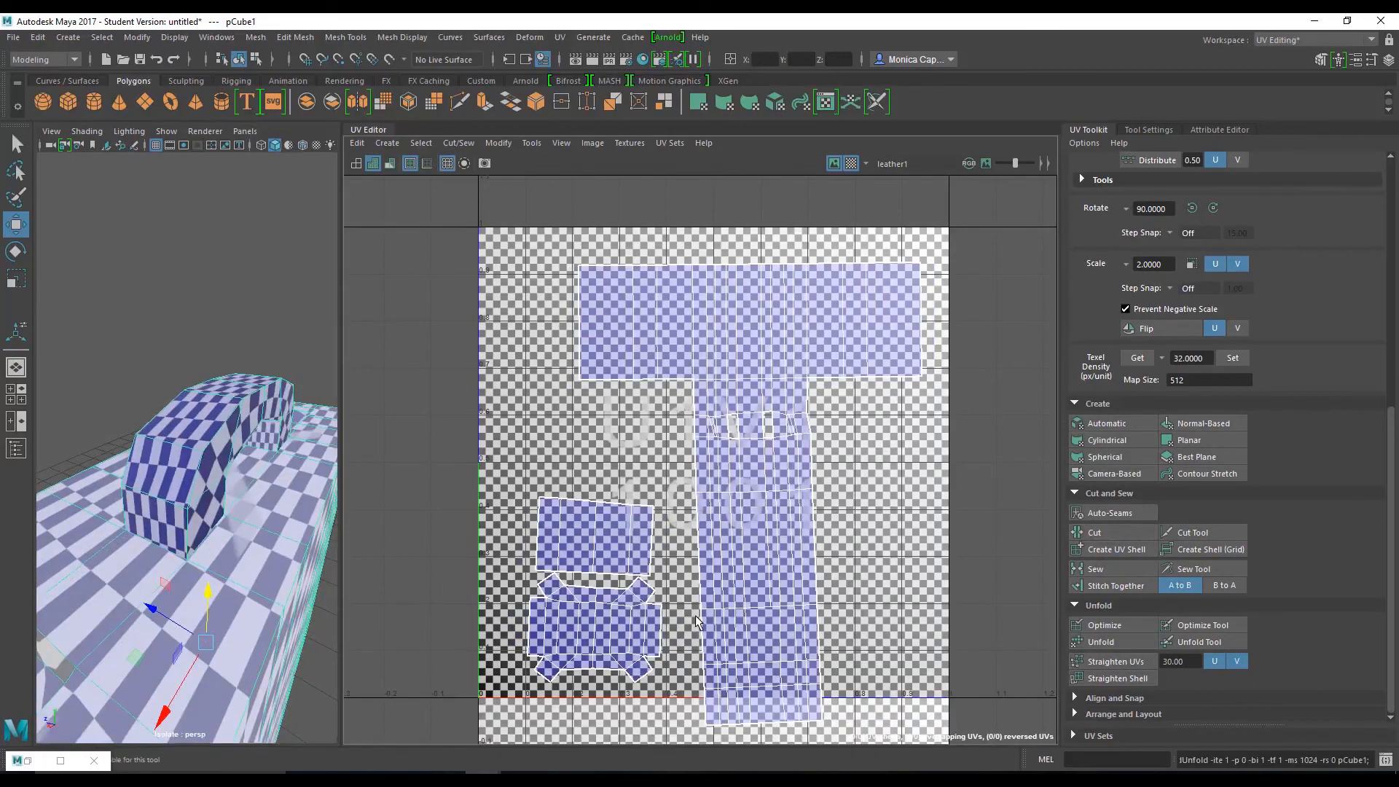
{"action": "left_click", "coordinate": [1202, 641]}
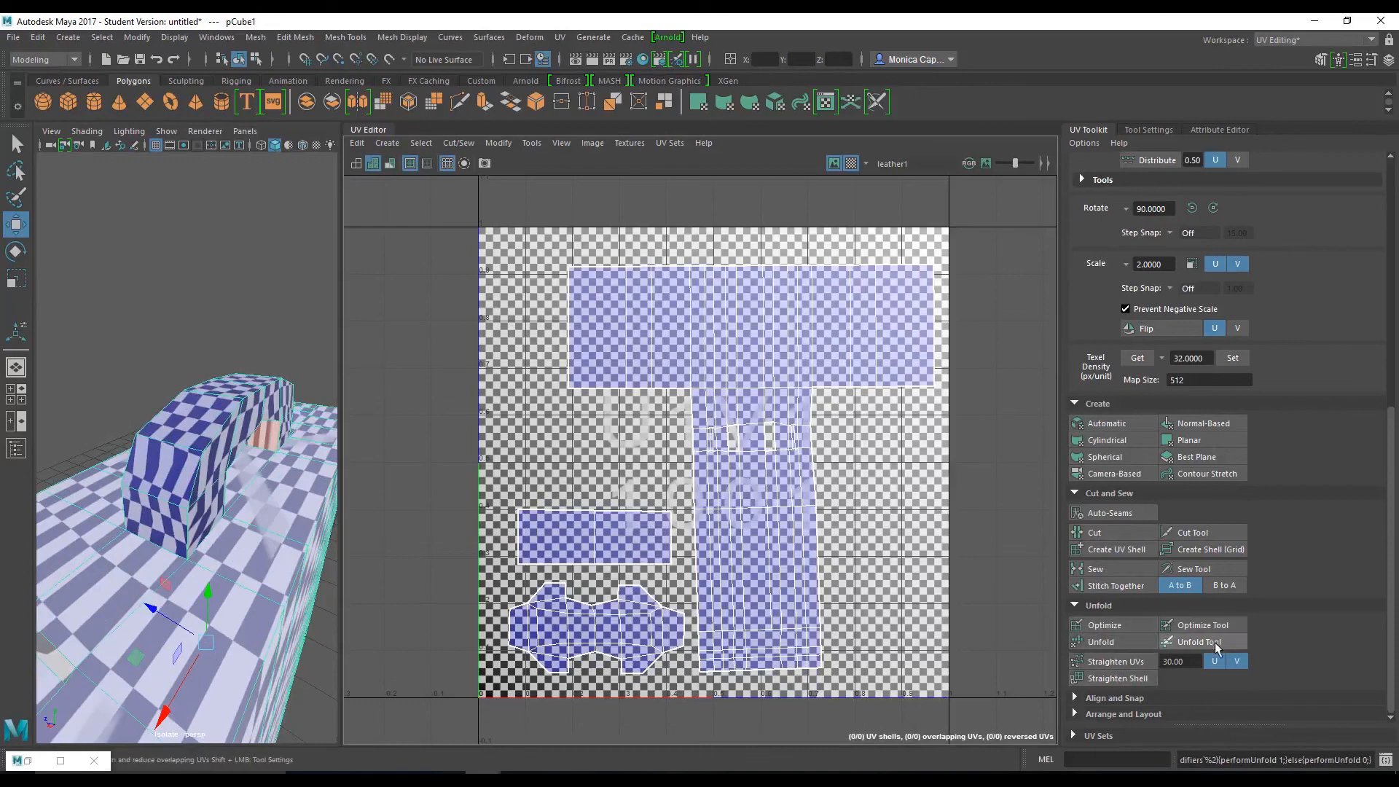